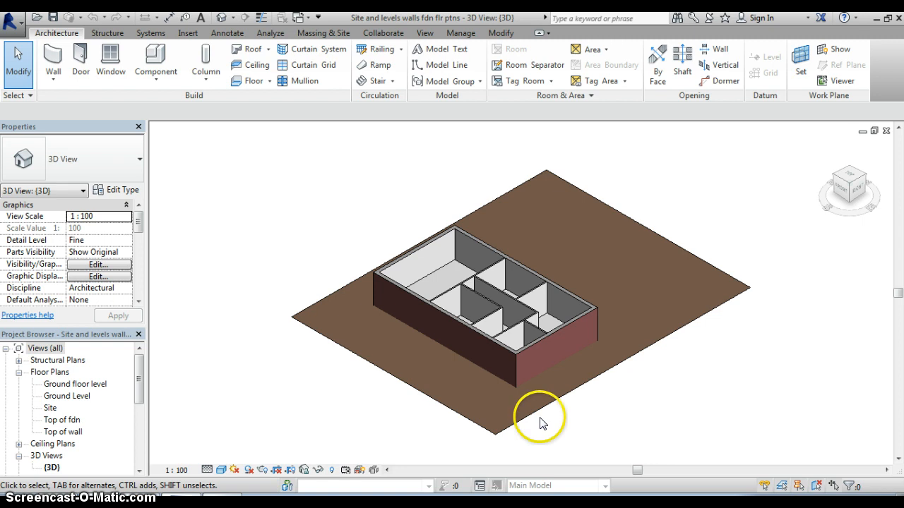
# Step: Orbit the 3D model to inspect the site pad, exterior walls and interior partitions from several sides
pyautogui.click(514, 384)
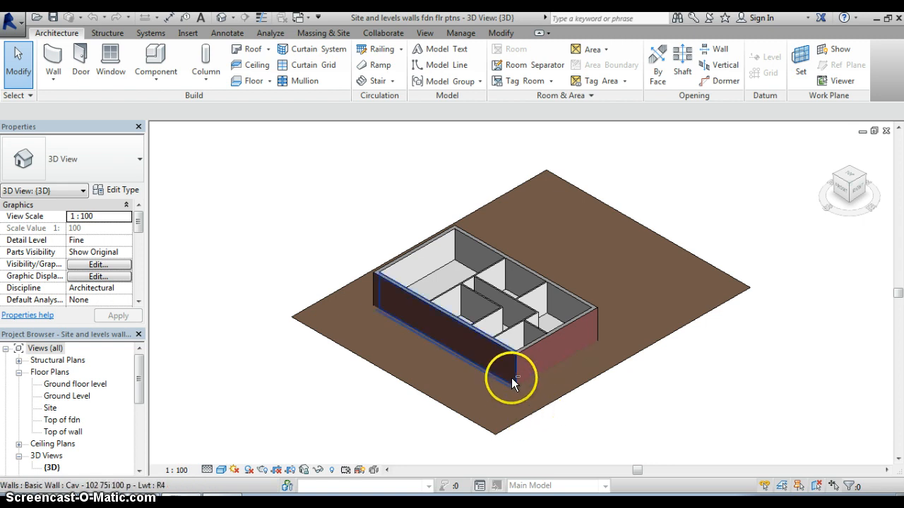
pyautogui.moveTo(512, 378); pyautogui.dragTo(531, 424)
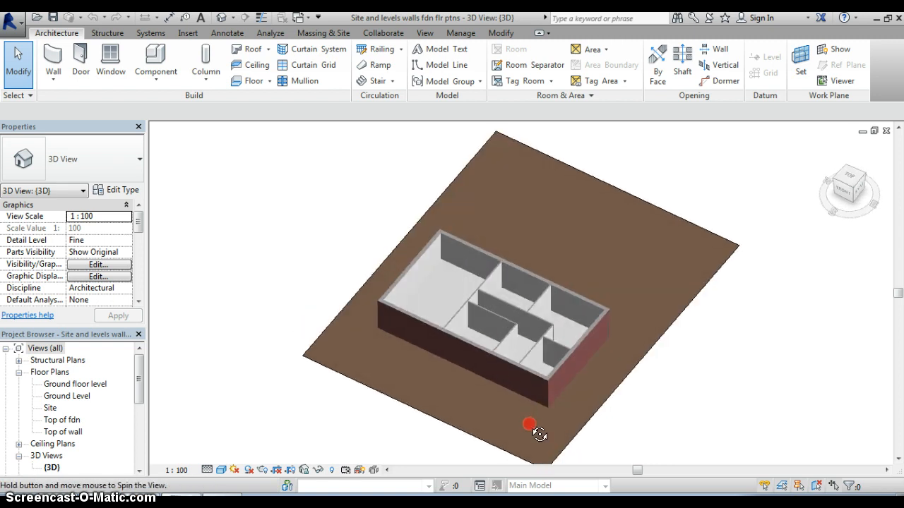
pyautogui.moveTo(530, 424); pyautogui.dragTo(521, 377)
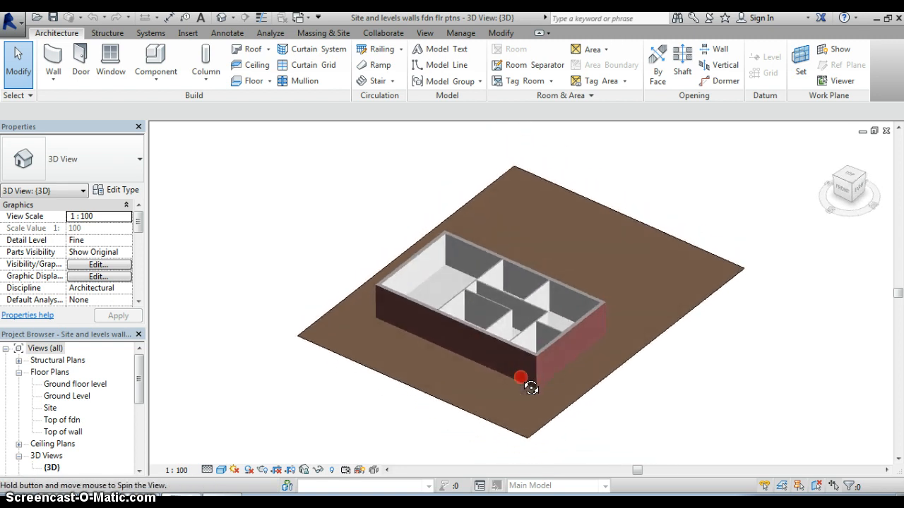
pyautogui.moveTo(520, 376); pyautogui.dragTo(539, 365)
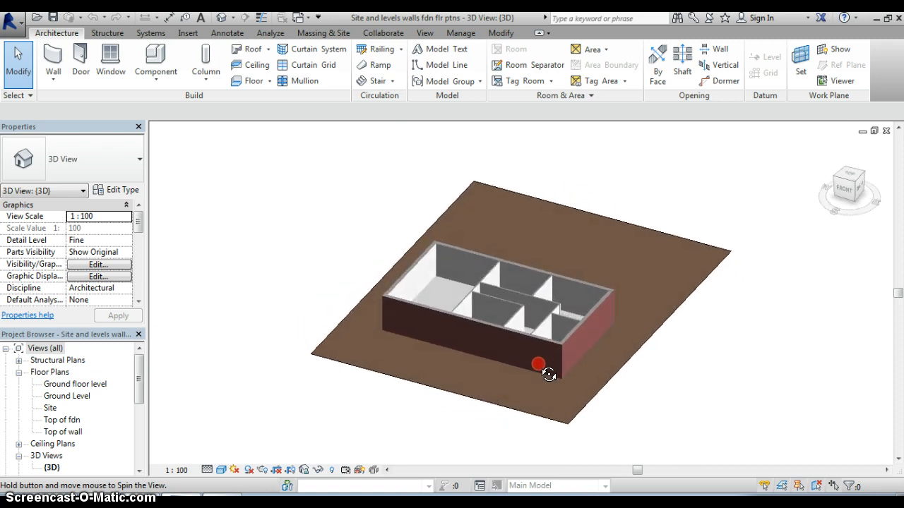
pyautogui.moveTo(539, 365); pyautogui.dragTo(473, 384)
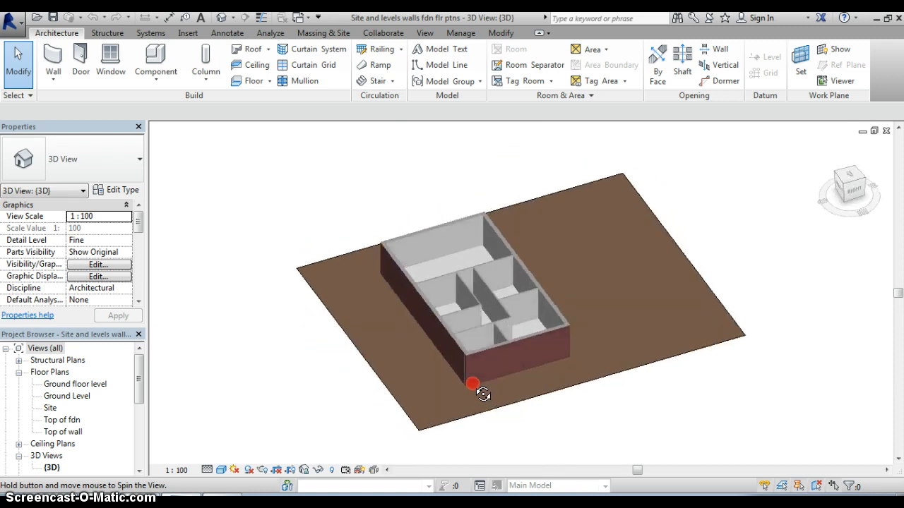
pyautogui.moveTo(484, 386); pyautogui.dragTo(542, 366)
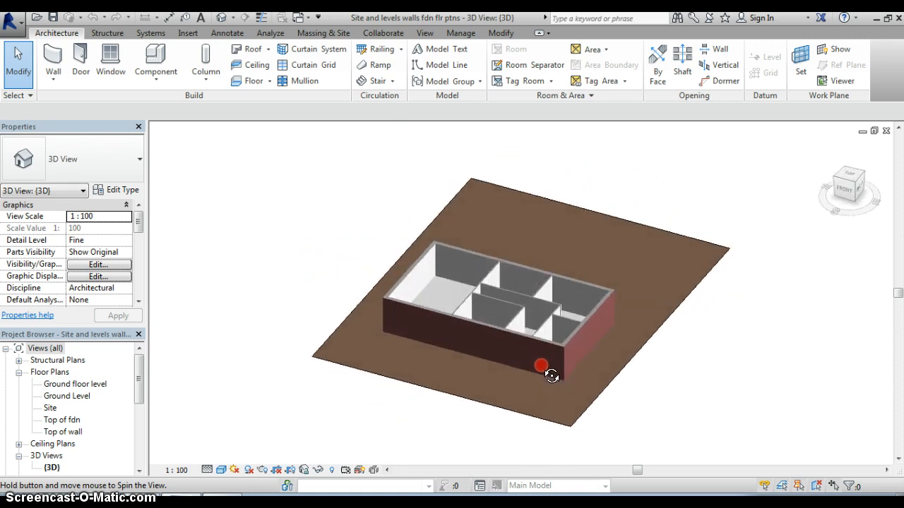
pyautogui.moveTo(541, 366); pyautogui.dragTo(550, 388)
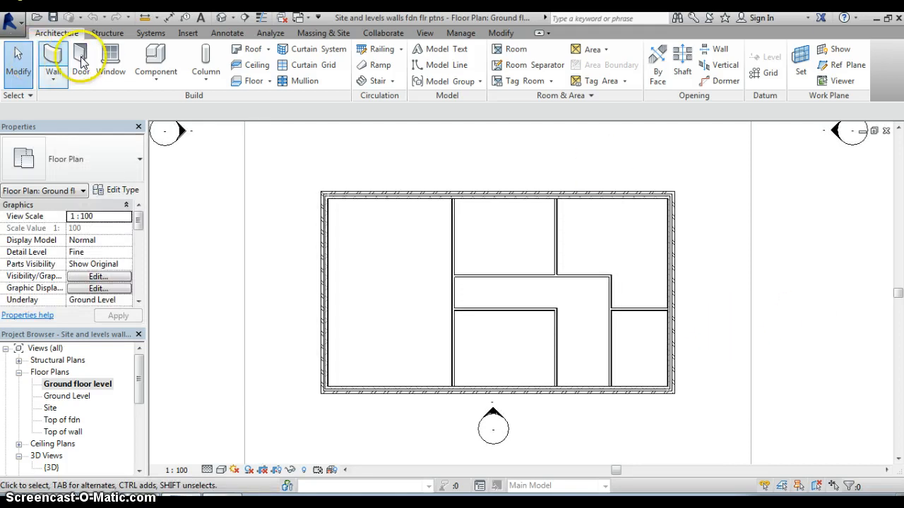
pyautogui.moveTo(80, 57)
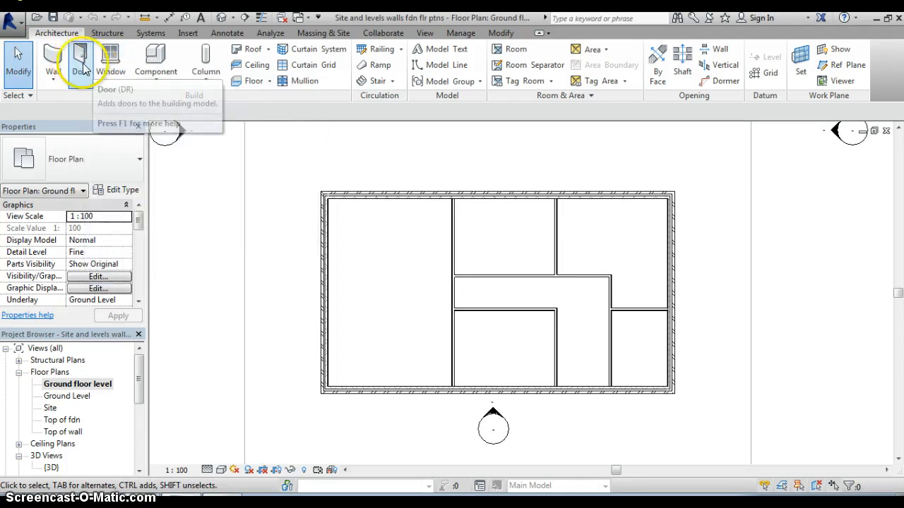
# Step: Start the Door tool and review the available door types with ExtDbl Flush 1810 x 2110mm active
pyautogui.click(81, 60)
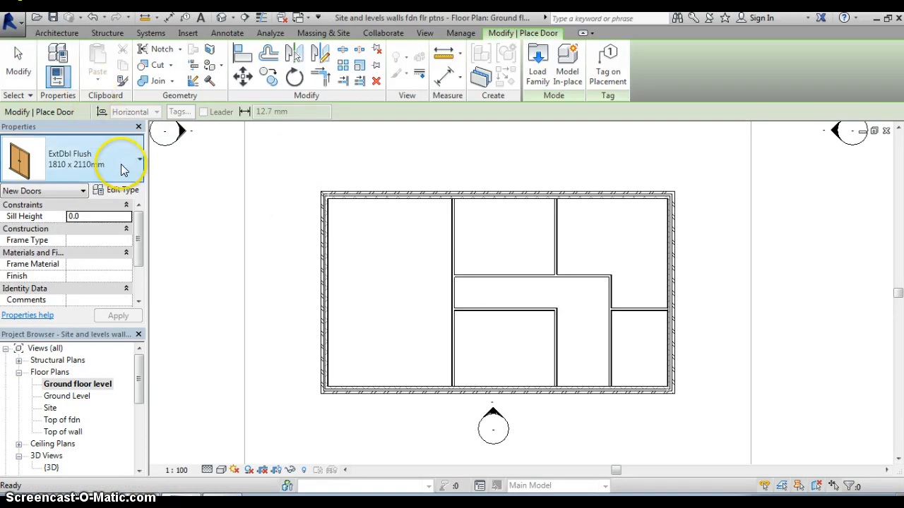
pyautogui.moveTo(141, 164)
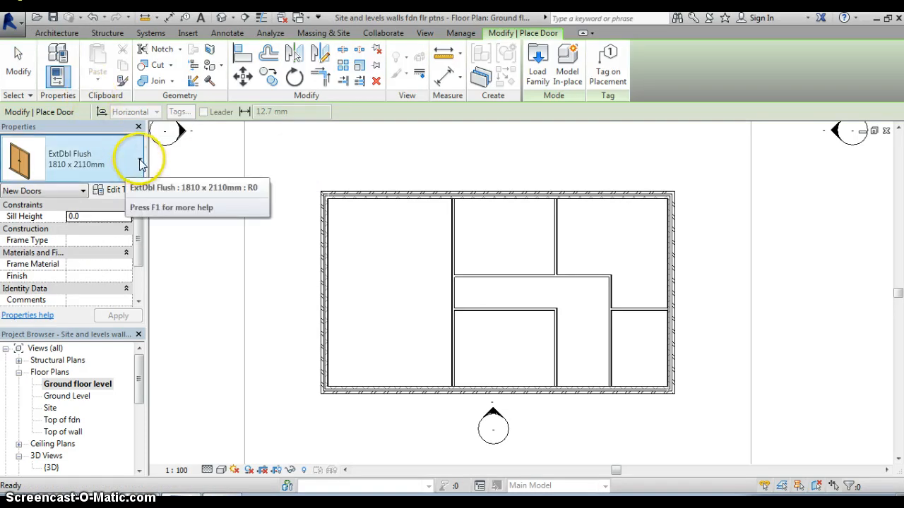
pyautogui.click(141, 162)
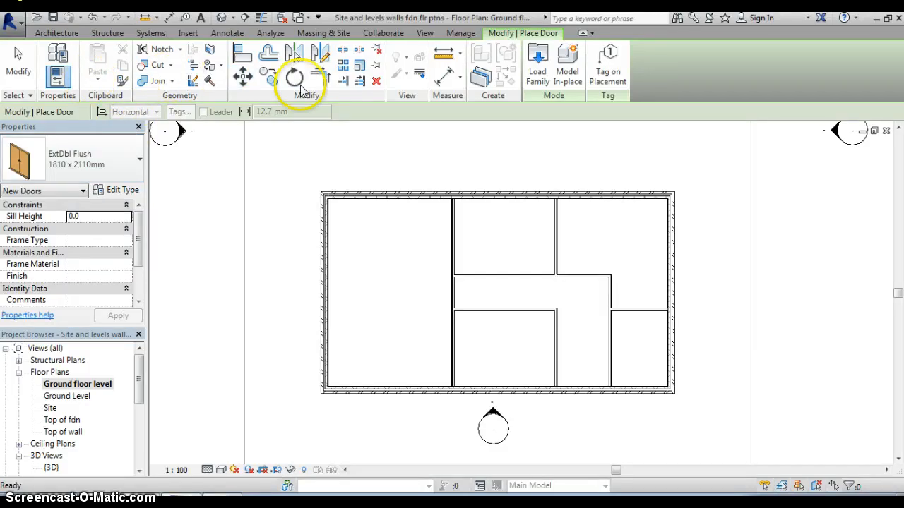
pyautogui.moveTo(498, 99)
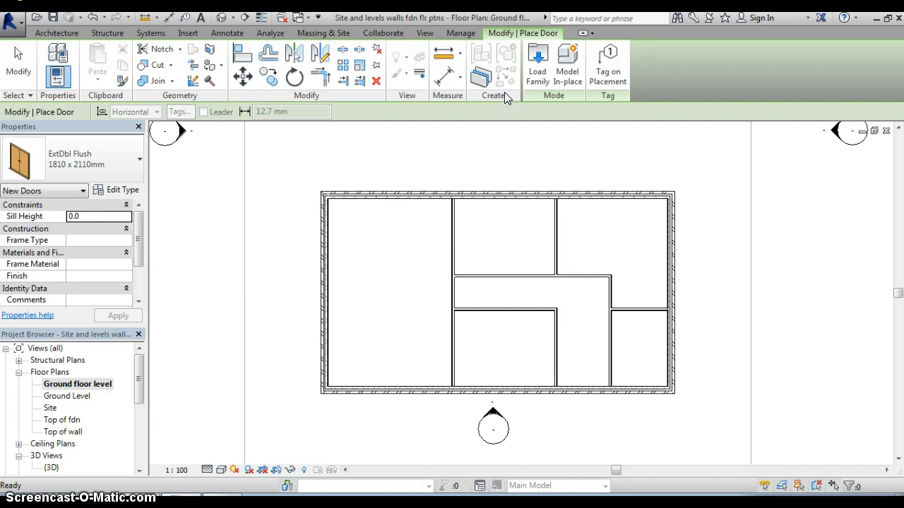
pyautogui.moveTo(538, 63)
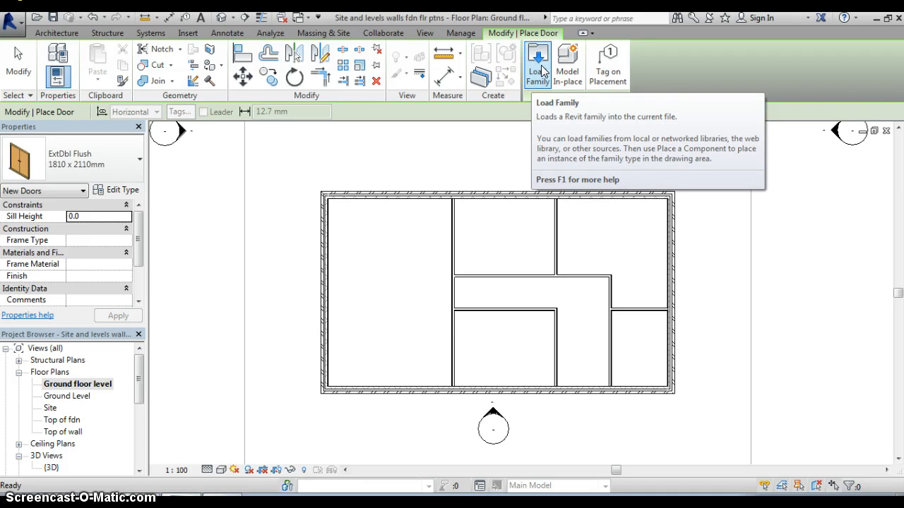
# Step: Start Load Family and browse the UK library into its Doors folder
pyautogui.click(537, 64)
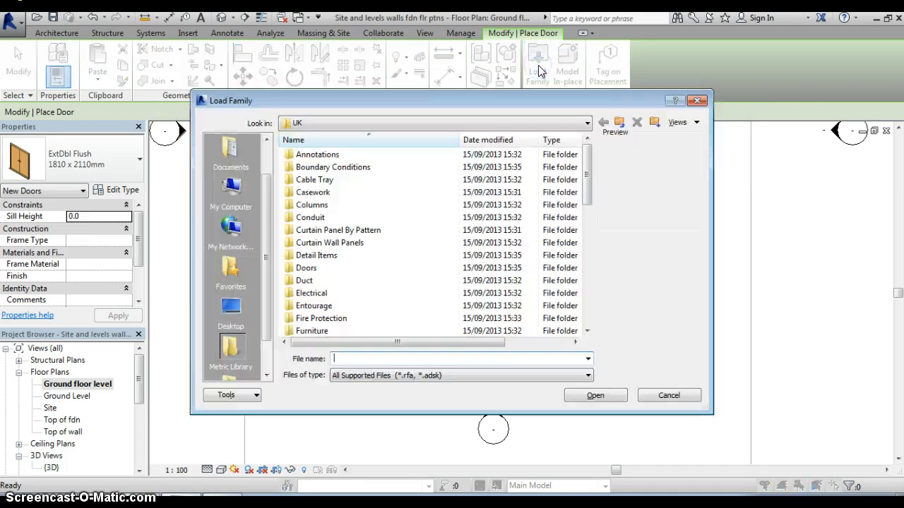
pyautogui.moveTo(638, 206)
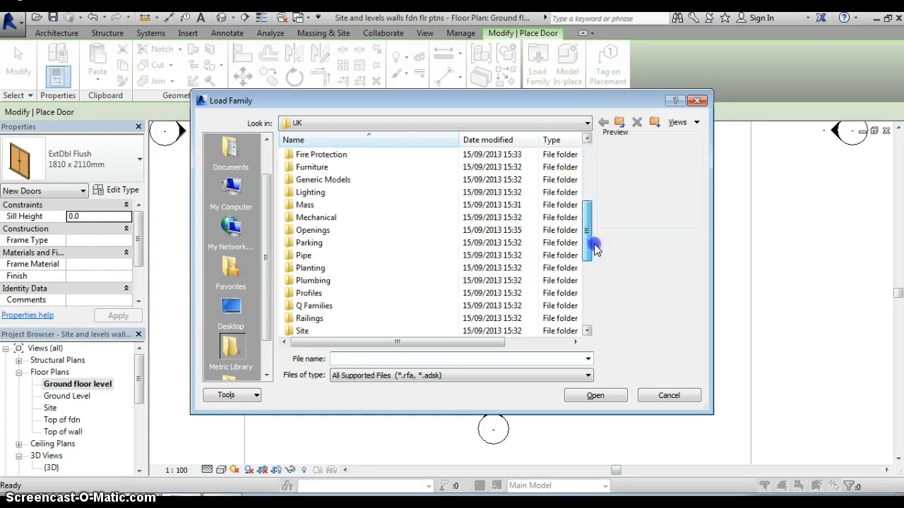
pyautogui.scroll(-3)
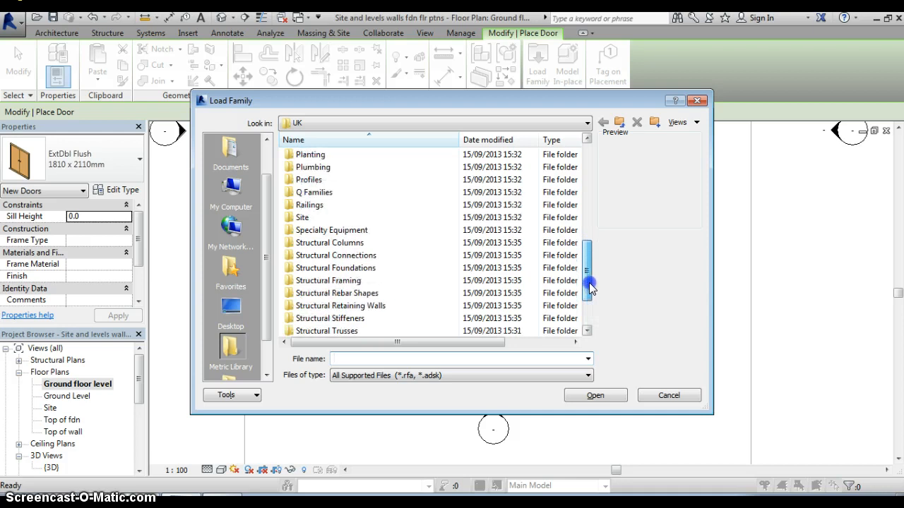
pyautogui.scroll(3)
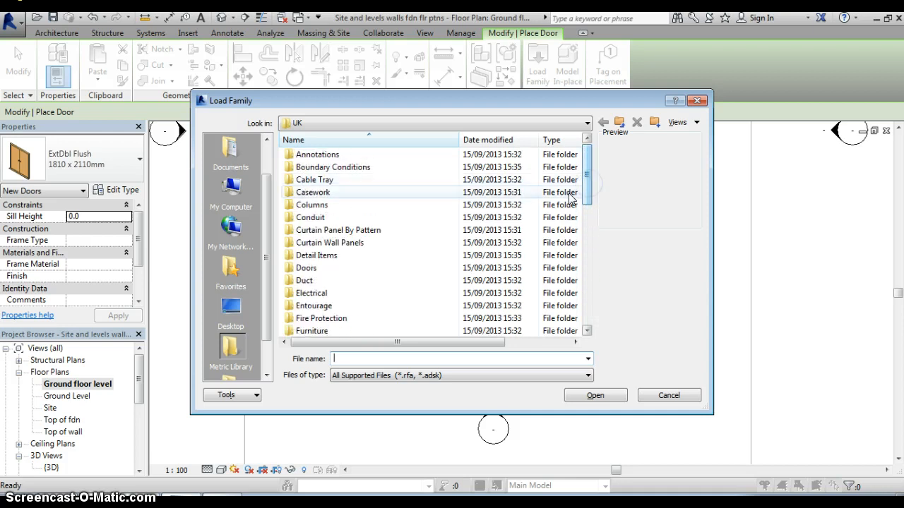
pyautogui.moveTo(452, 242)
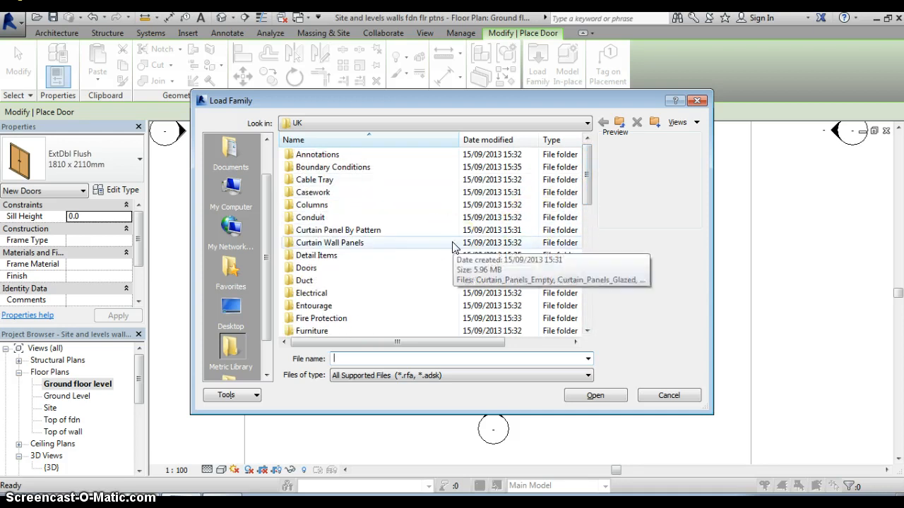
pyautogui.doubleClick(305, 268)
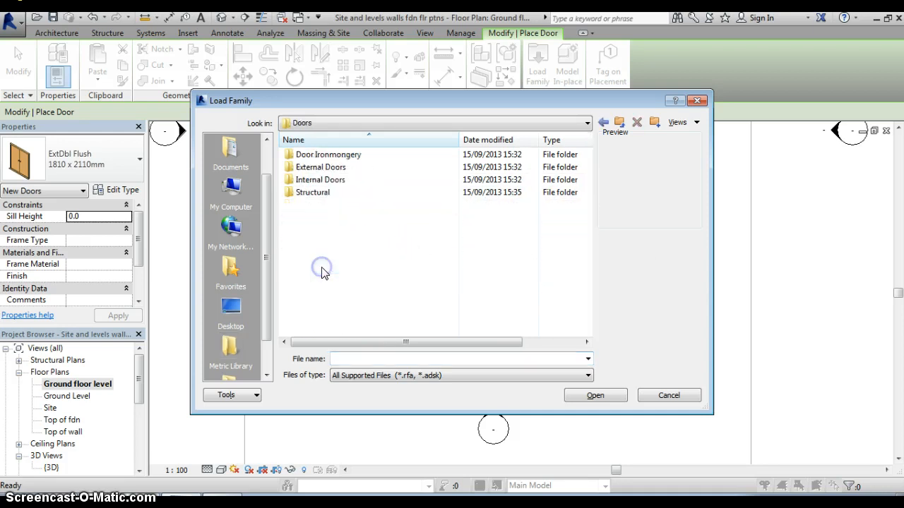
pyautogui.moveTo(387, 239)
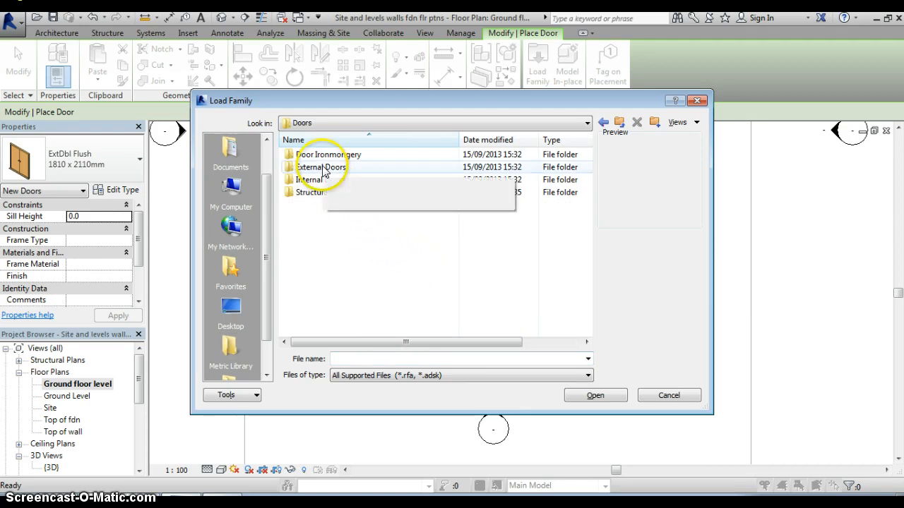
# Step: Browse the External Doors folder, previewing Doors_Assembly_Sgl among the door families
pyautogui.doubleClick(321, 167)
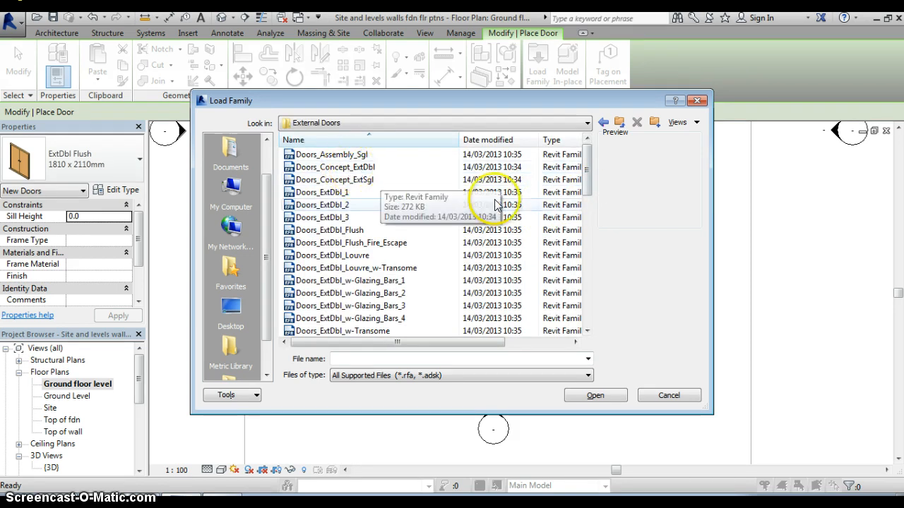
pyautogui.scroll(-3)
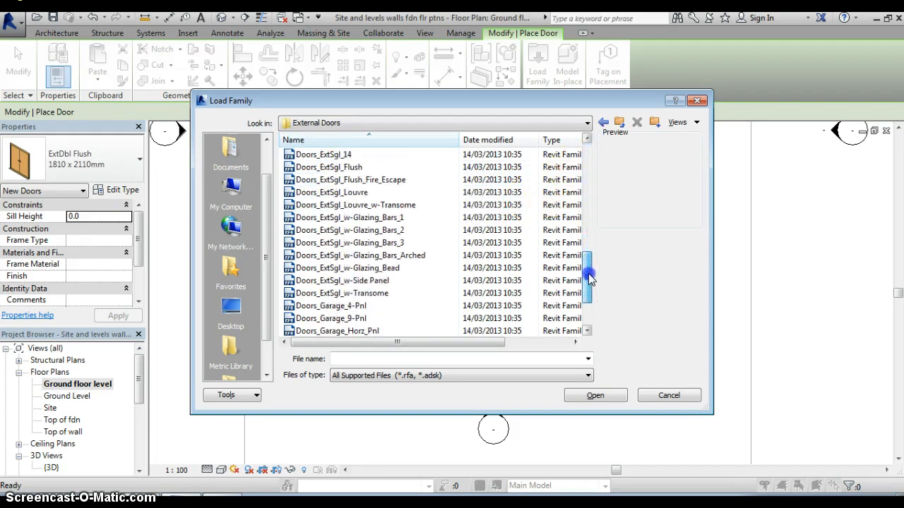
pyautogui.scroll(3)
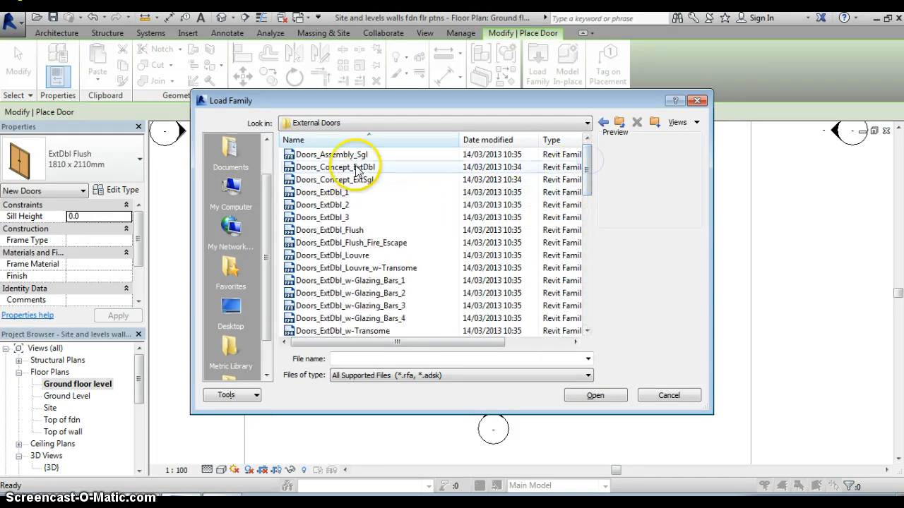
pyautogui.click(332, 154)
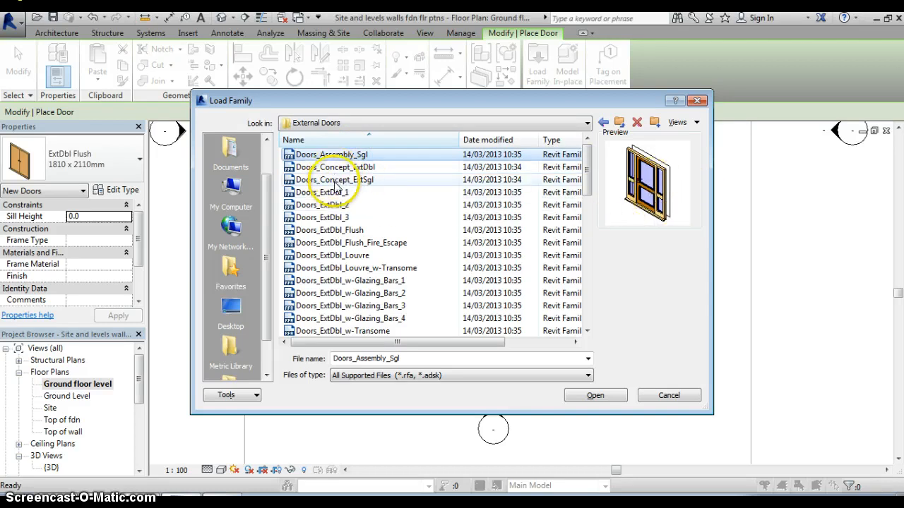
pyautogui.scroll(-3)
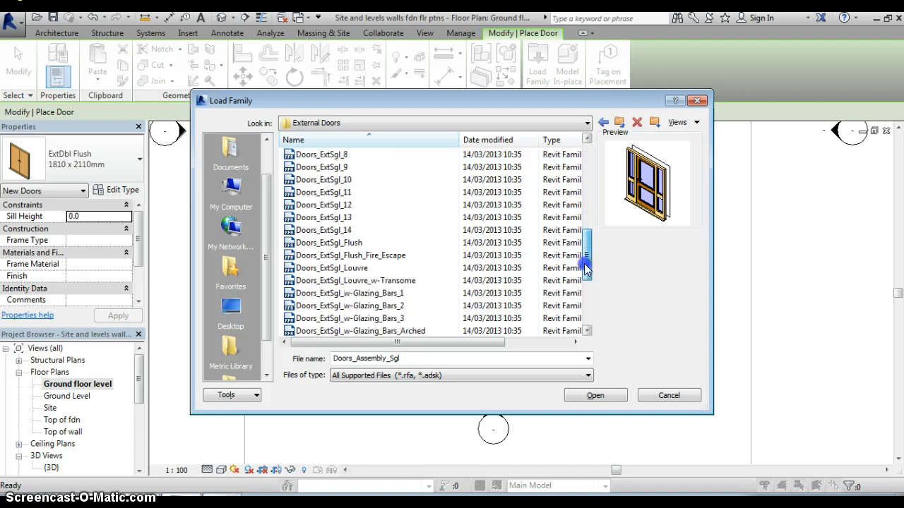
pyautogui.scroll(-3)
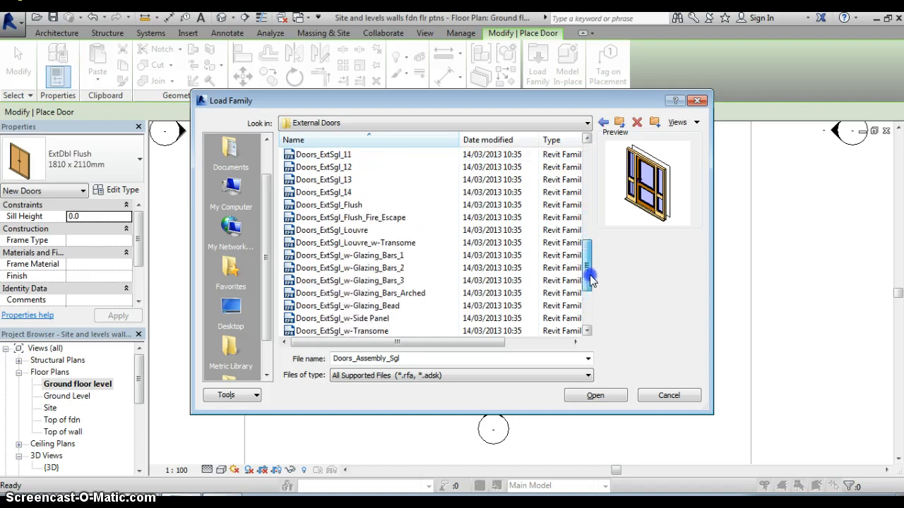
pyautogui.scroll(3)
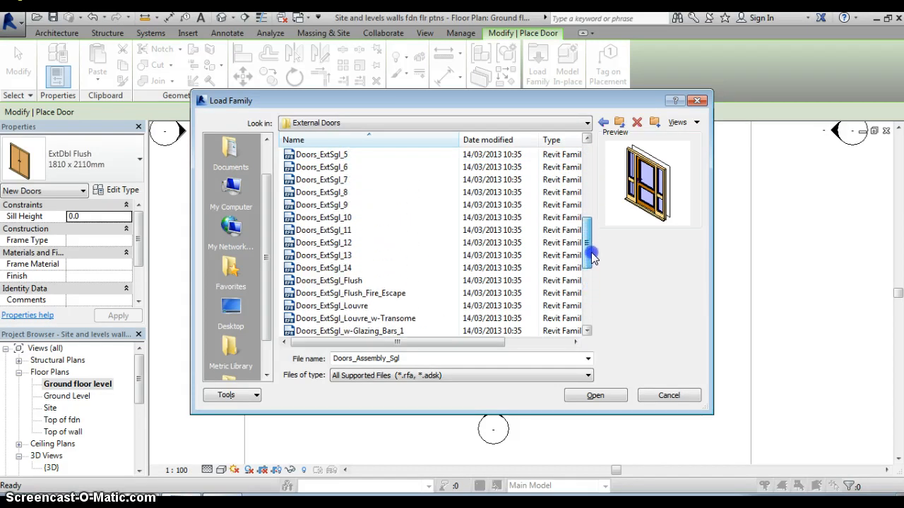
pyautogui.scroll(3)
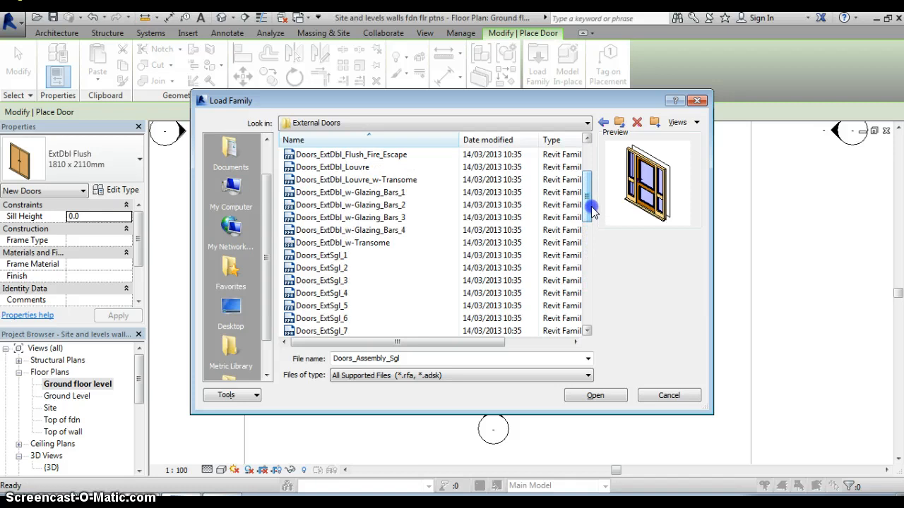
pyautogui.moveTo(378, 192)
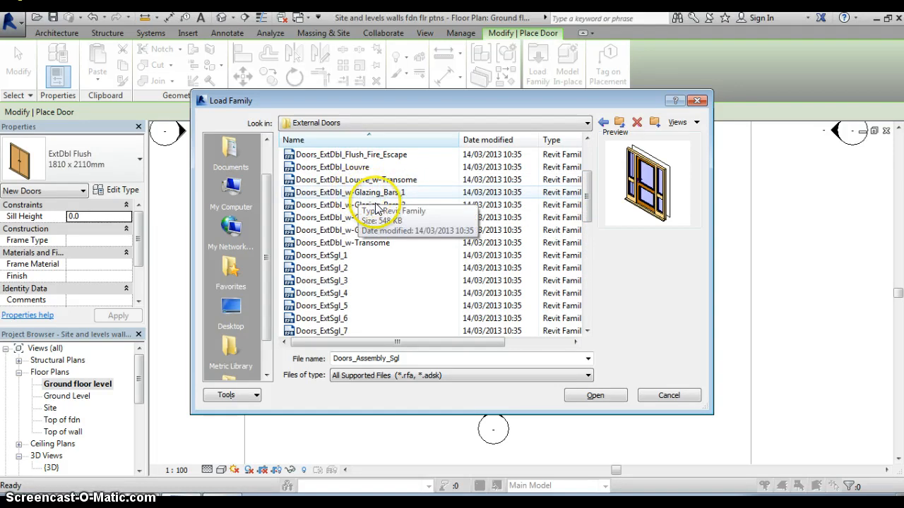
pyautogui.scroll(3)
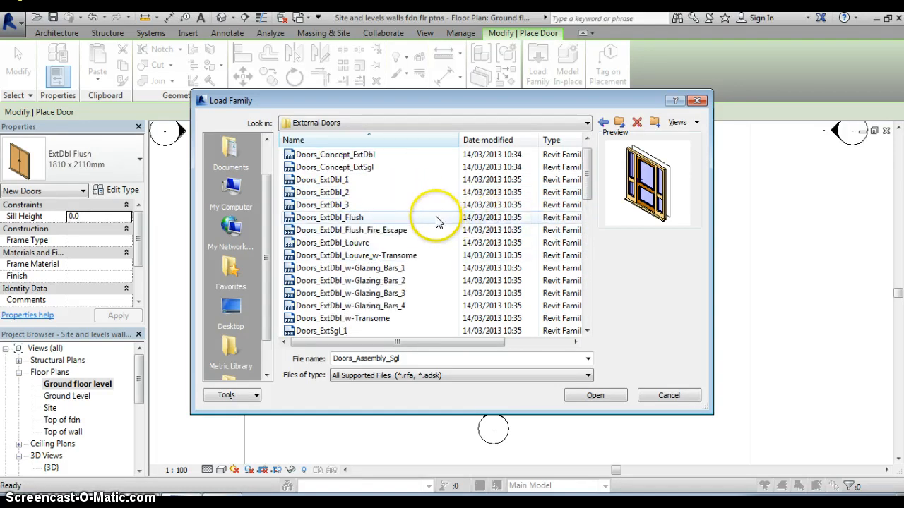
pyautogui.scroll(-3)
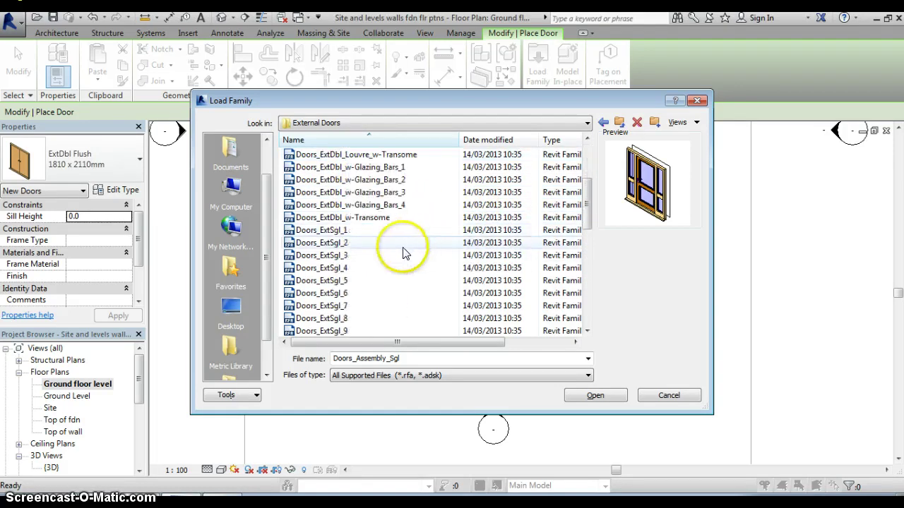
pyautogui.scroll(-3)
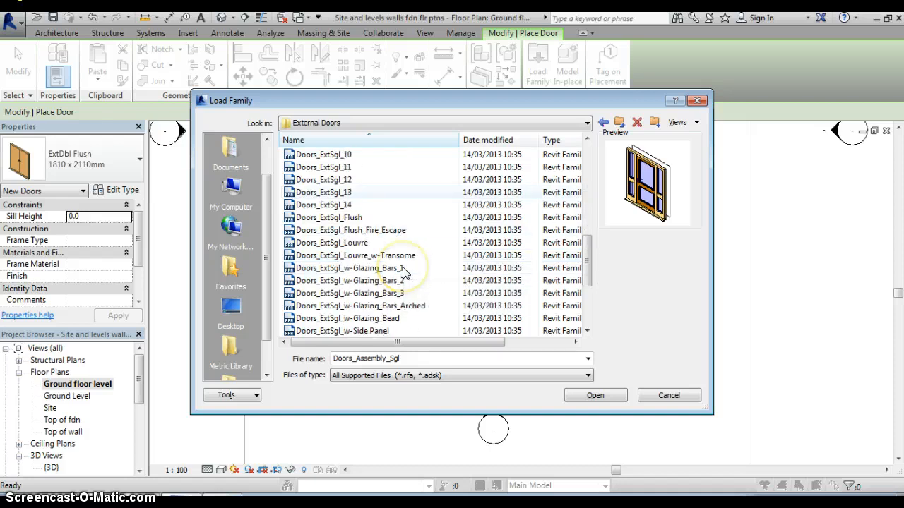
# Step: Load the Doors_ExtSgl_w-Glazing_Bars_2 single external door family into the project
pyautogui.click(350, 268)
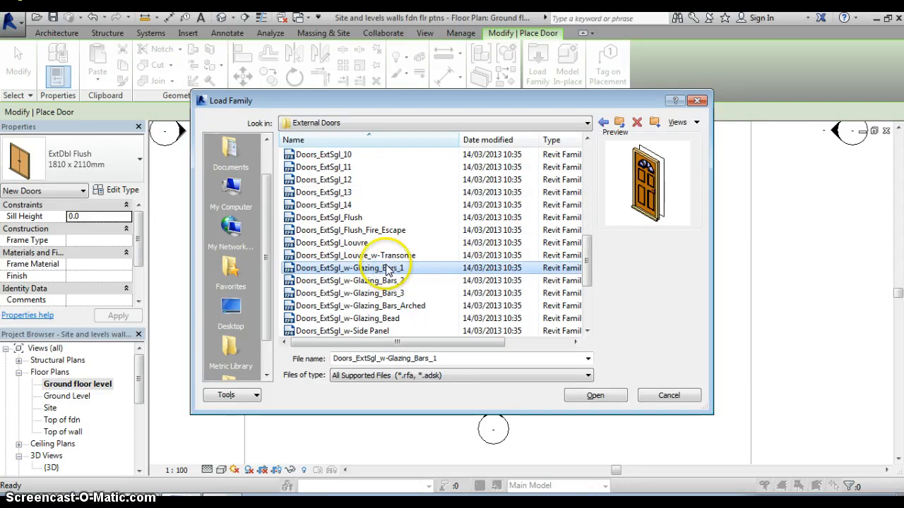
pyautogui.click(349, 281)
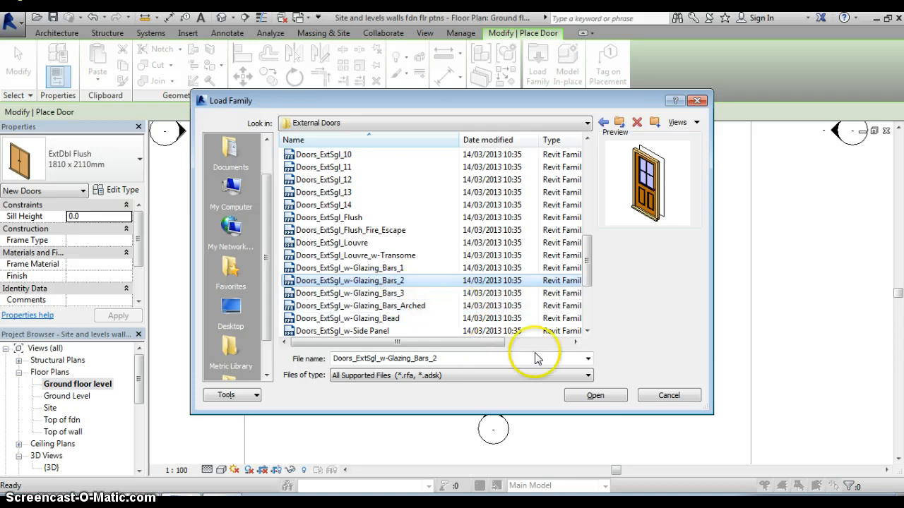
pyautogui.click(594, 395)
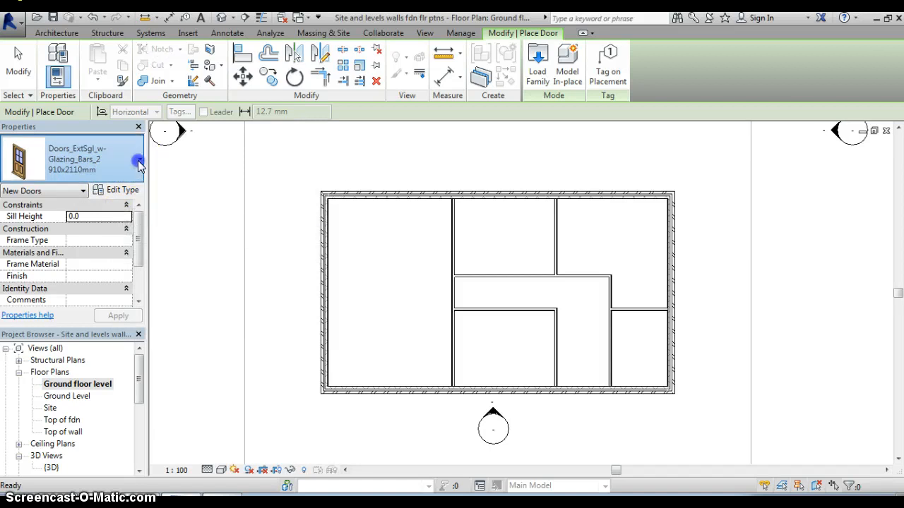
# Step: Show the Doors_ExtSgl_w-Glazing_Bars_2 sizes 810, 910 and 1010 x 2110mm in the type selector
pyautogui.click(139, 163)
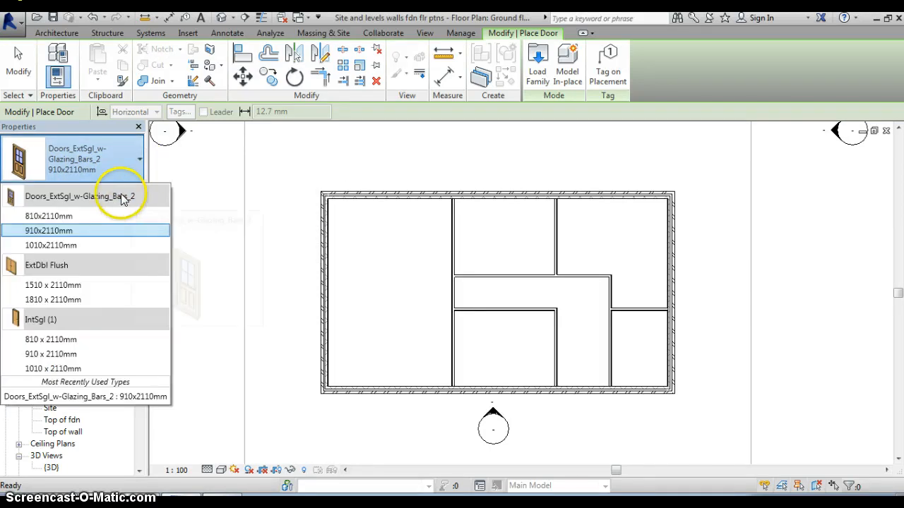
pyautogui.moveTo(70, 216)
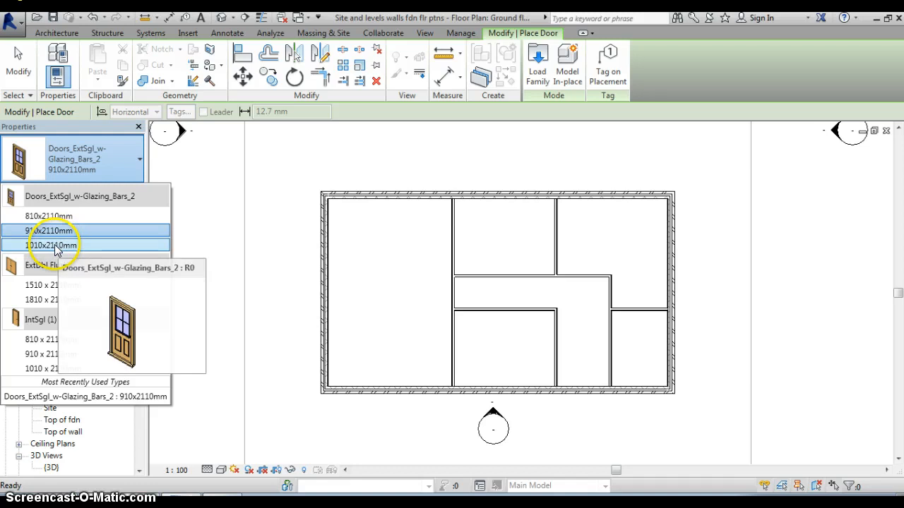
pyautogui.moveTo(48, 216)
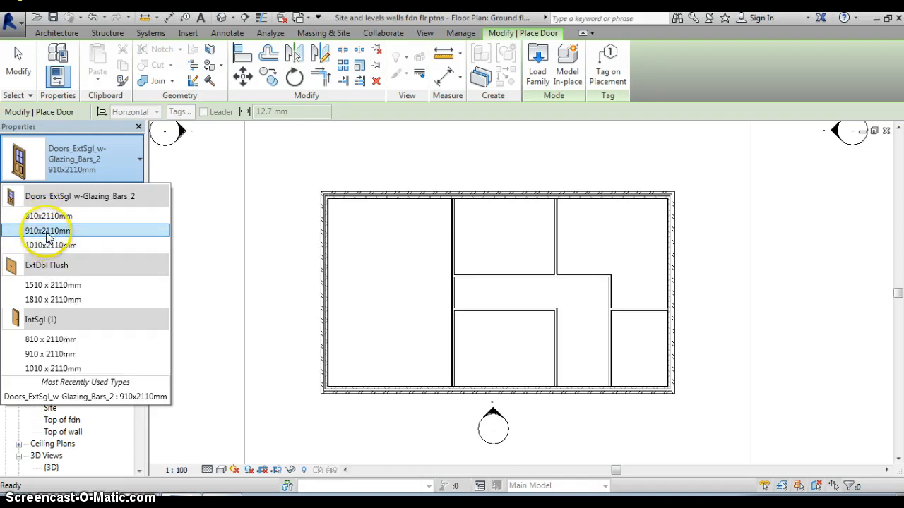
pyautogui.moveTo(47, 231)
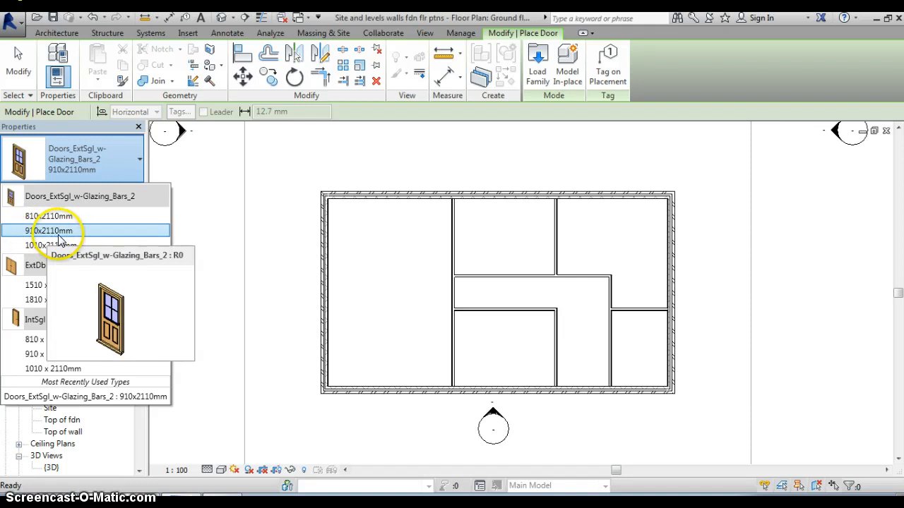
# Step: Make the 910x2110mm Doors_ExtSgl_w-Glazing_Bars_2 the active door type
pyautogui.click(52, 231)
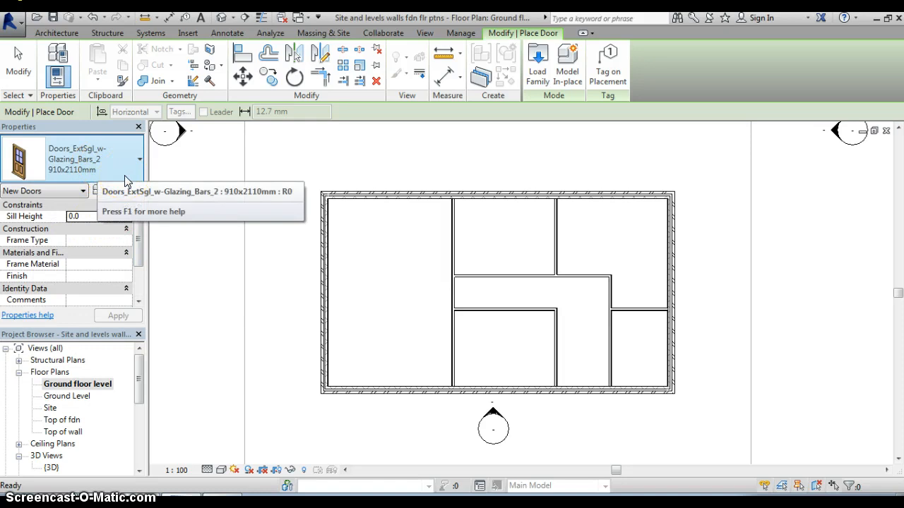
pyautogui.moveTo(210, 242)
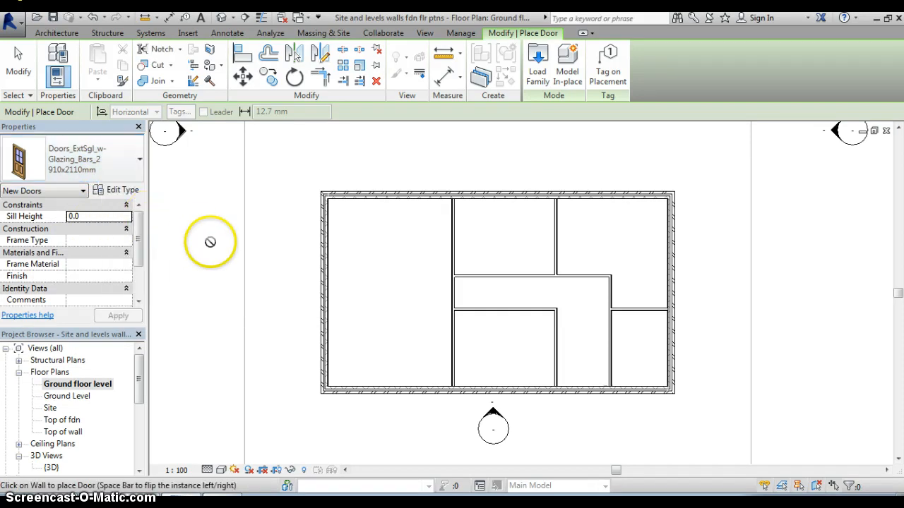
pyautogui.moveTo(267, 268)
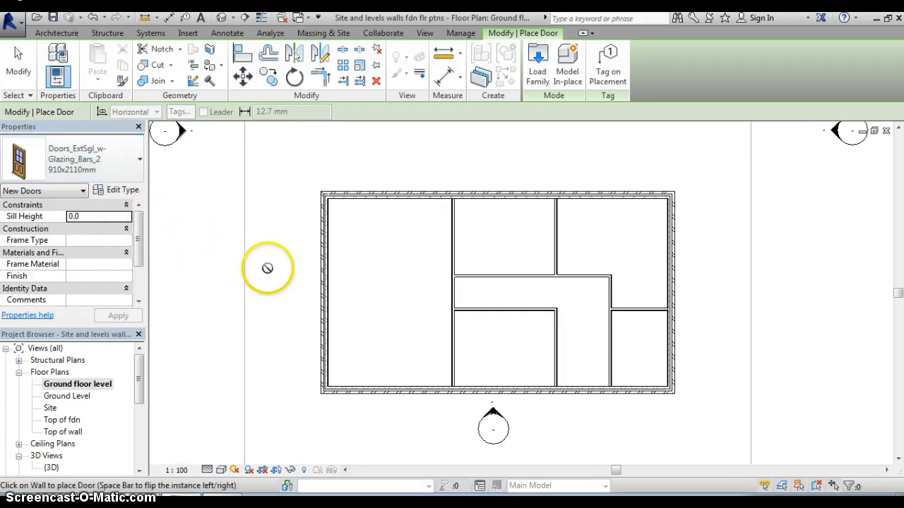
pyautogui.moveTo(577, 412)
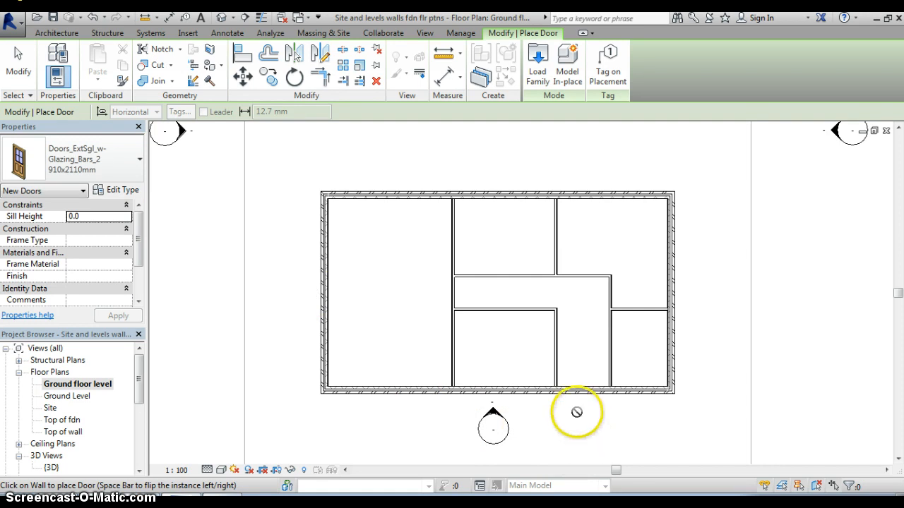
pyautogui.moveTo(586, 404)
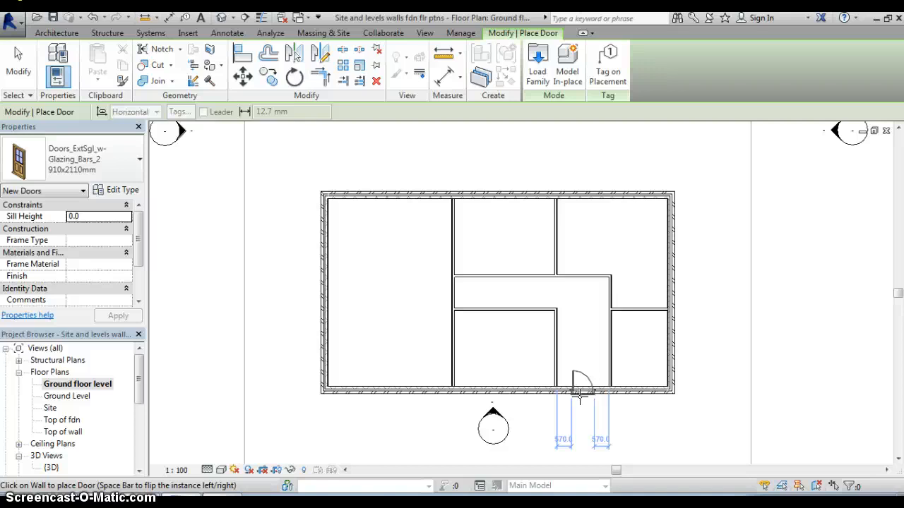
pyautogui.moveTo(581, 385)
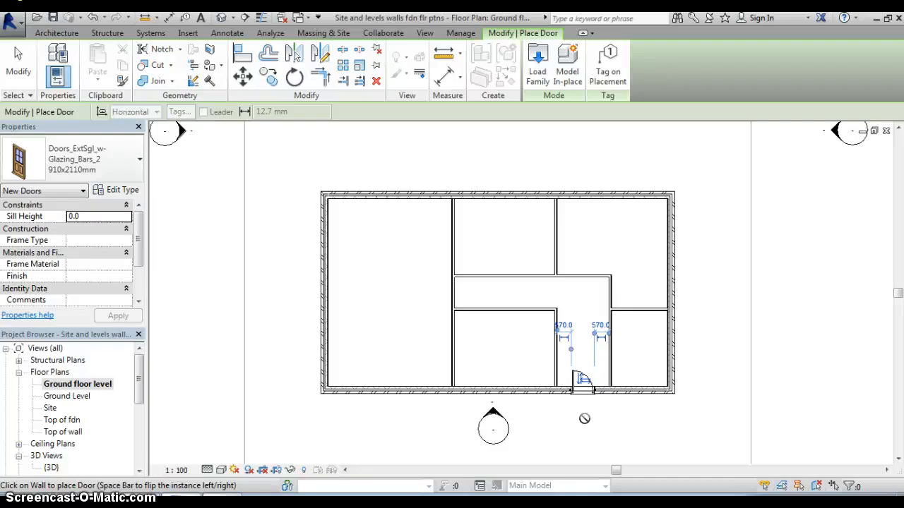
pyautogui.moveTo(389, 198)
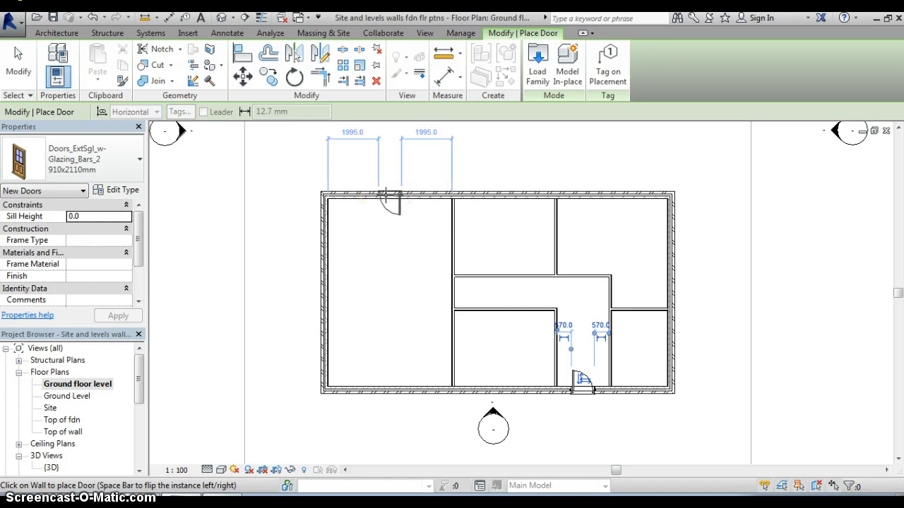
pyautogui.moveTo(309, 158)
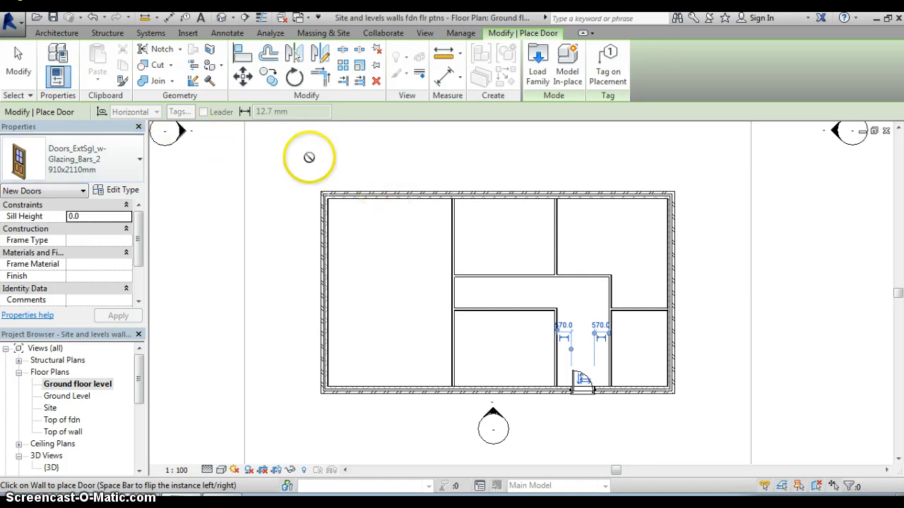
# Step: Load the Doors_ExtDbl_w-Glazing_Bars_1 double external door family from Doors > External Doors
pyautogui.click(536, 64)
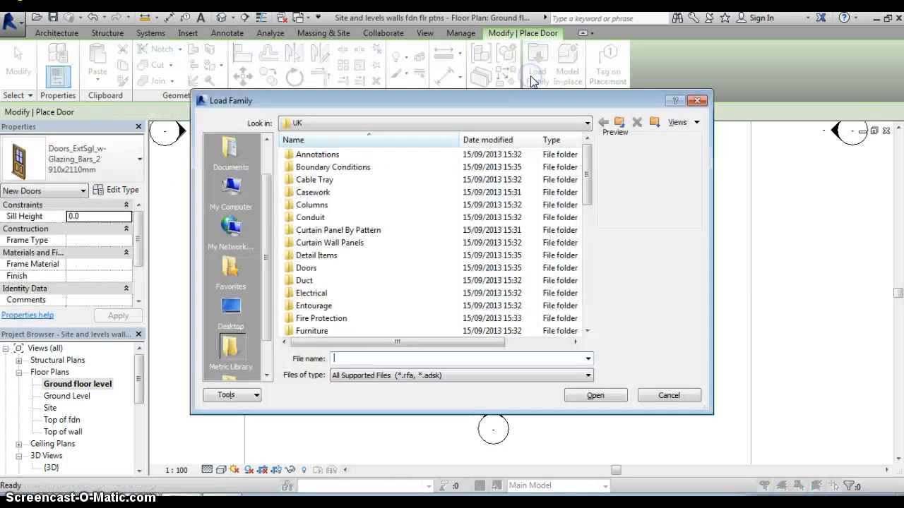
pyautogui.doubleClick(305, 268)
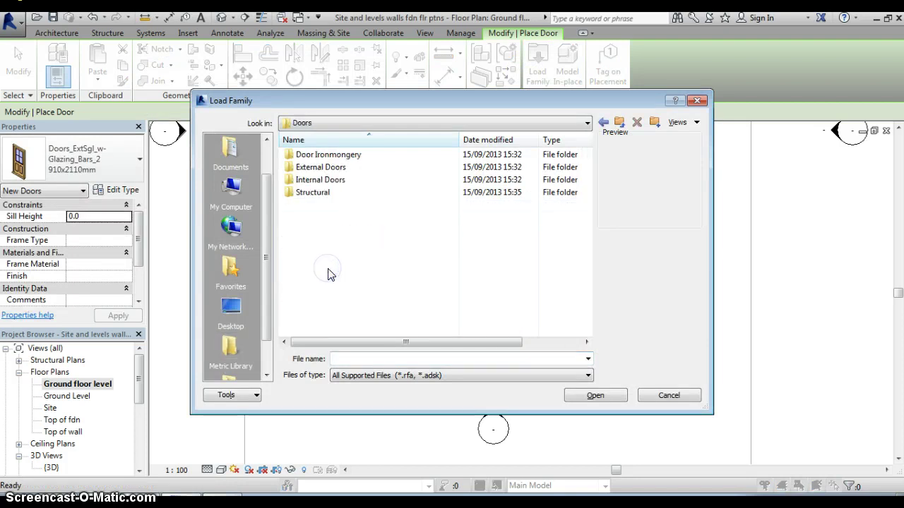
pyautogui.doubleClick(322, 166)
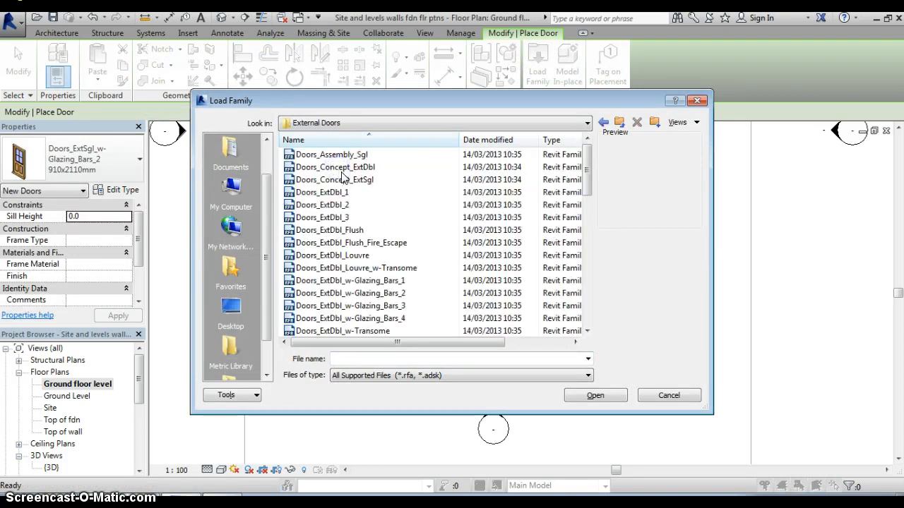
pyautogui.scroll(-3)
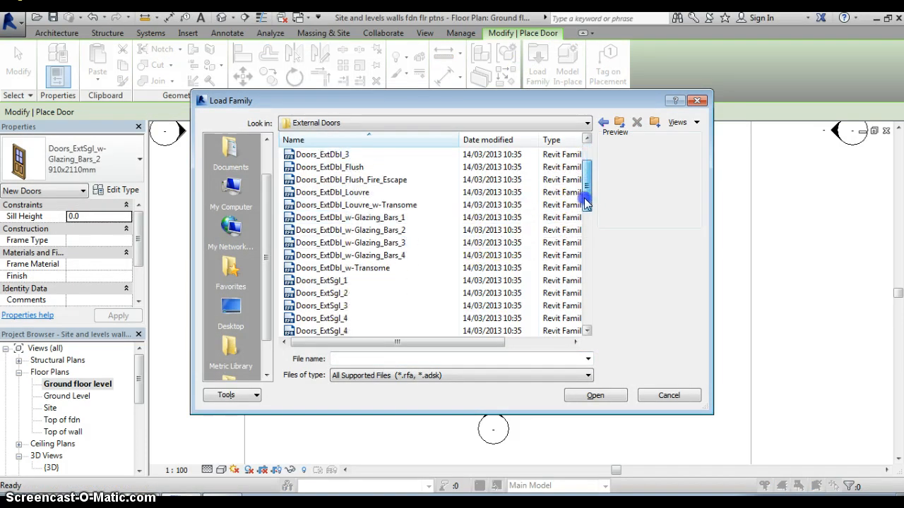
pyautogui.scroll(-3)
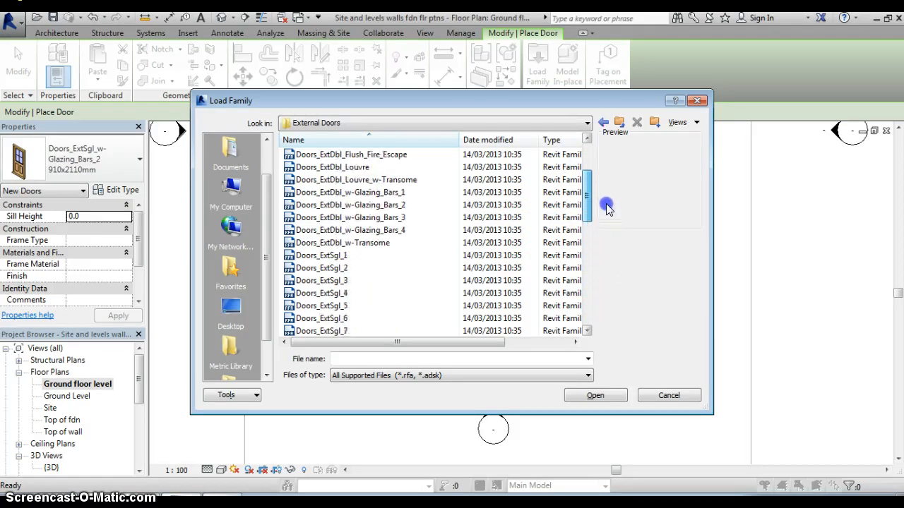
pyautogui.scroll(3)
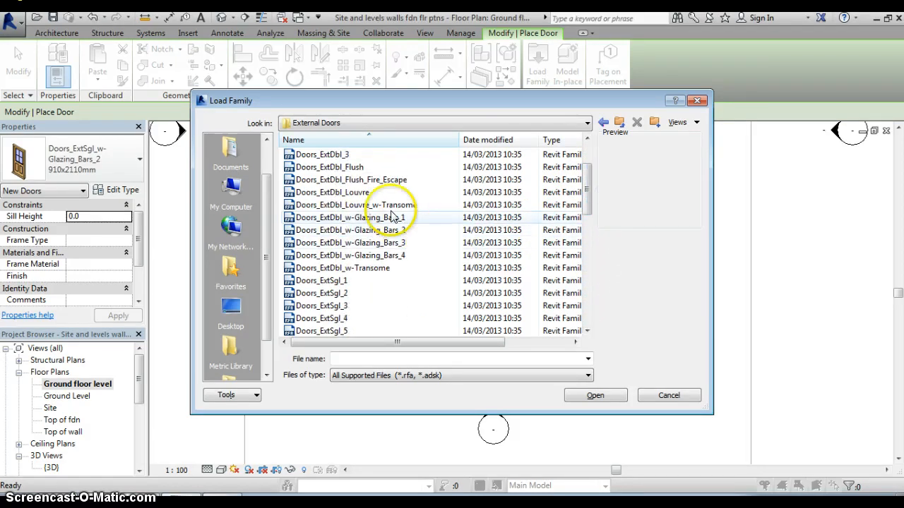
pyautogui.moveTo(351, 217)
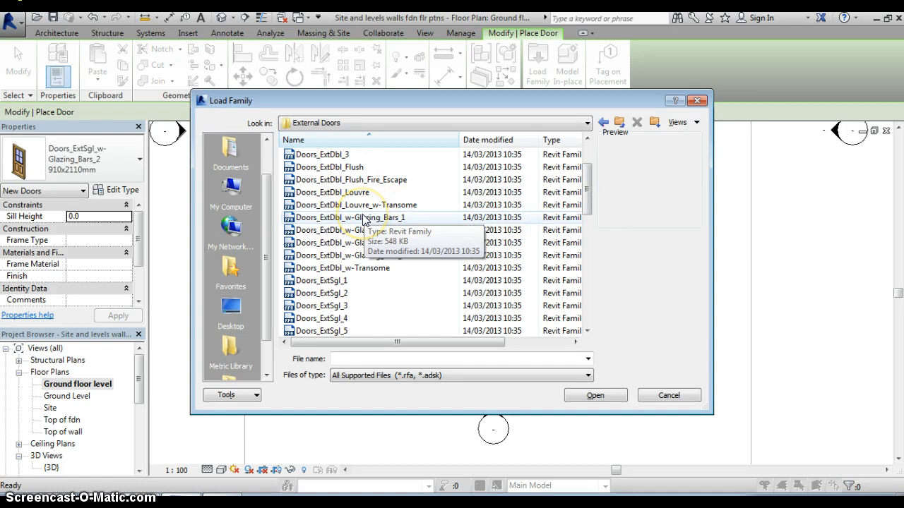
pyautogui.click(361, 217)
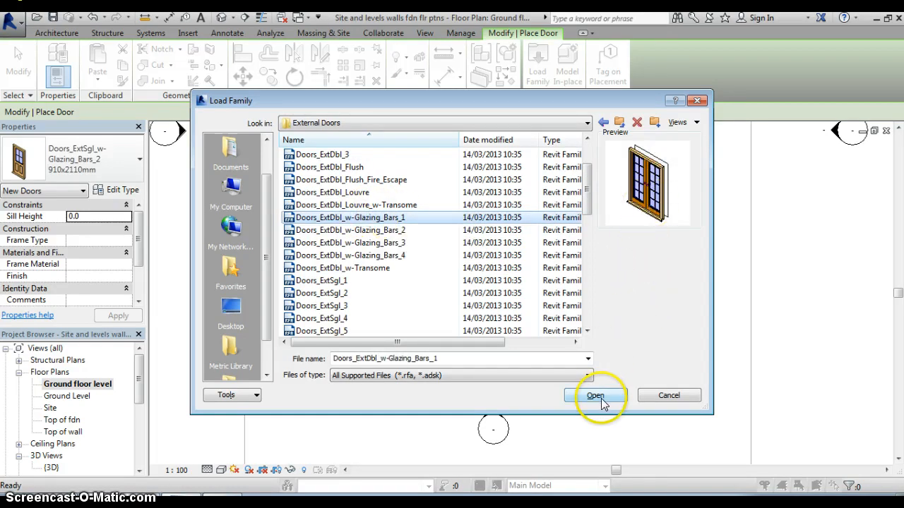
pyautogui.click(595, 395)
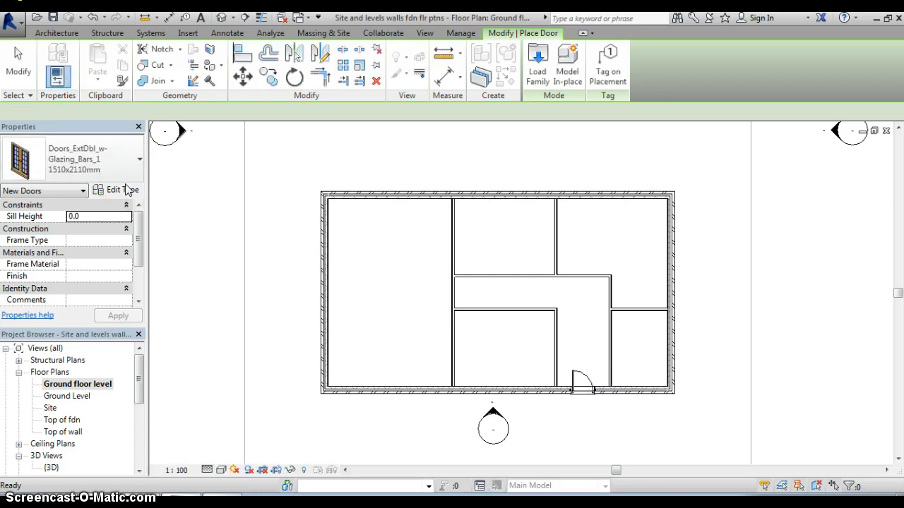
pyautogui.moveTo(124, 176)
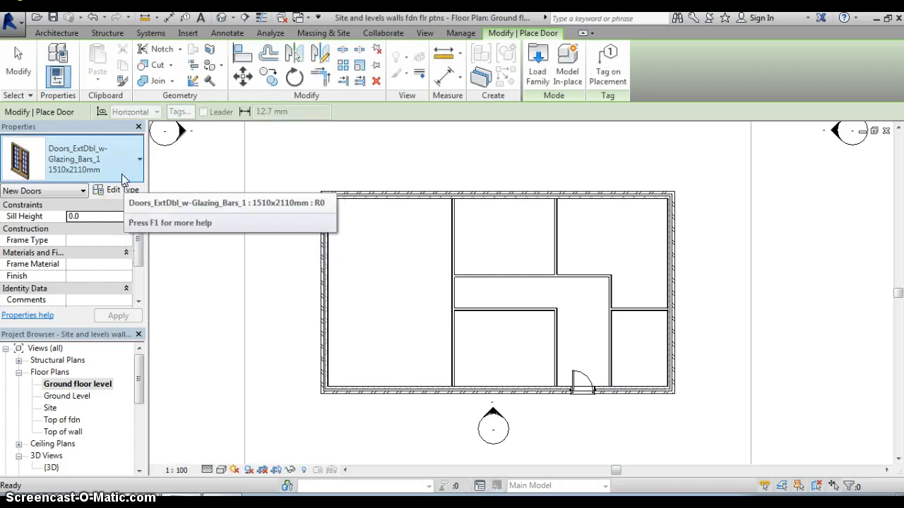
pyautogui.moveTo(142, 159)
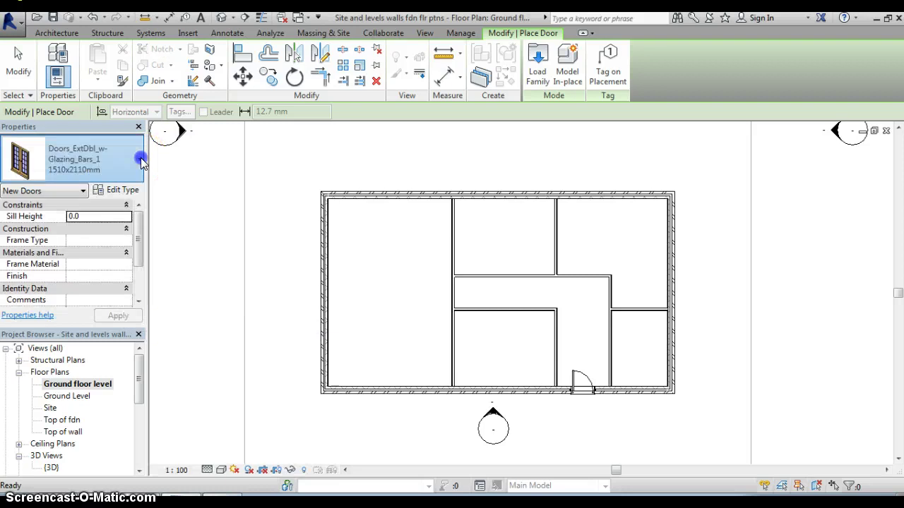
# Step: Show the sizes of Doors_ExtDbl_w-Glazing_Bars_1 to switch to 1810x2110mm
pyautogui.click(139, 159)
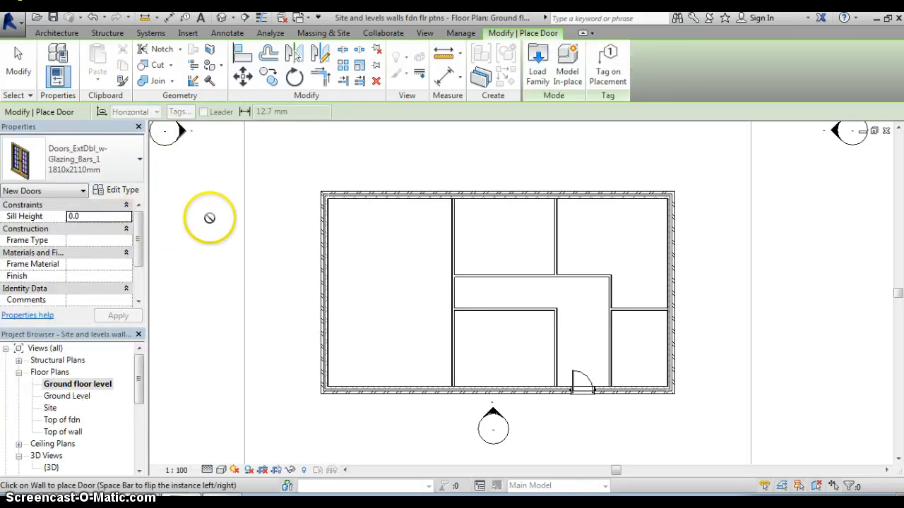
pyautogui.moveTo(378, 228)
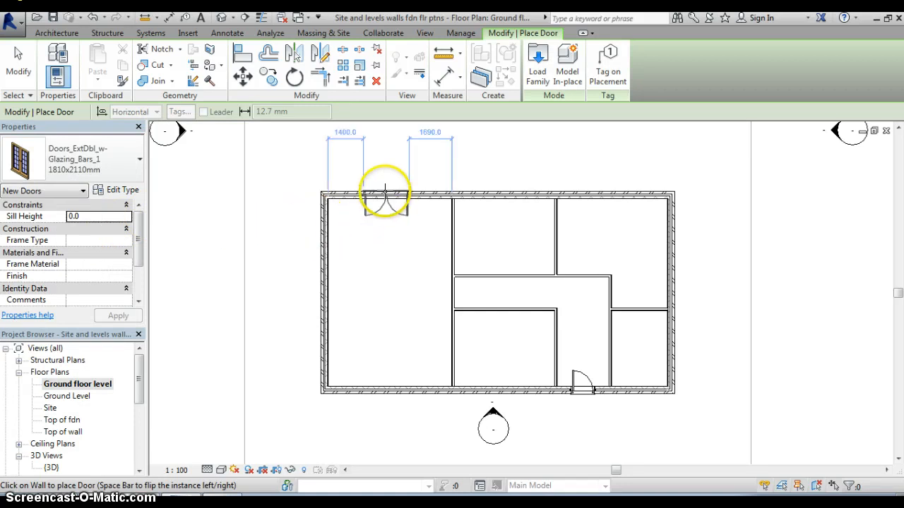
pyautogui.moveTo(388, 198)
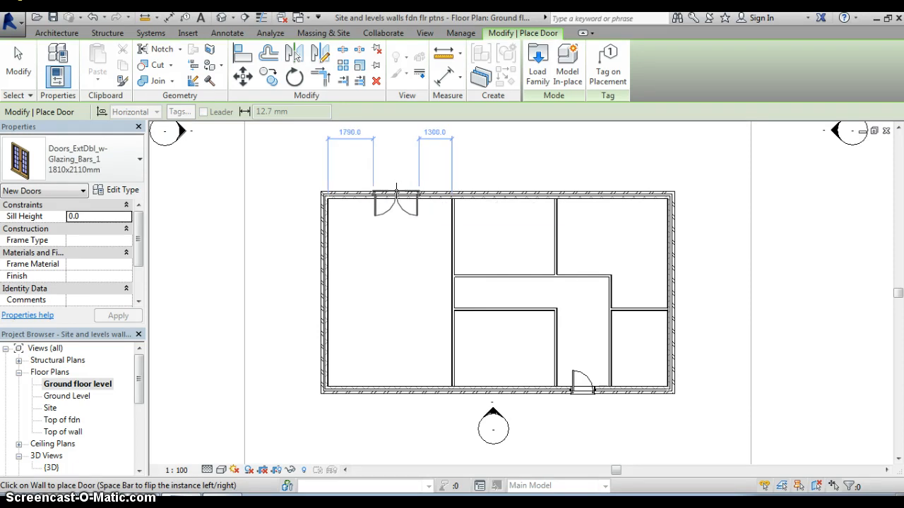
pyautogui.moveTo(394, 192)
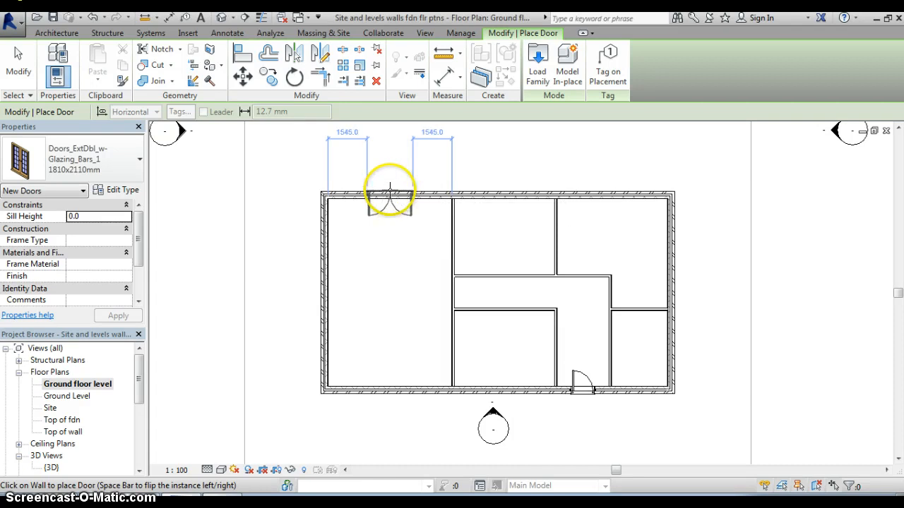
pyautogui.moveTo(390, 204)
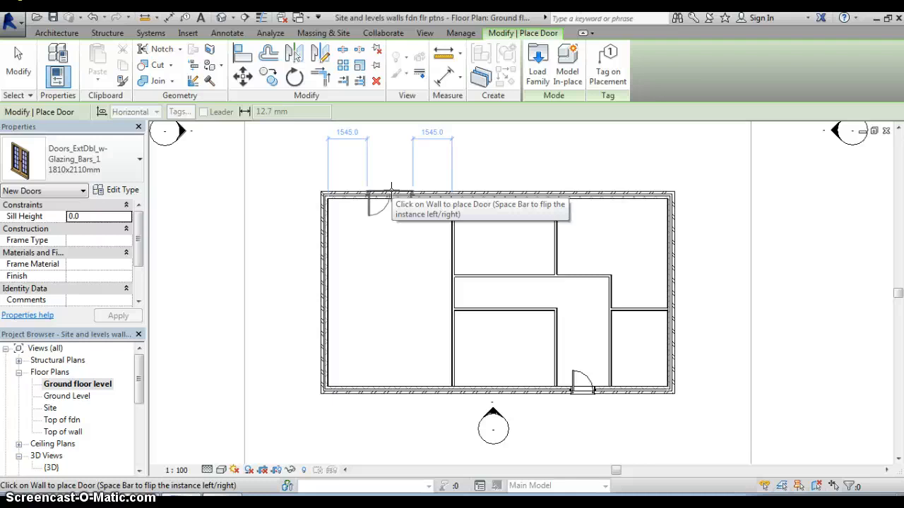
# Step: Place the 1810x2110mm double glazing-bar door centred in the left room's top exterior wall
pyautogui.click(390, 195)
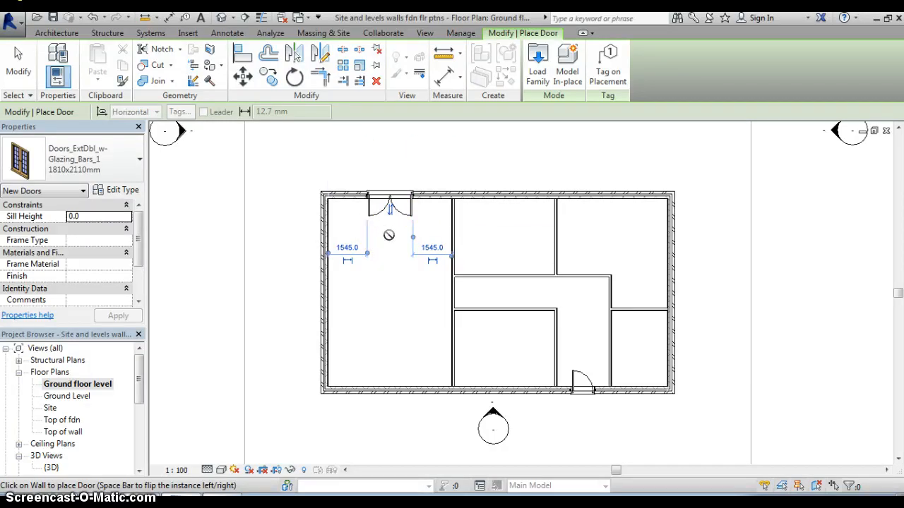
pyautogui.moveTo(402, 274)
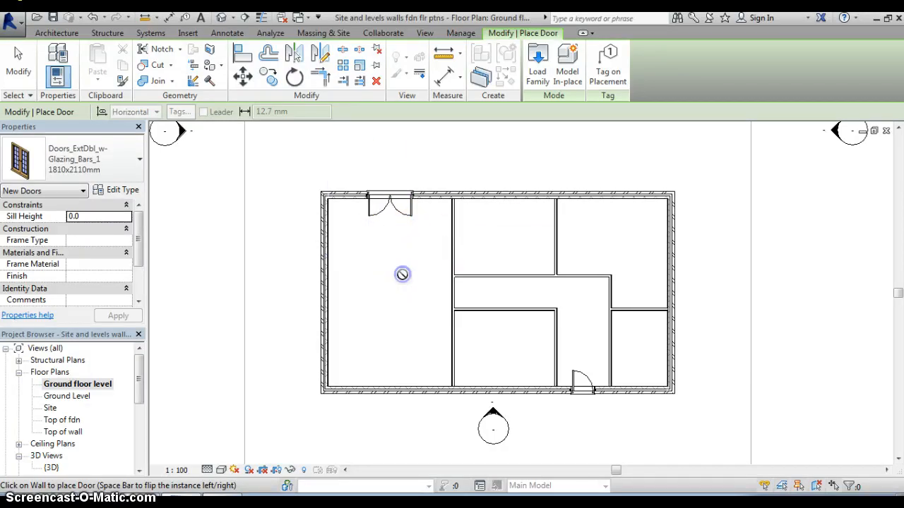
pyautogui.moveTo(408, 256)
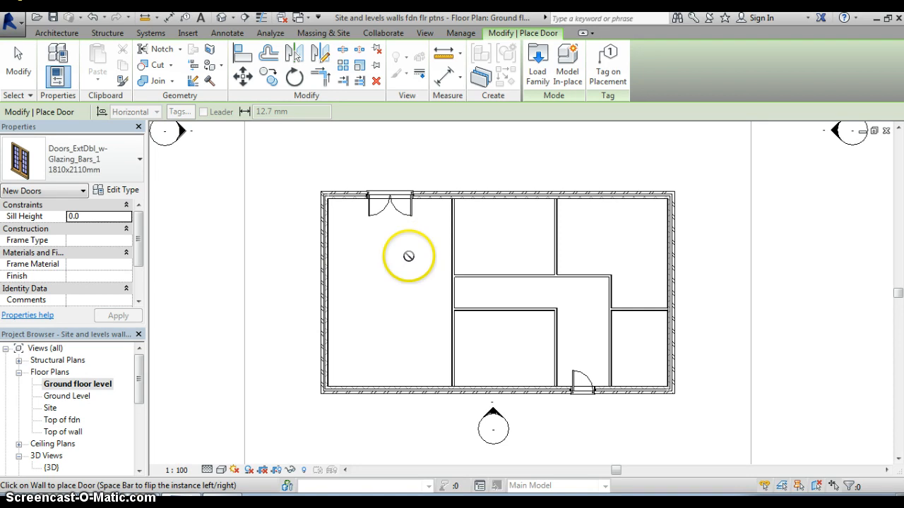
pyautogui.moveTo(436, 237)
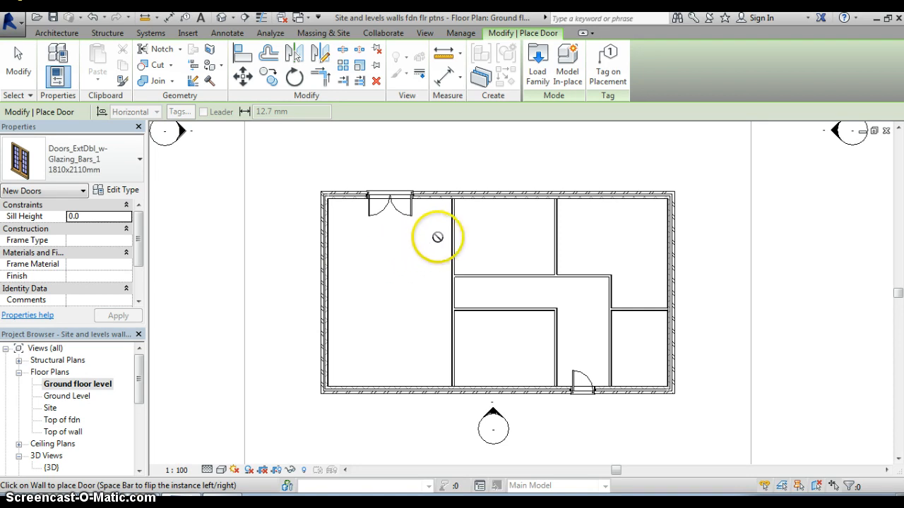
pyautogui.moveTo(408, 210)
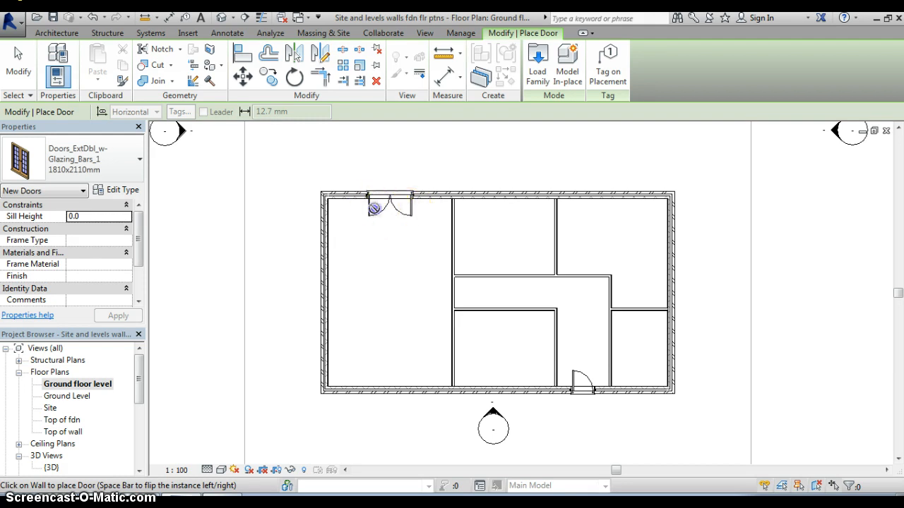
# Step: Flip Facing on the top-wall double door so it swings outward, keeping 1545 mm clearances
pyautogui.click(382, 208)
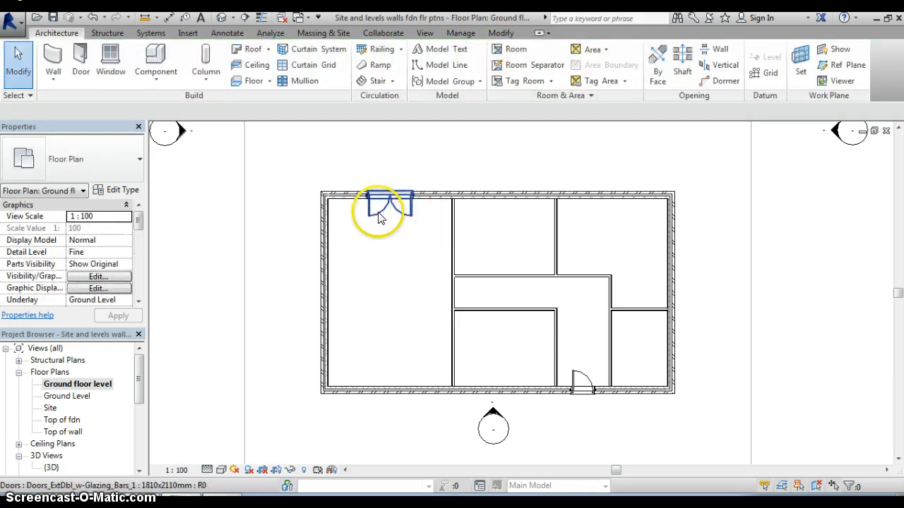
pyautogui.moveTo(375, 216)
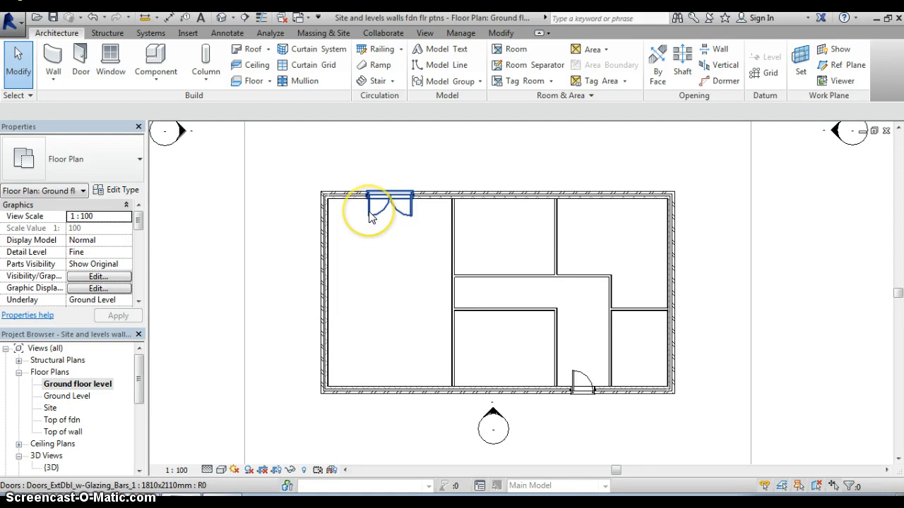
pyautogui.moveTo(388, 205)
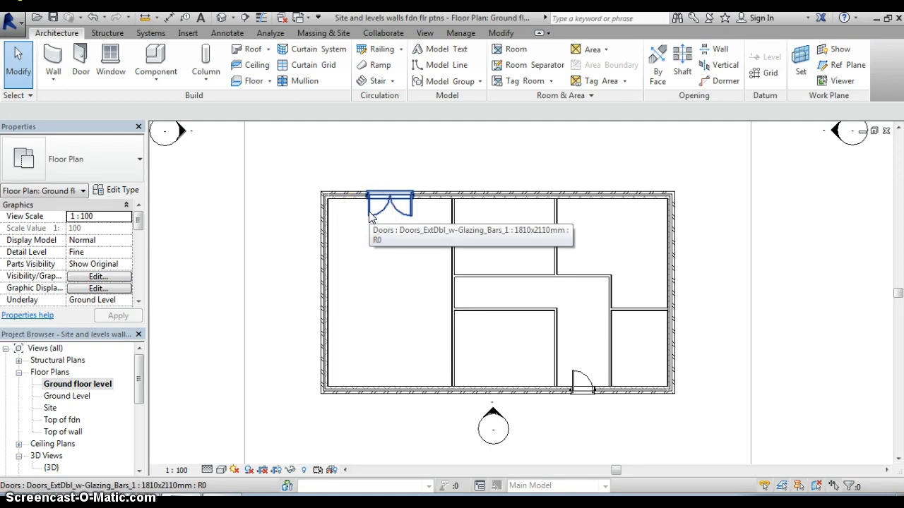
pyautogui.rightClick(391, 205)
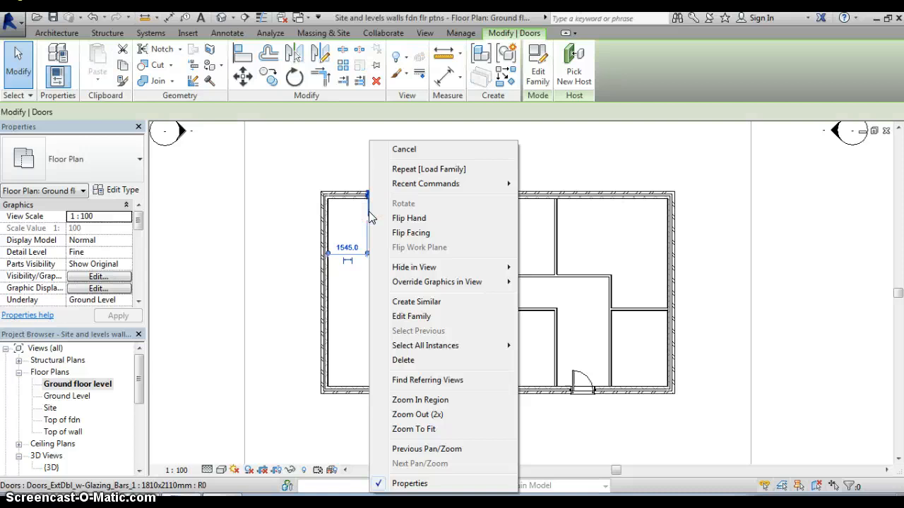
pyautogui.moveTo(411, 233)
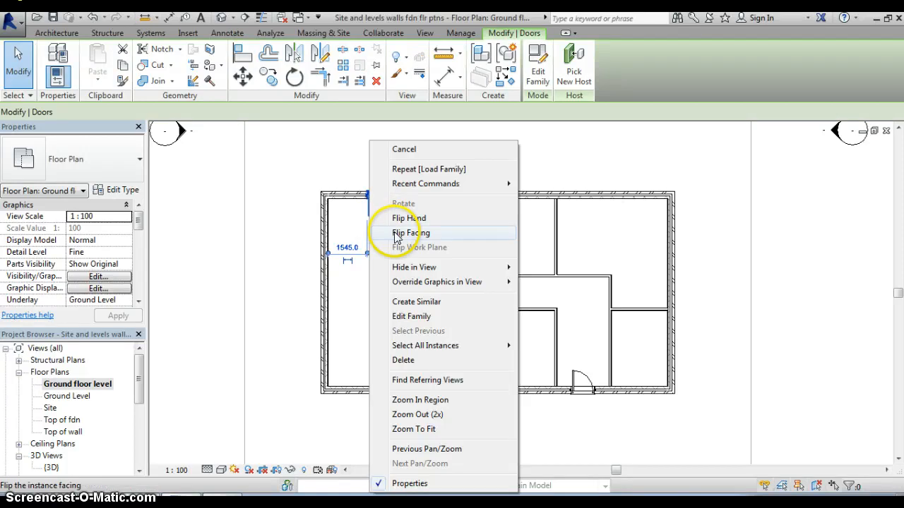
pyautogui.moveTo(410, 233)
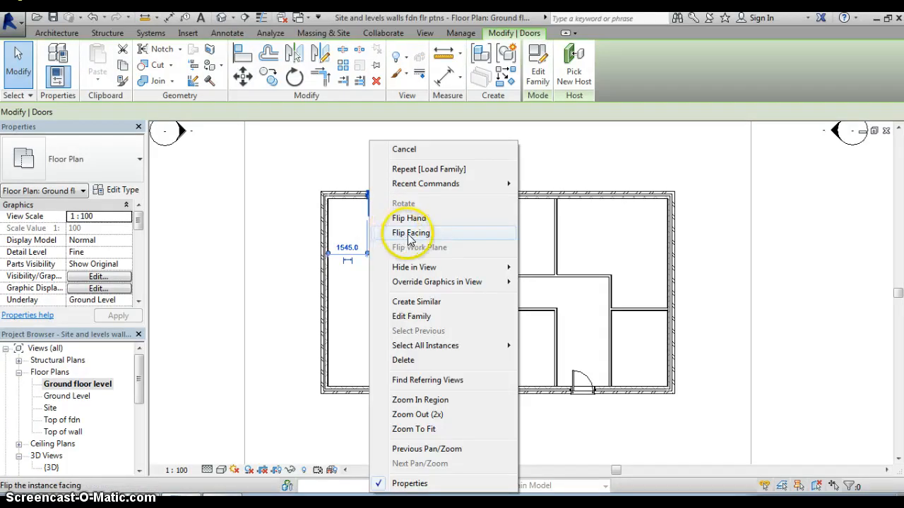
pyautogui.moveTo(410, 233)
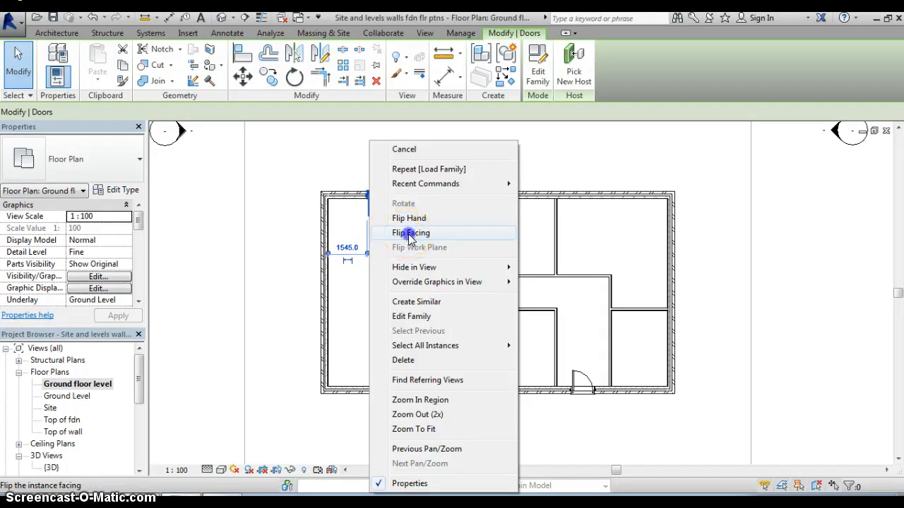
pyautogui.click(410, 232)
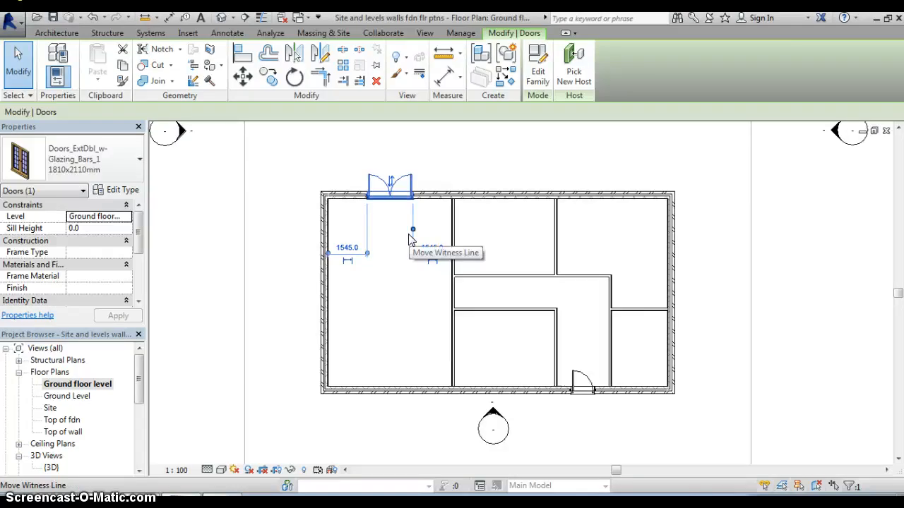
pyautogui.moveTo(459, 177)
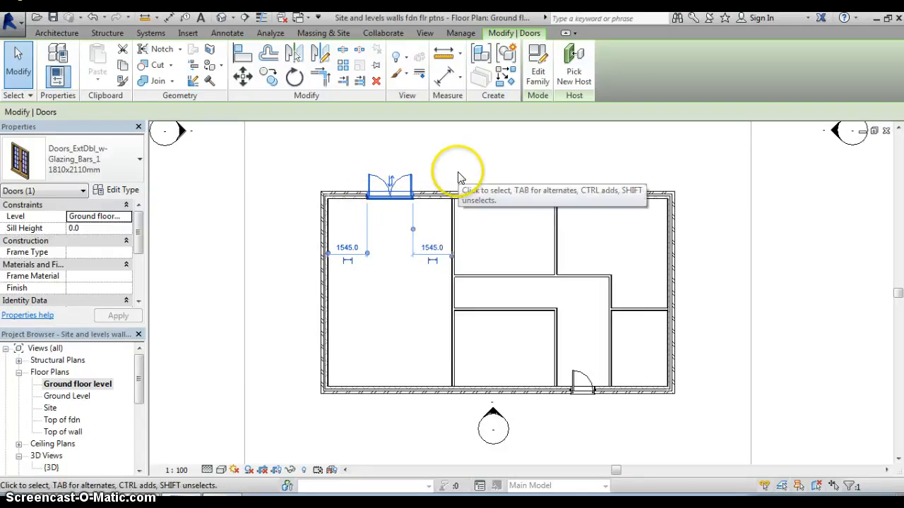
pyautogui.moveTo(576, 329)
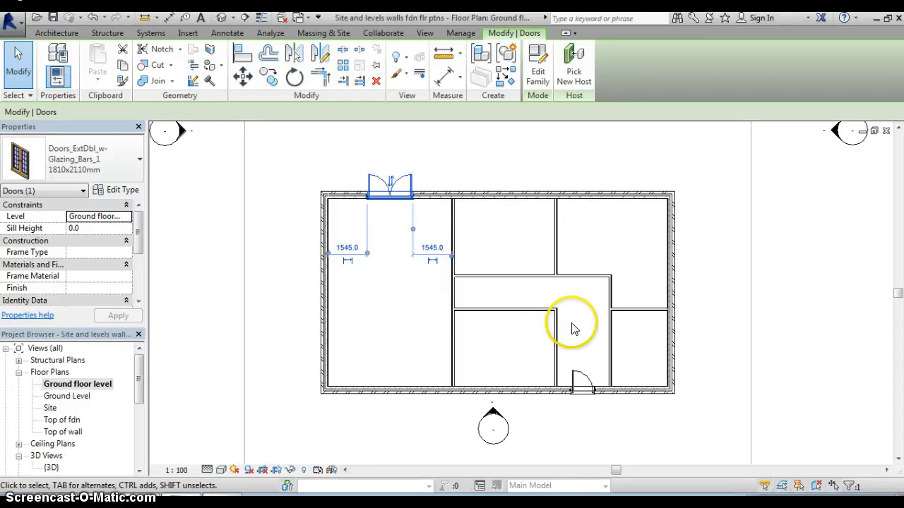
pyautogui.moveTo(406, 313)
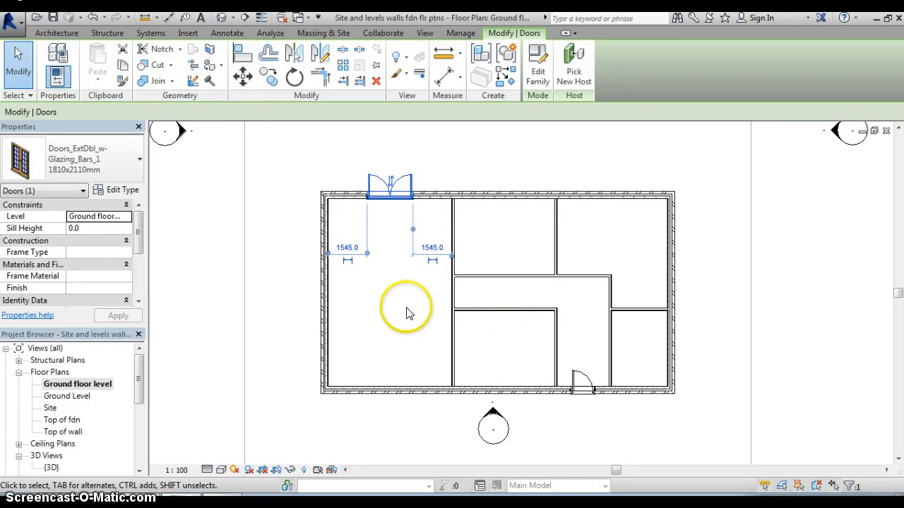
pyautogui.moveTo(376, 313)
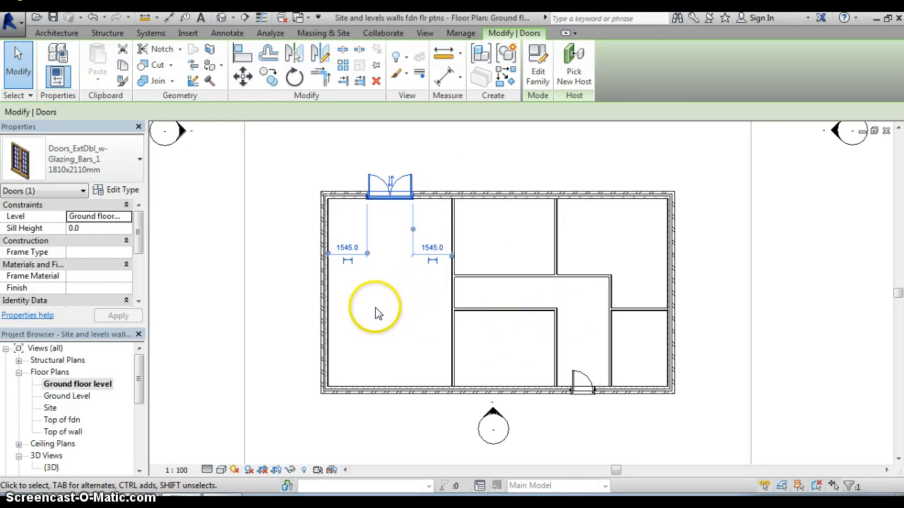
pyautogui.click(381, 303)
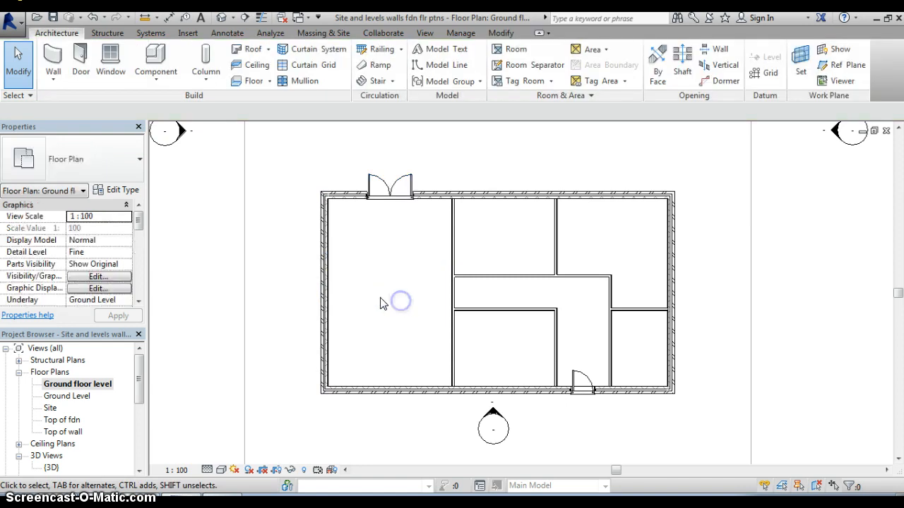
pyautogui.moveTo(80, 56)
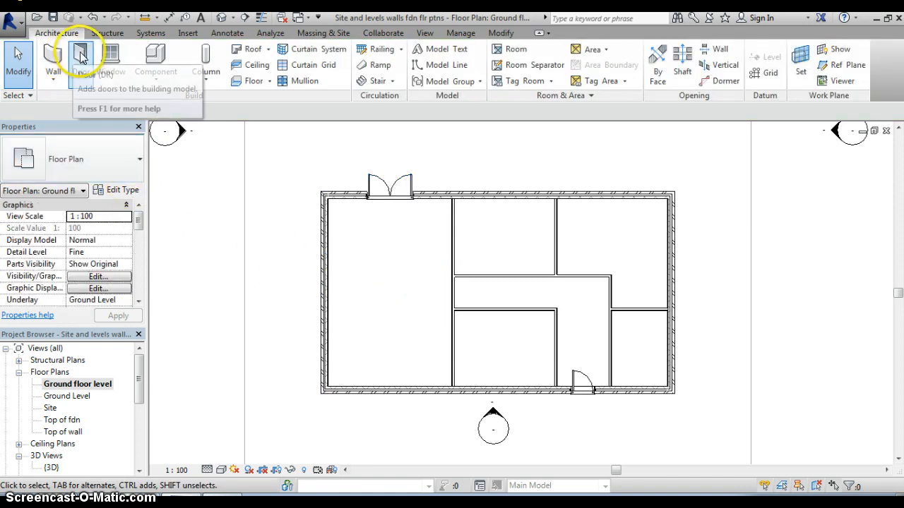
# Step: Start a new door and choose the IntSgl (1) 810 x 2110mm internal single door type
pyautogui.click(80, 60)
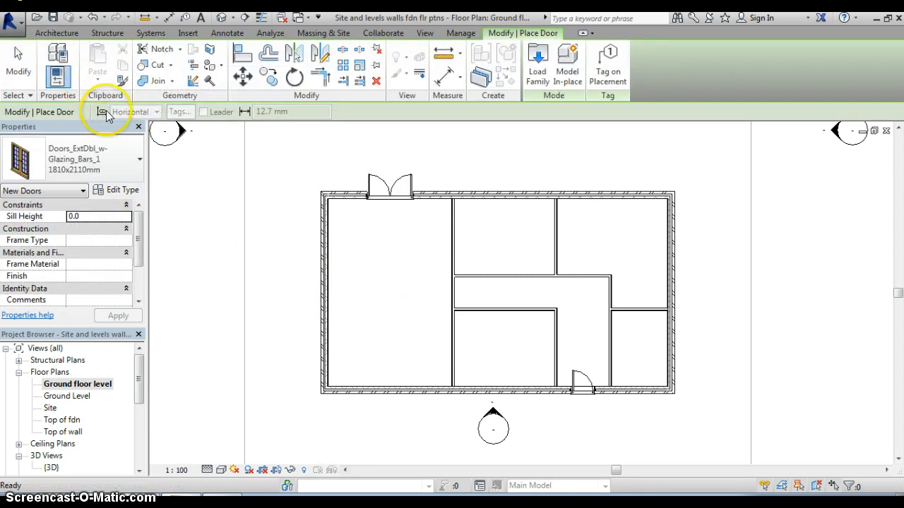
pyautogui.click(139, 159)
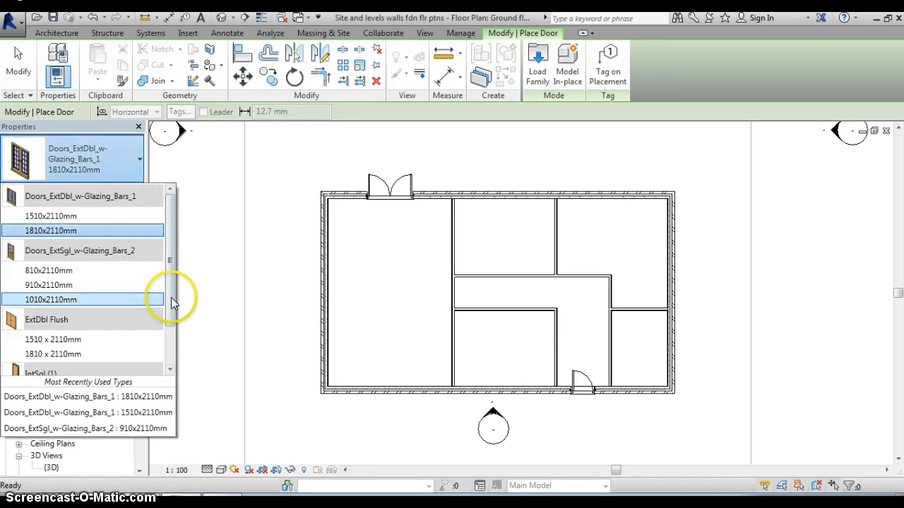
pyautogui.scroll(-3)
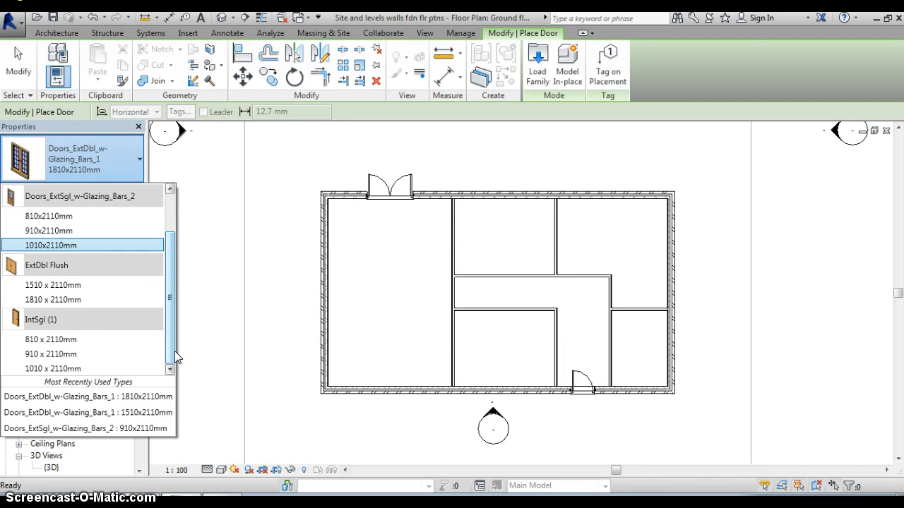
pyautogui.click(77, 353)
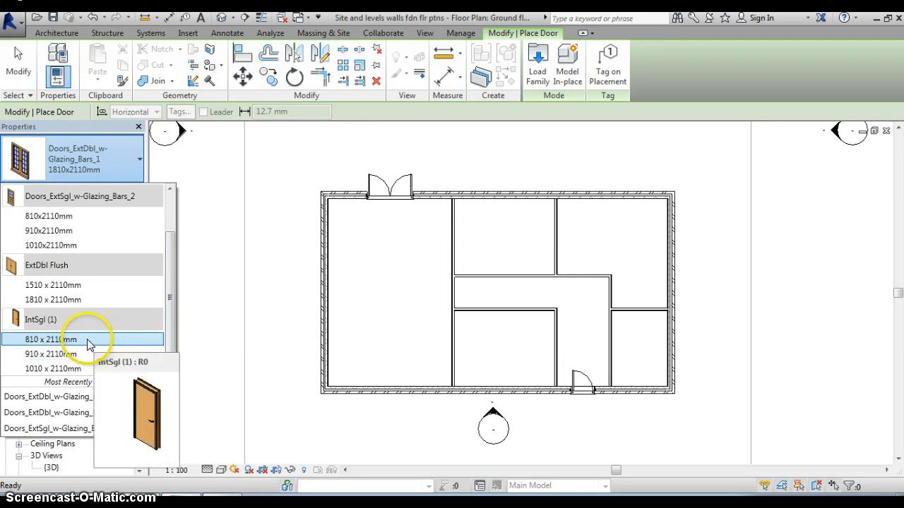
pyautogui.moveTo(81, 343)
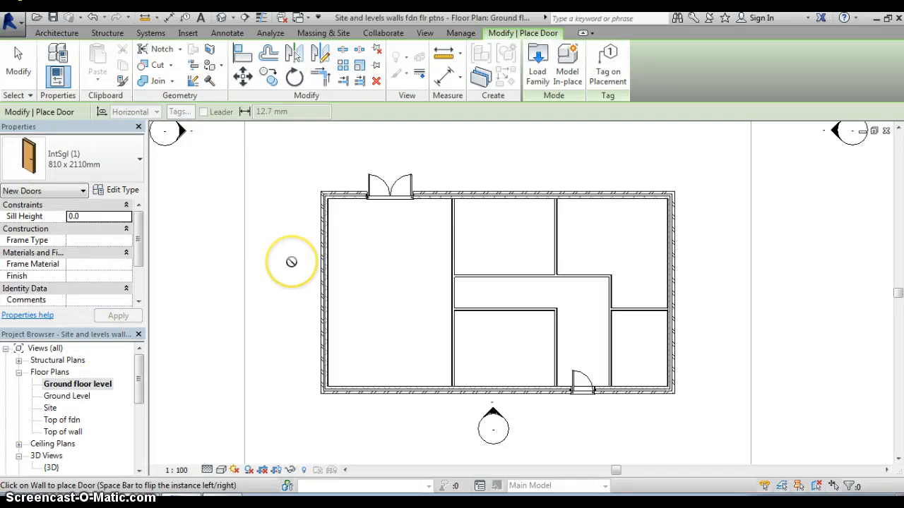
pyautogui.moveTo(382, 275)
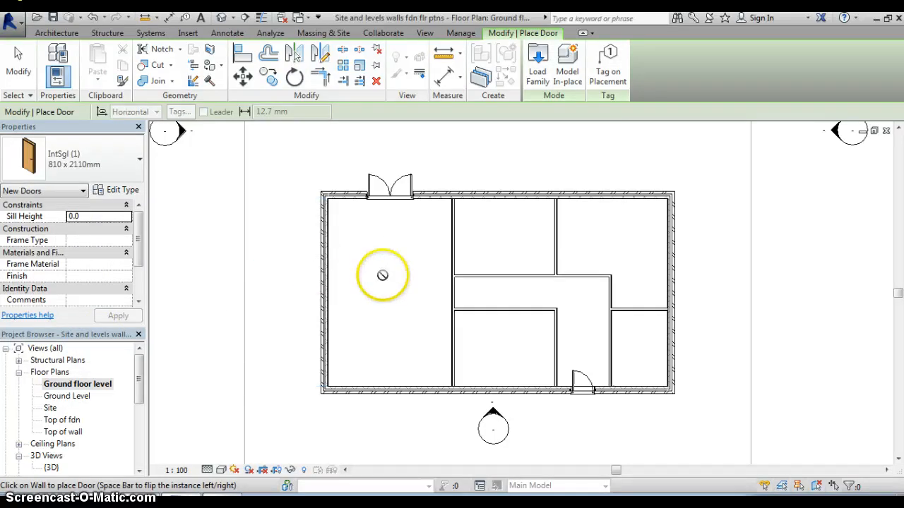
pyautogui.moveTo(440, 303)
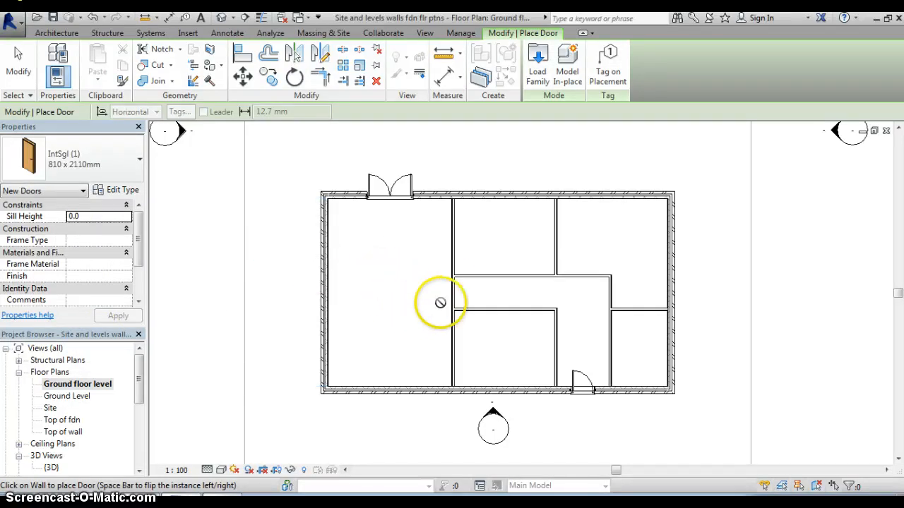
pyautogui.moveTo(452, 290)
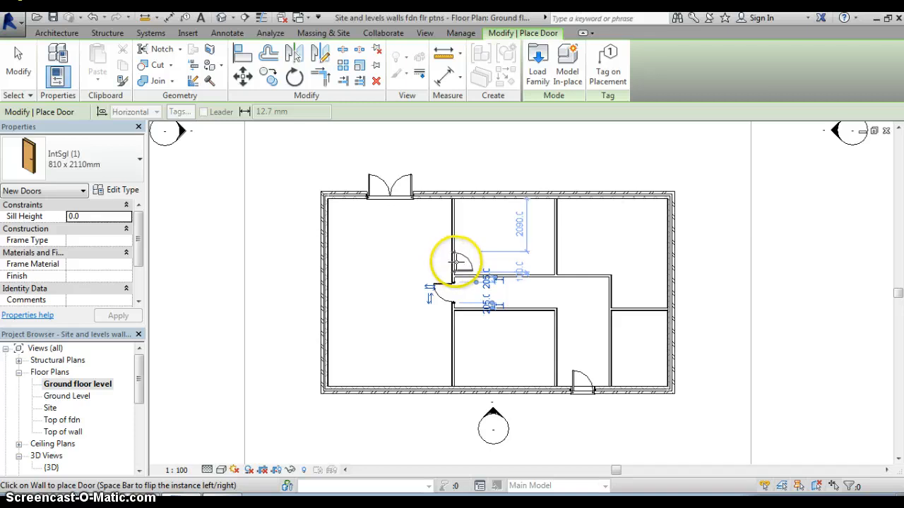
pyautogui.moveTo(481, 270)
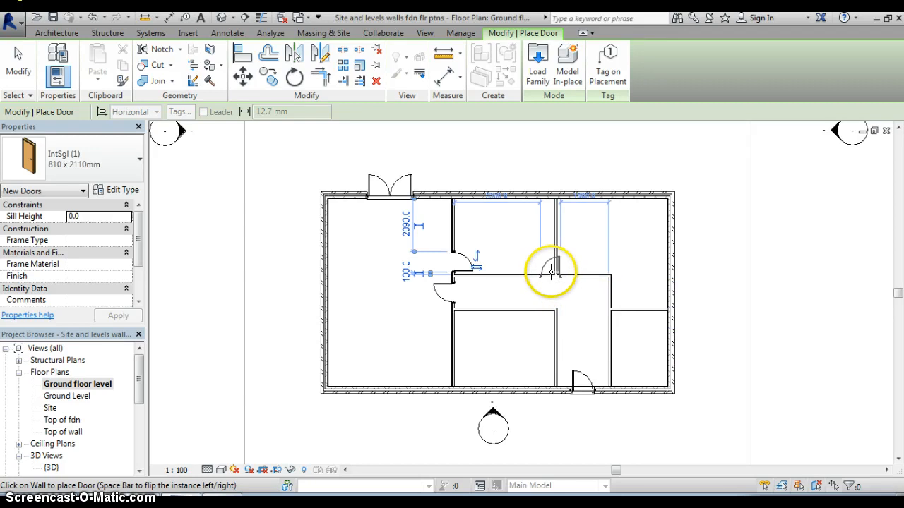
pyautogui.moveTo(551, 272)
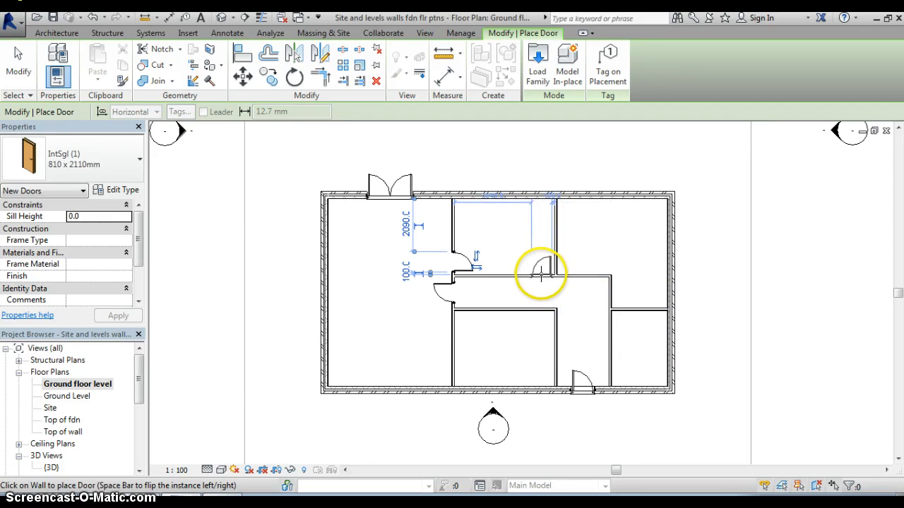
pyautogui.moveTo(565, 275)
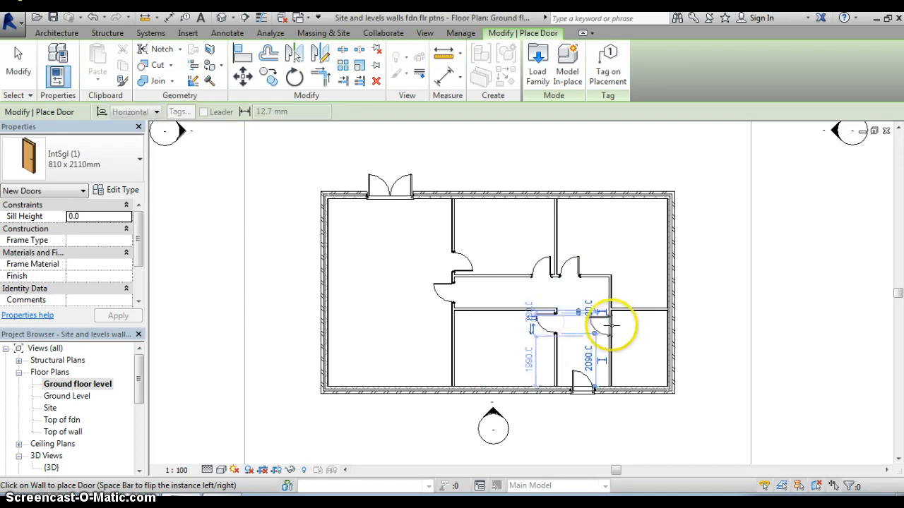
pyautogui.moveTo(604, 319)
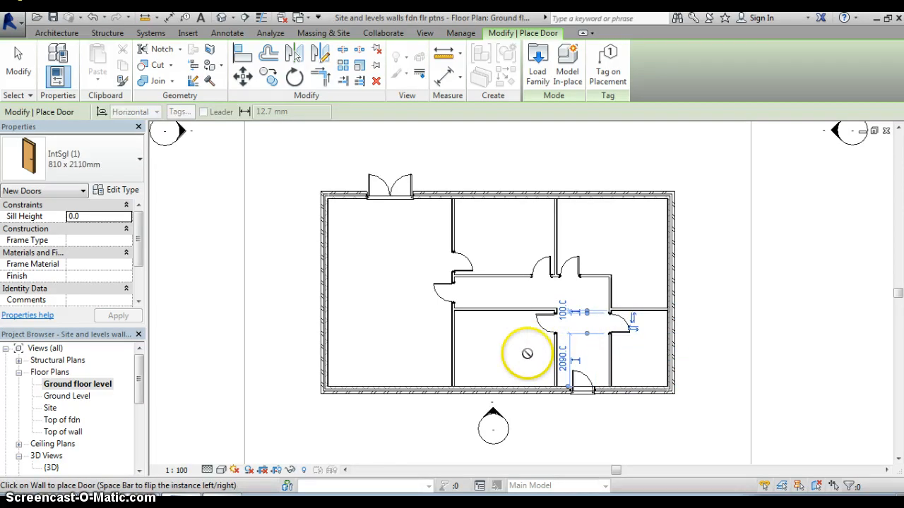
pyautogui.moveTo(484, 316)
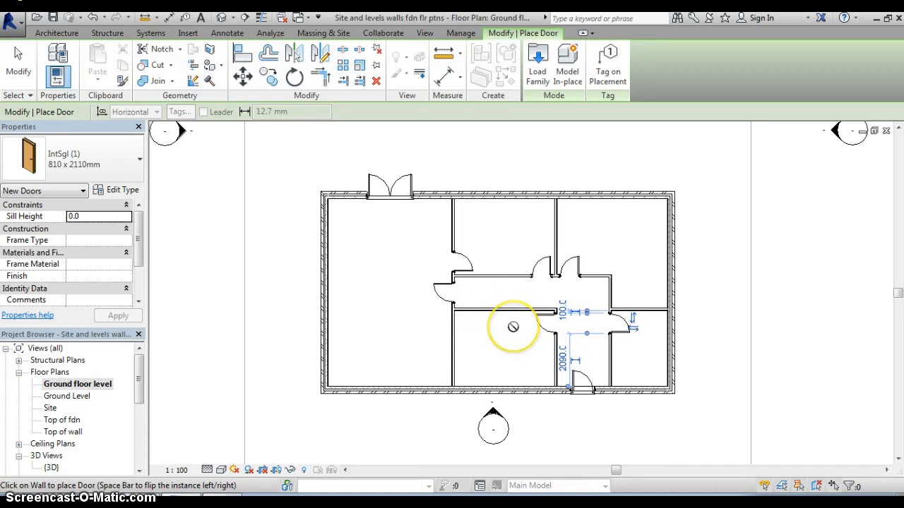
pyautogui.moveTo(498, 330)
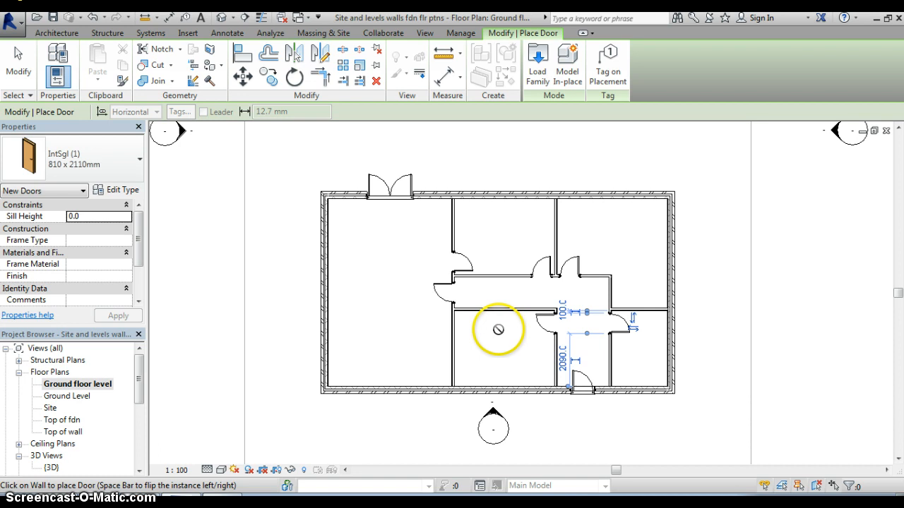
pyautogui.moveTo(577, 270)
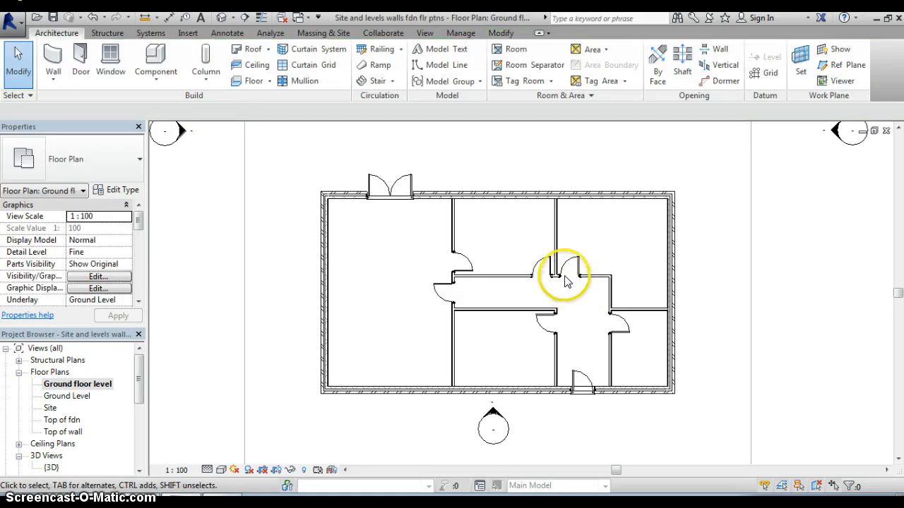
# Step: Flip Hand on the right corridor door, then bring up the same action for the left one
pyautogui.click(569, 275)
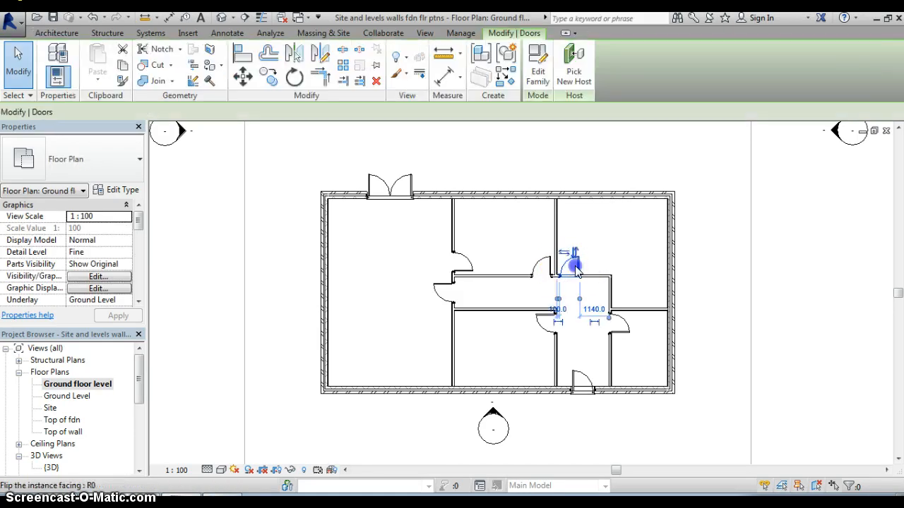
pyautogui.rightClick(575, 268)
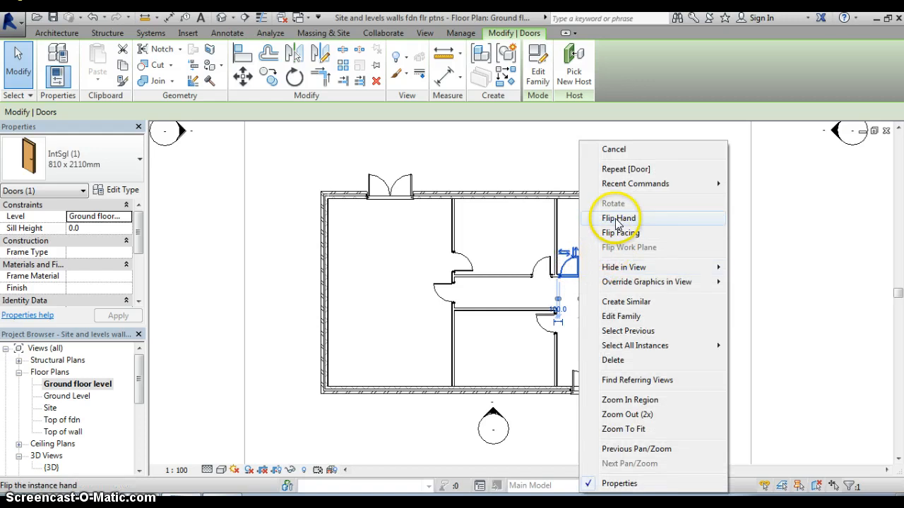
pyautogui.click(618, 217)
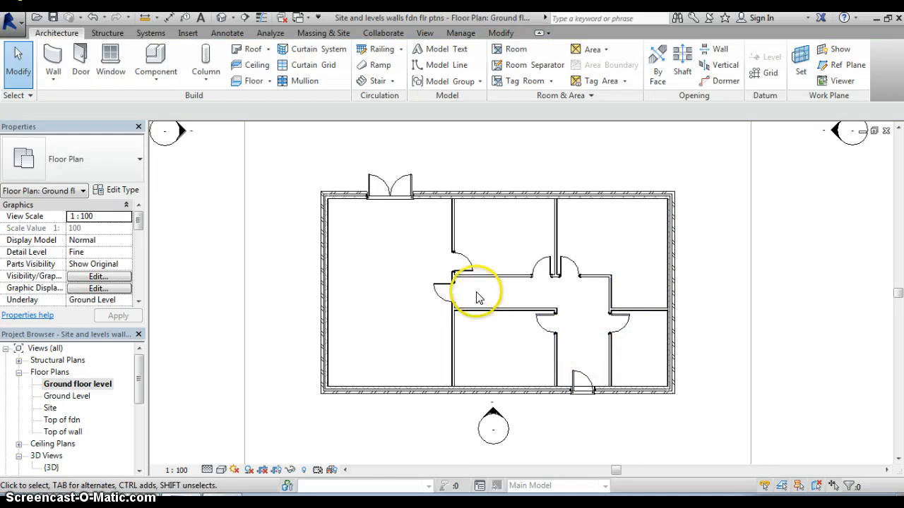
pyautogui.click(459, 269)
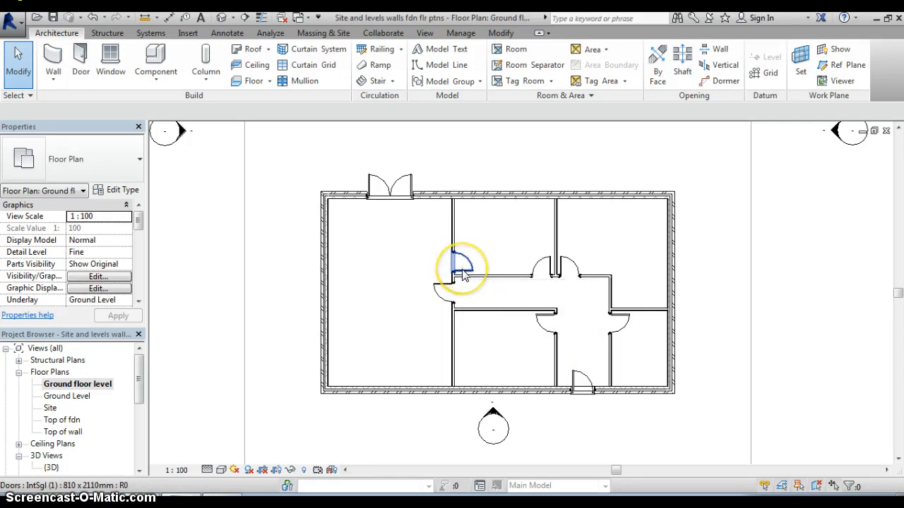
pyautogui.rightClick(463, 268)
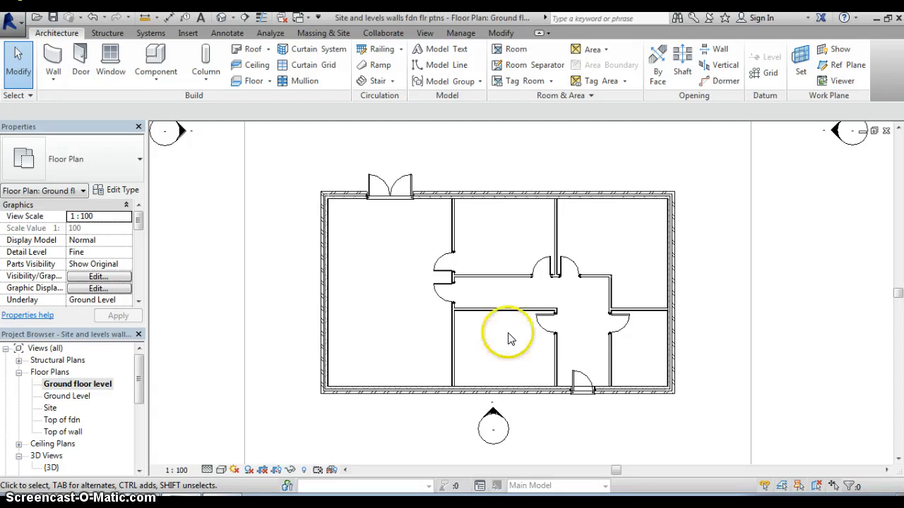
pyautogui.moveTo(277, 247)
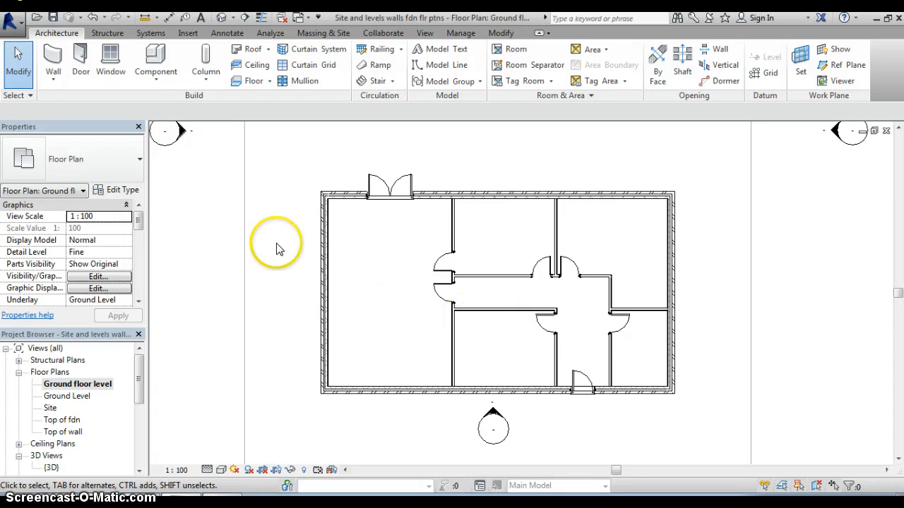
pyautogui.moveTo(182, 147)
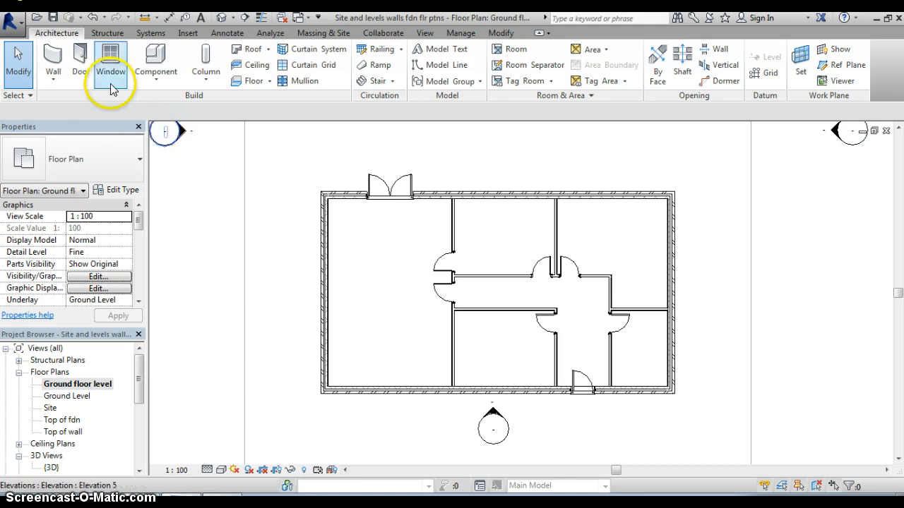
pyautogui.moveTo(110, 60)
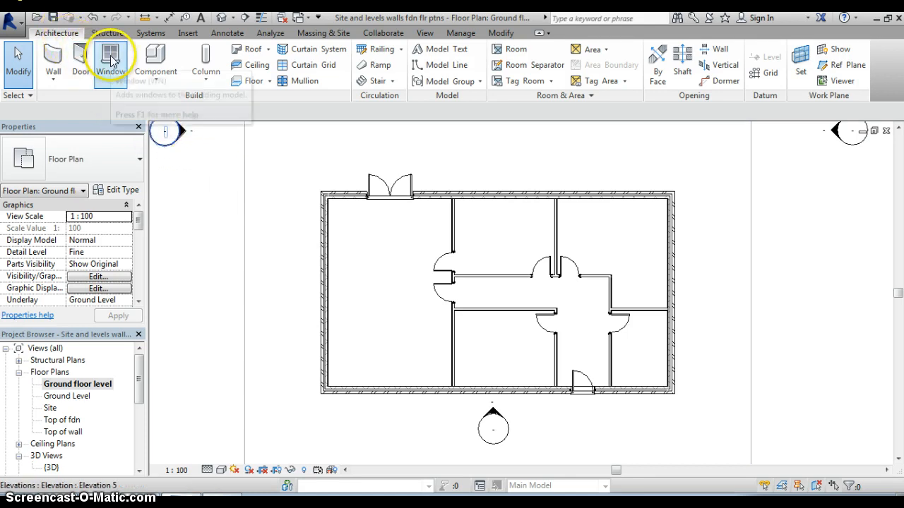
# Step: Start the Window tool and list the loaded Sgl Plain window types
pyautogui.click(109, 60)
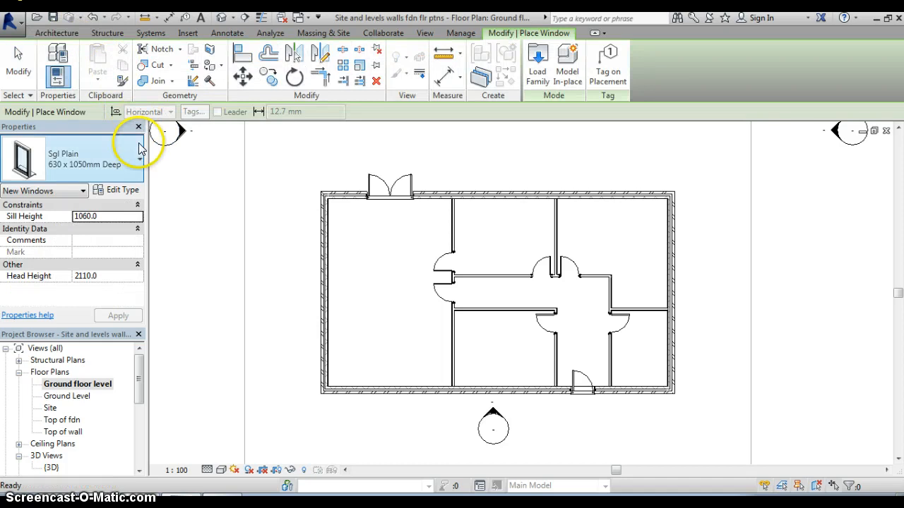
pyautogui.moveTo(141, 164)
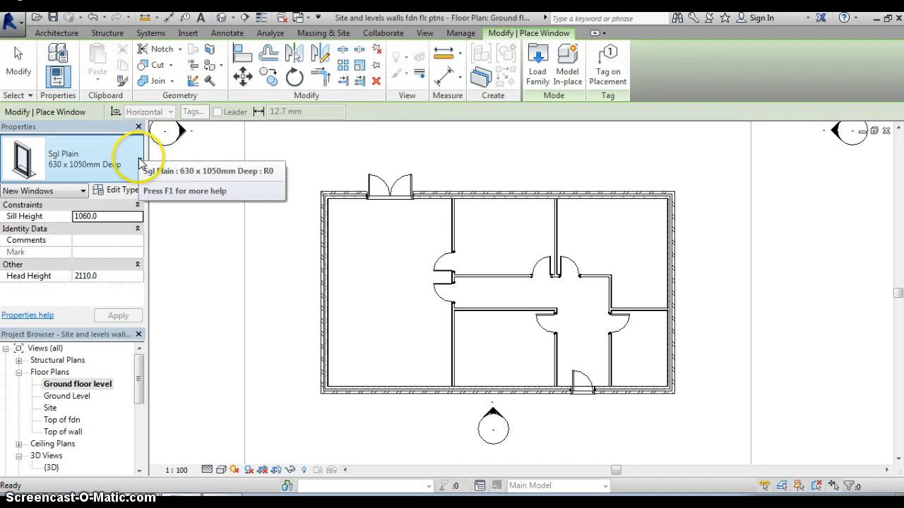
pyautogui.click(140, 163)
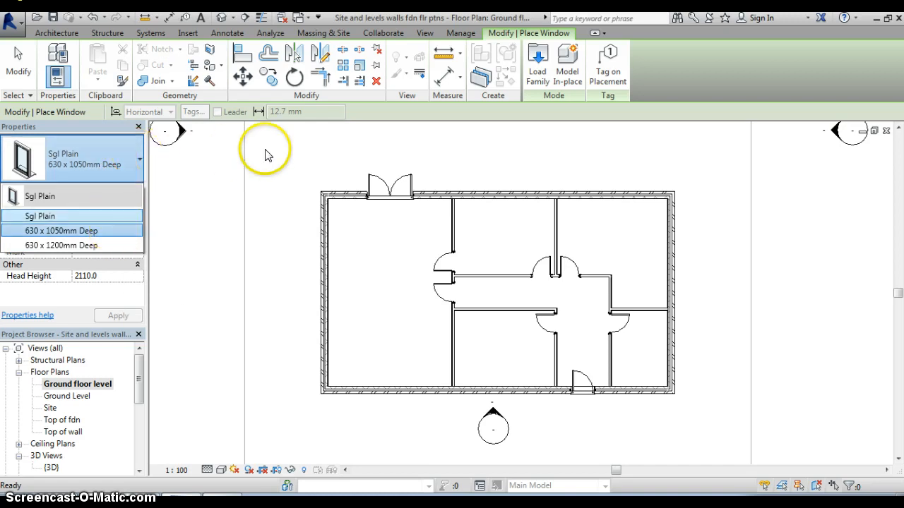
pyautogui.moveTo(538, 69)
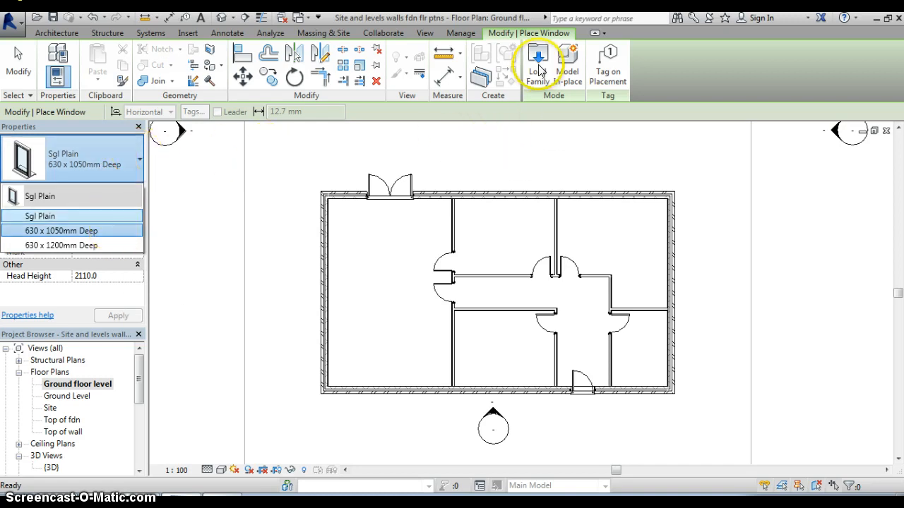
# Step: Start Load Family and browse into the library's Windows folder
pyautogui.click(537, 64)
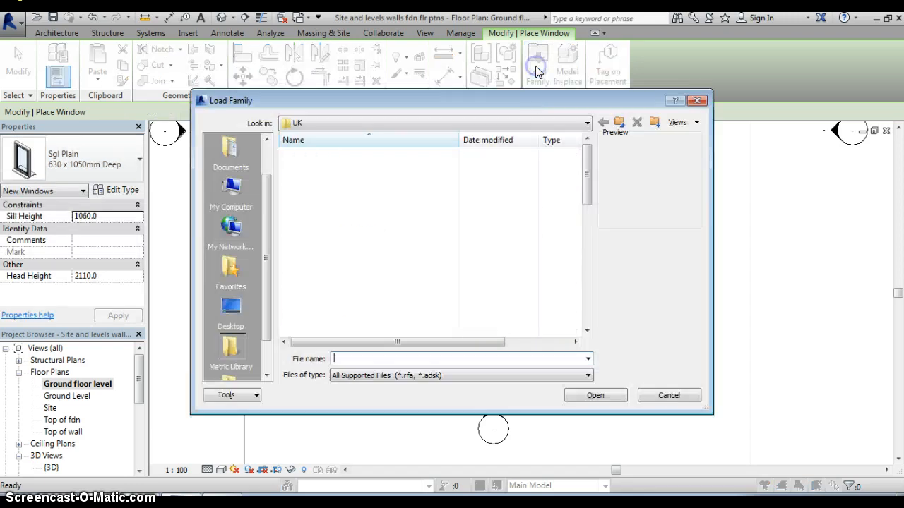
pyautogui.scroll(-3)
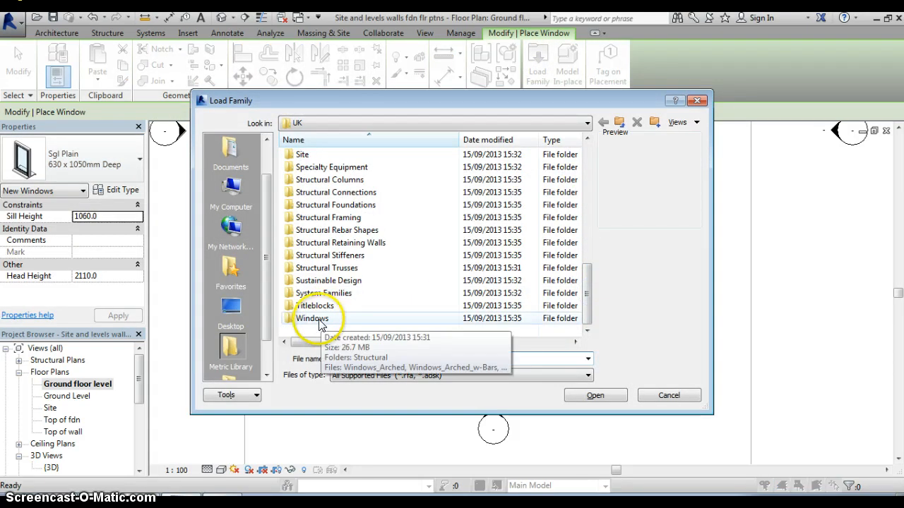
pyautogui.click(312, 318)
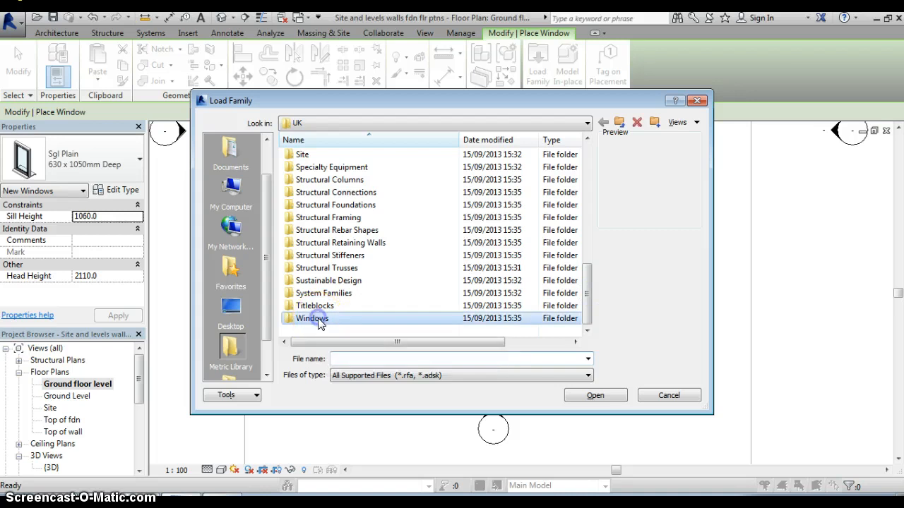
pyautogui.doubleClick(312, 318)
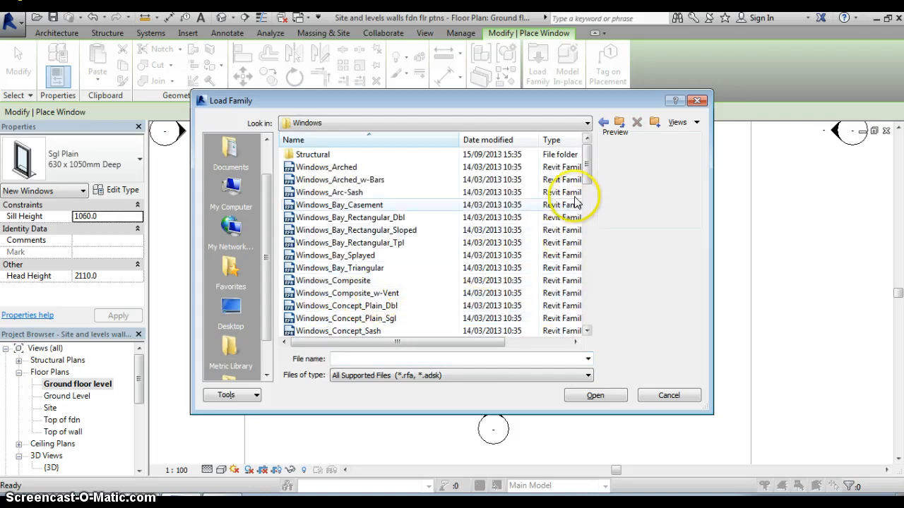
pyautogui.moveTo(572, 192)
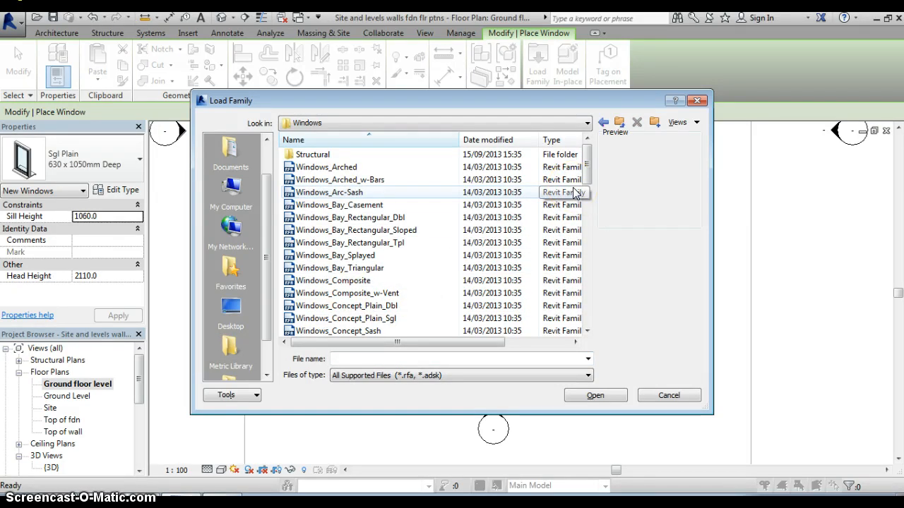
# Step: Load the Windows_Dbl_All_Bars family into the project
pyautogui.scroll(-3)
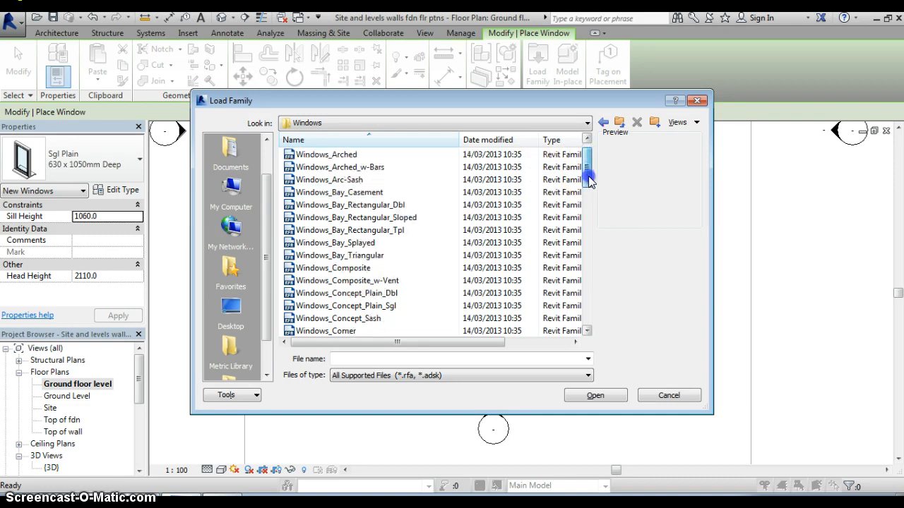
pyautogui.scroll(-3)
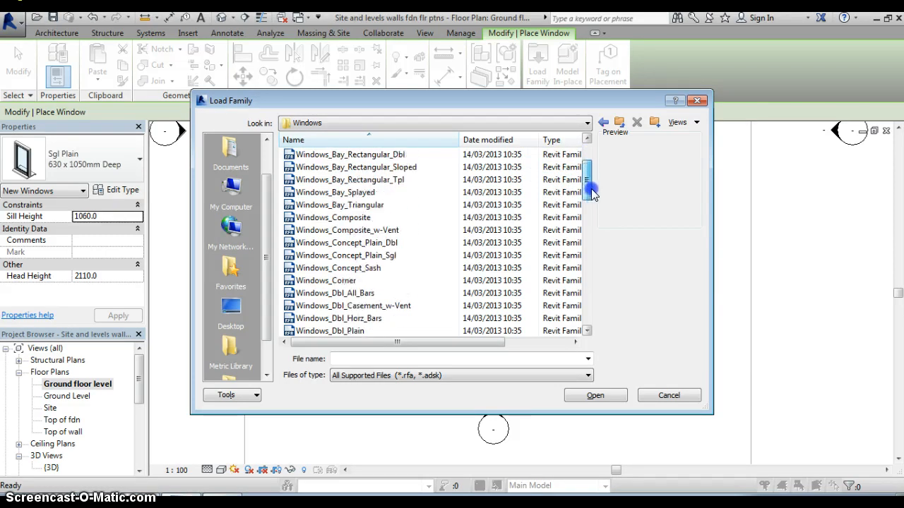
pyautogui.scroll(-3)
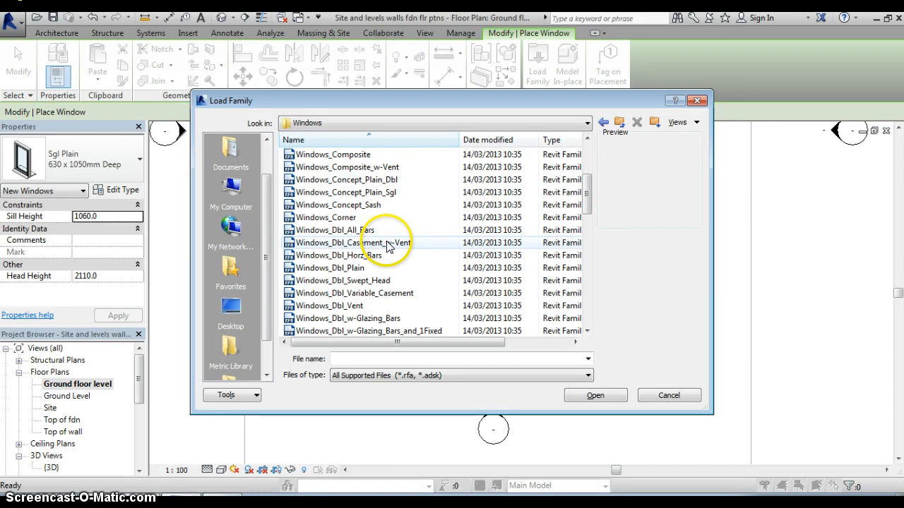
pyautogui.click(331, 230)
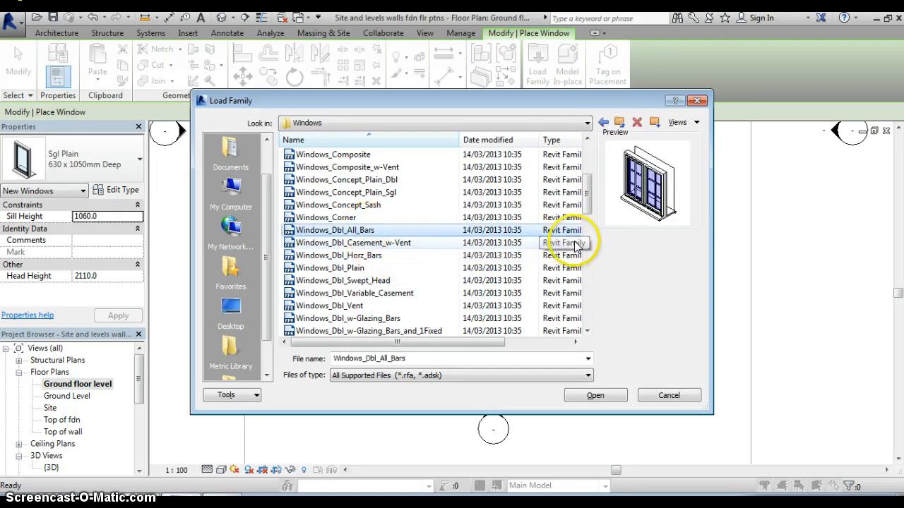
pyautogui.moveTo(653, 226)
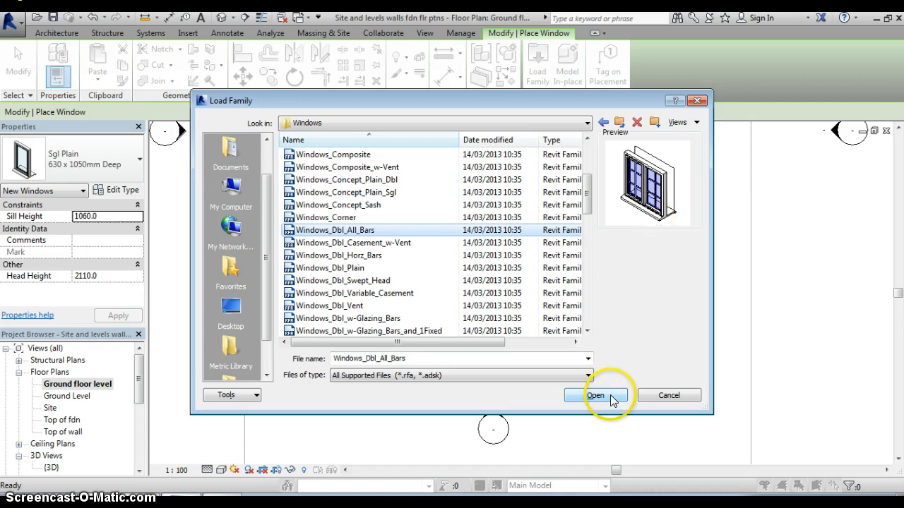
pyautogui.click(595, 394)
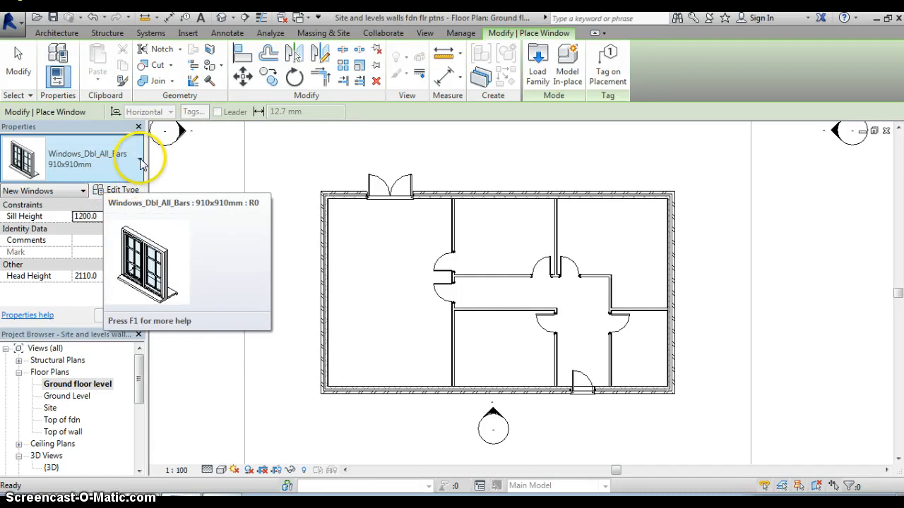
# Step: List the Windows_Dbl_All_Bars sizes to pick the 1810x910mm double window
pyautogui.click(139, 158)
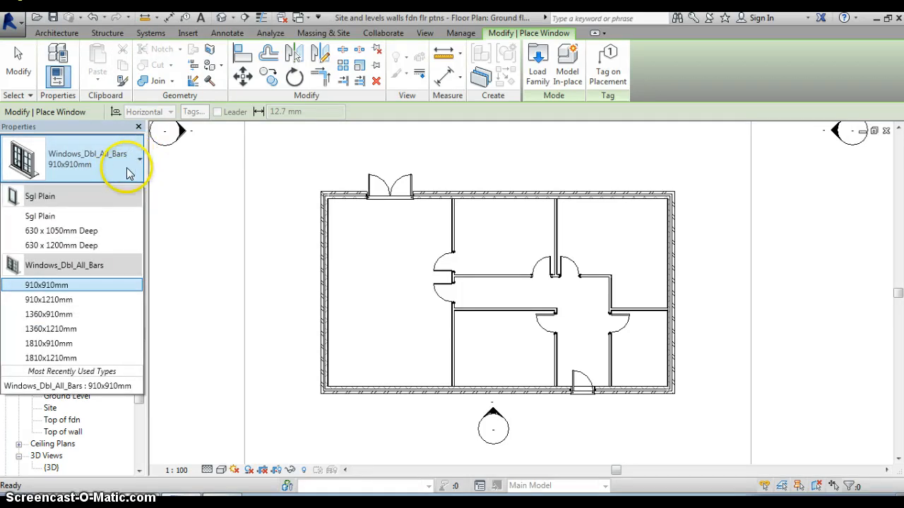
pyautogui.moveTo(115, 290)
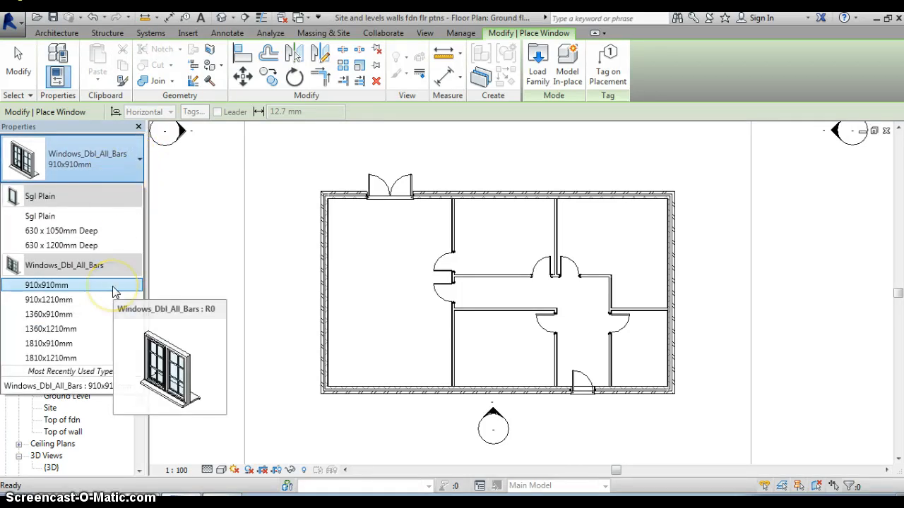
pyautogui.moveTo(106, 300)
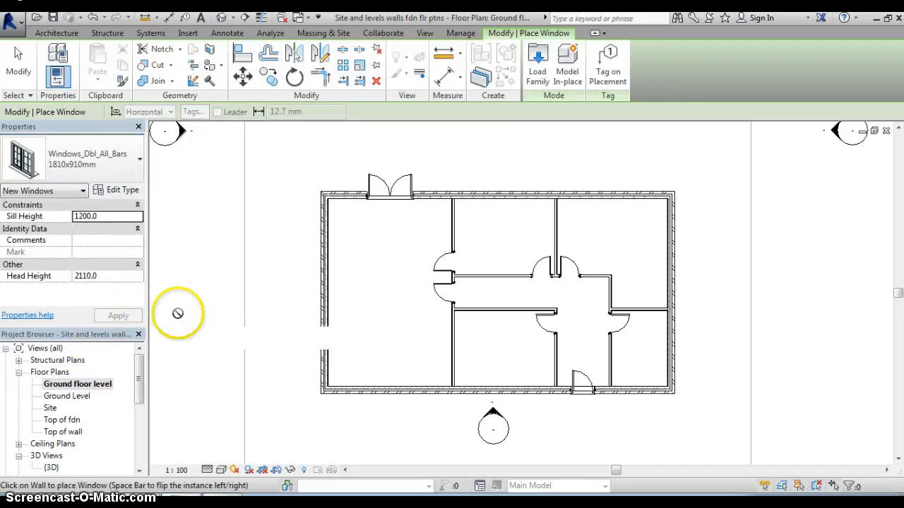
pyautogui.moveTo(124, 221)
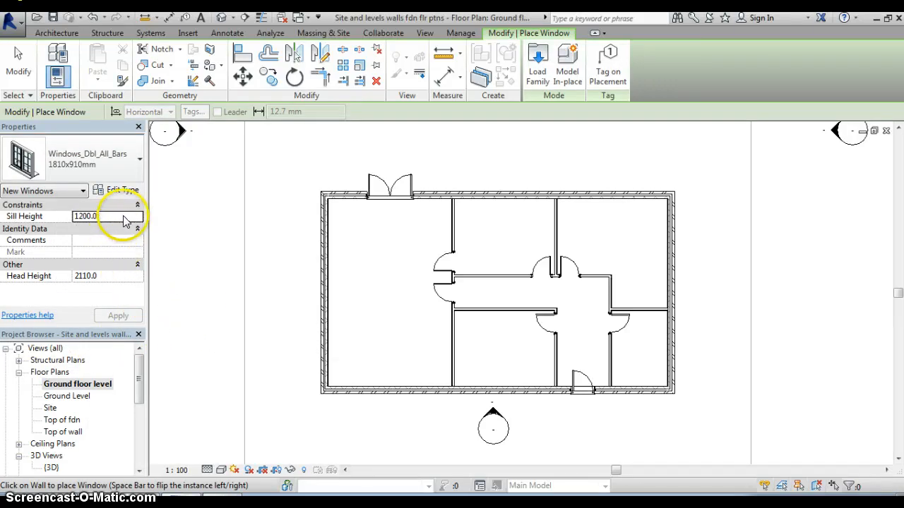
pyautogui.moveTo(134, 233)
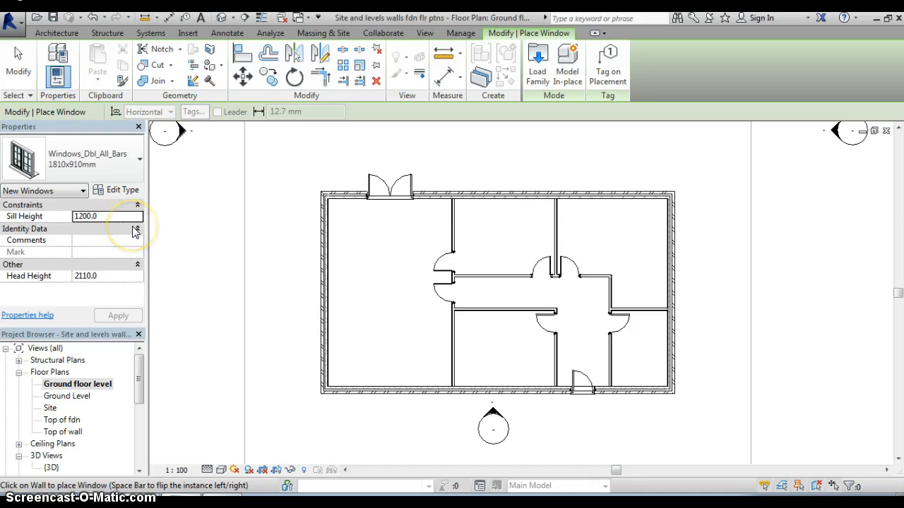
pyautogui.moveTo(170, 242)
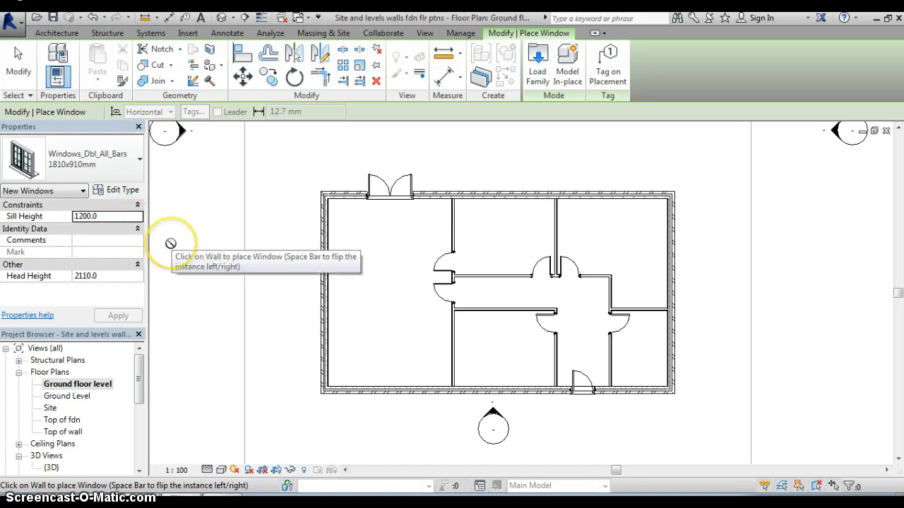
pyautogui.moveTo(219, 298)
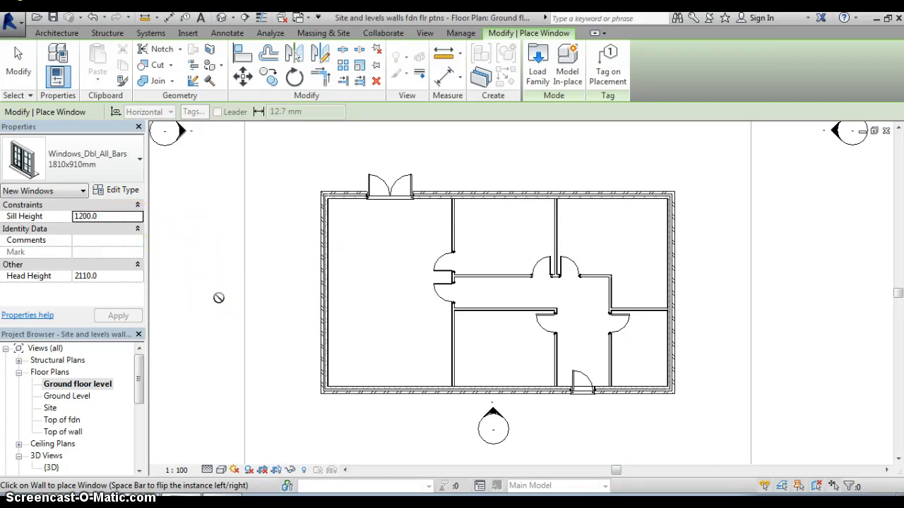
pyautogui.moveTo(242, 325)
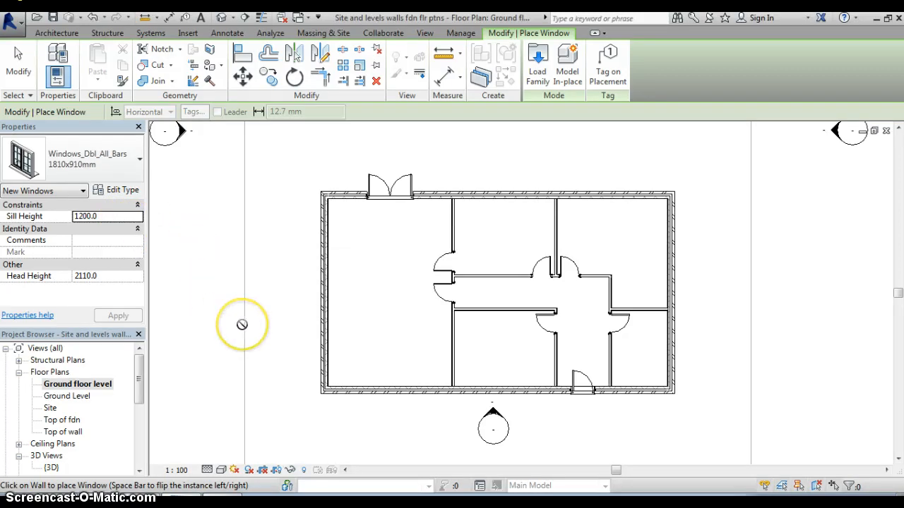
pyautogui.moveTo(253, 404)
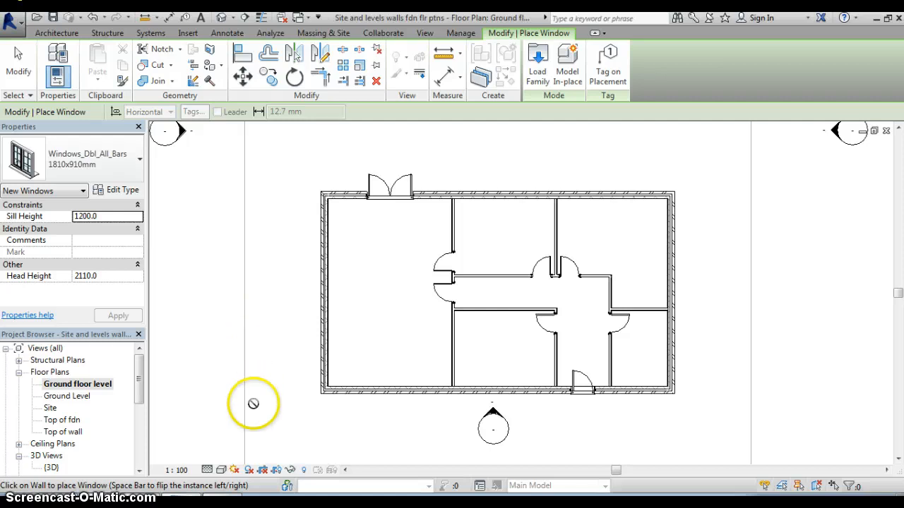
pyautogui.moveTo(394, 418)
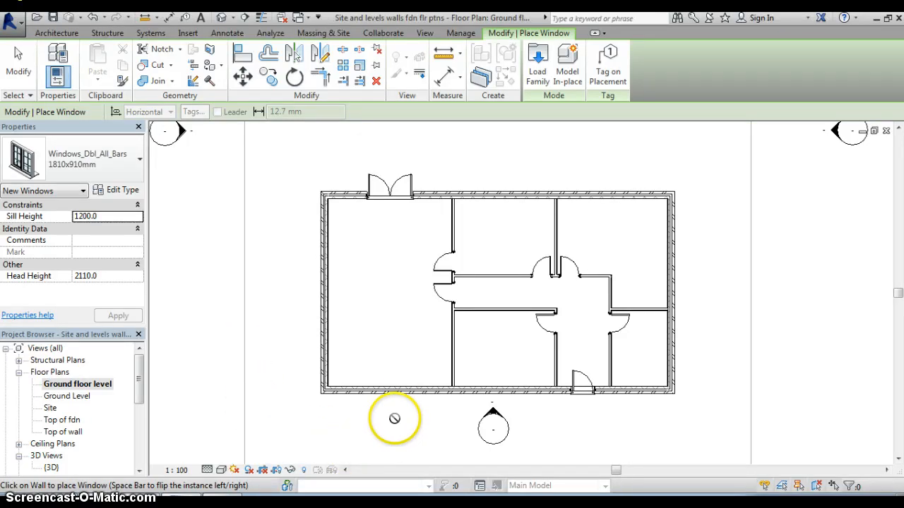
pyautogui.moveTo(389, 395)
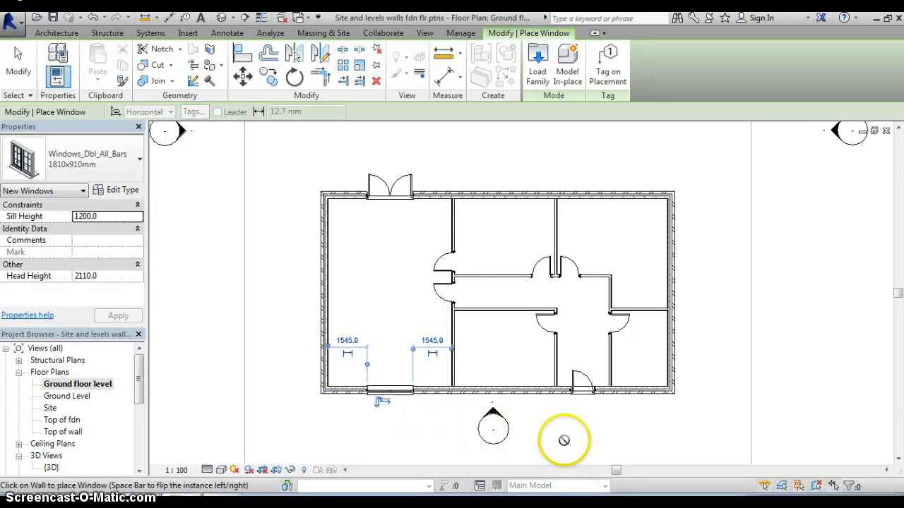
pyautogui.moveTo(503, 388)
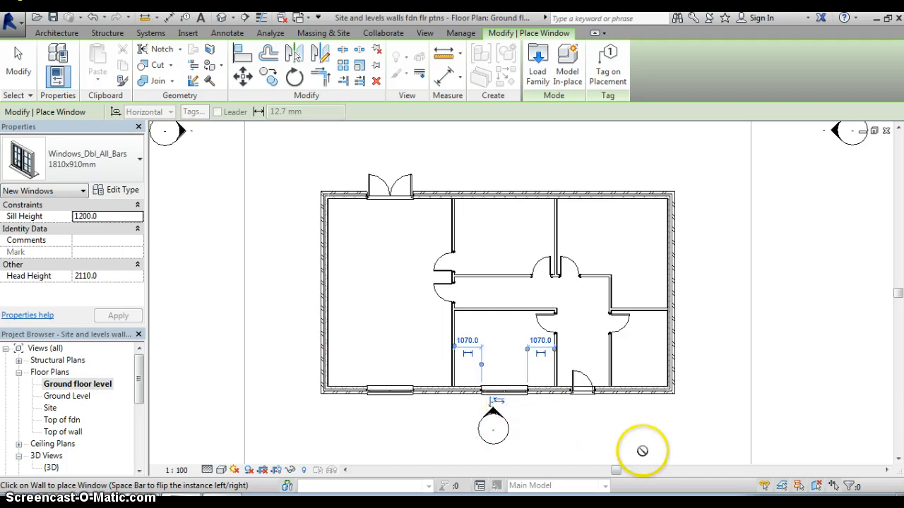
pyautogui.moveTo(501, 203)
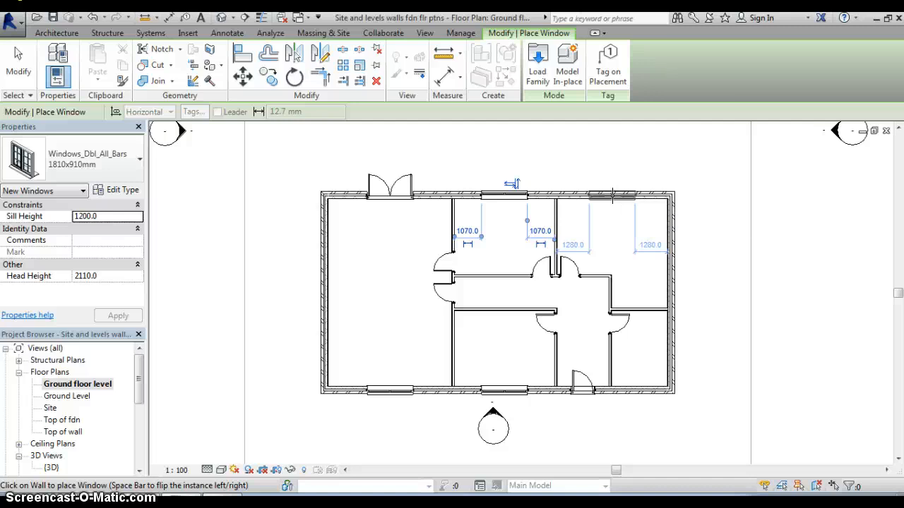
pyautogui.moveTo(612, 195)
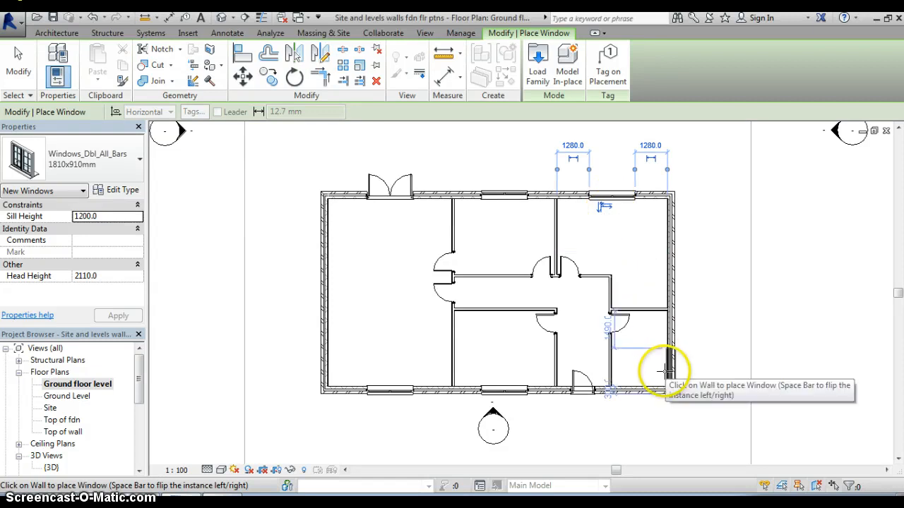
pyautogui.moveTo(676, 350)
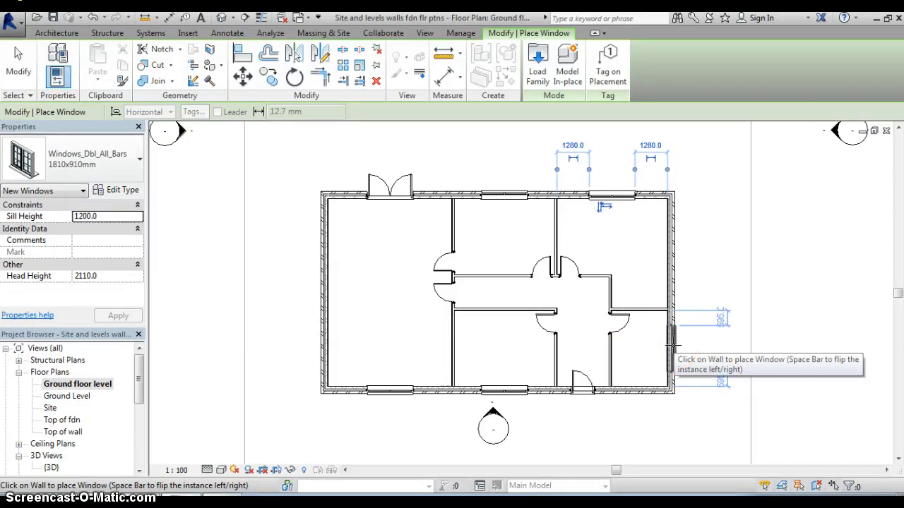
pyautogui.moveTo(672, 345)
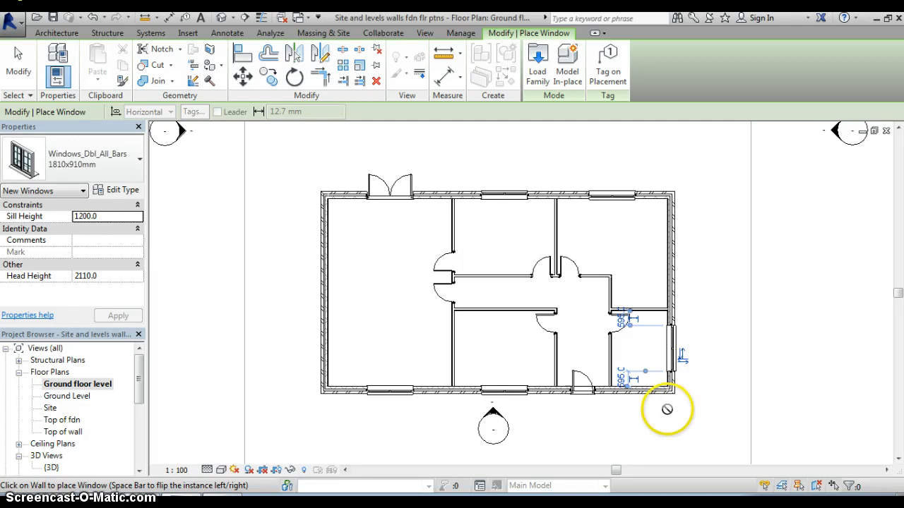
pyautogui.moveTo(667, 410)
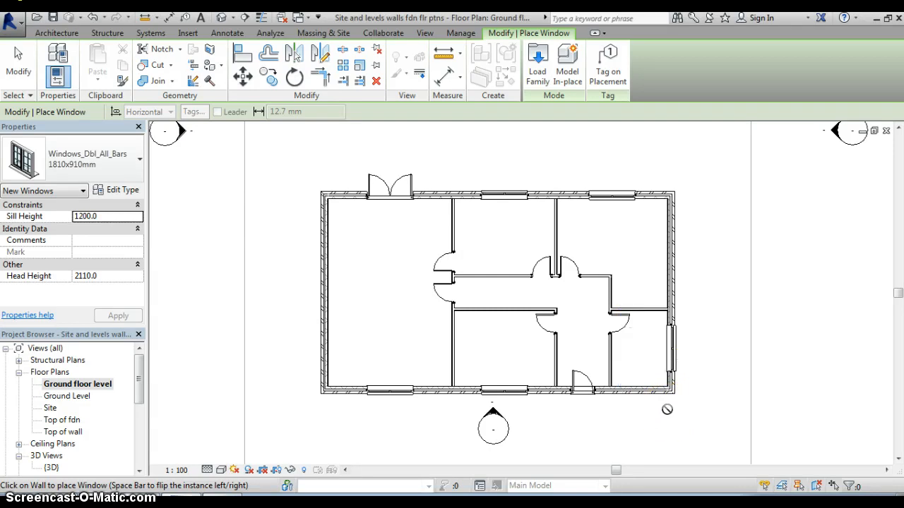
pyautogui.moveTo(408, 426)
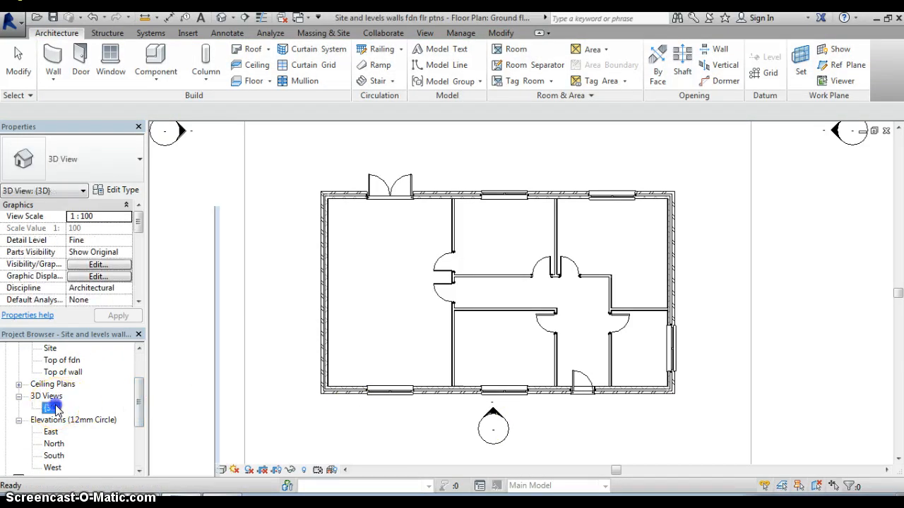
# Step: Switch to the {3D} view and orbit down to inspect the front wall, its door and windows, and the side wall
pyautogui.doubleClick(51, 407)
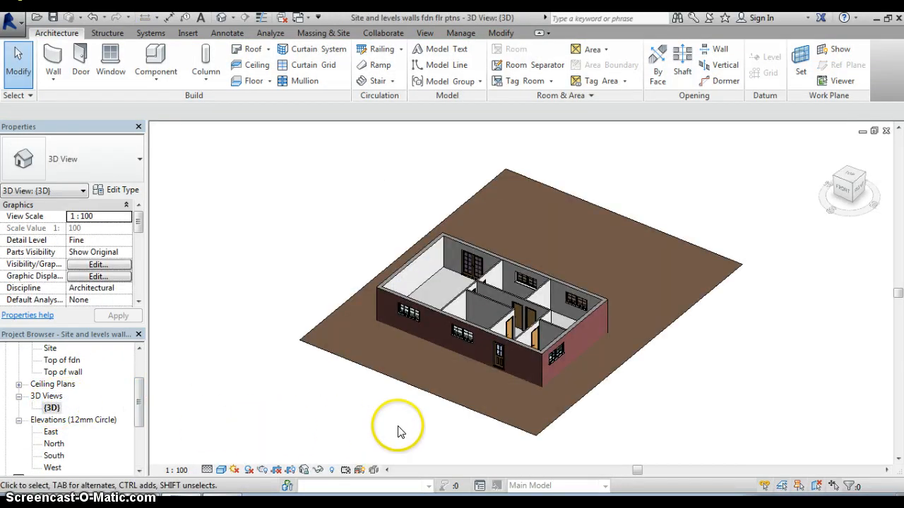
pyautogui.moveTo(485, 346)
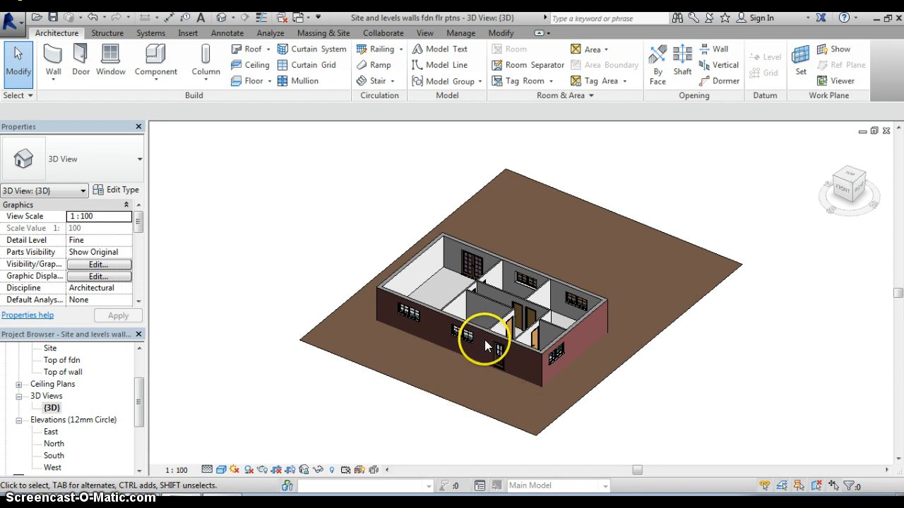
pyautogui.moveTo(487, 339); pyautogui.dragTo(512, 286)
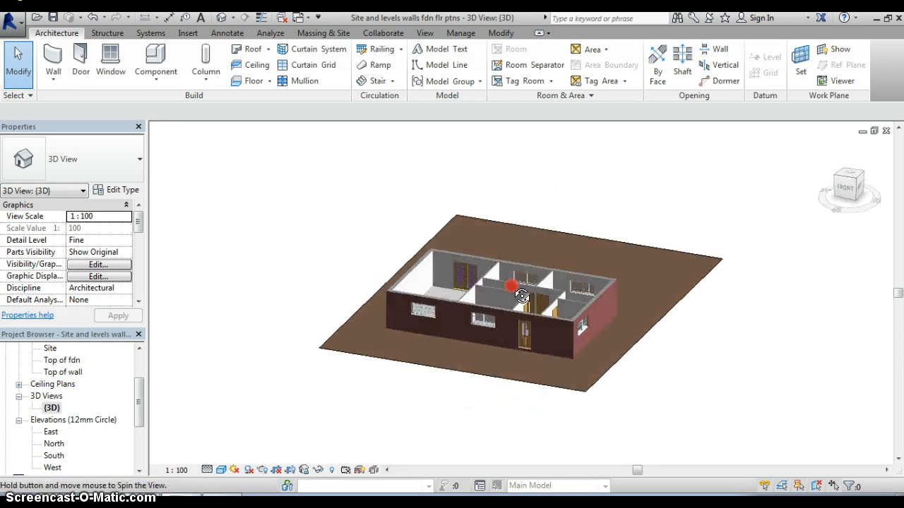
pyautogui.moveTo(512, 286); pyautogui.dragTo(526, 328)
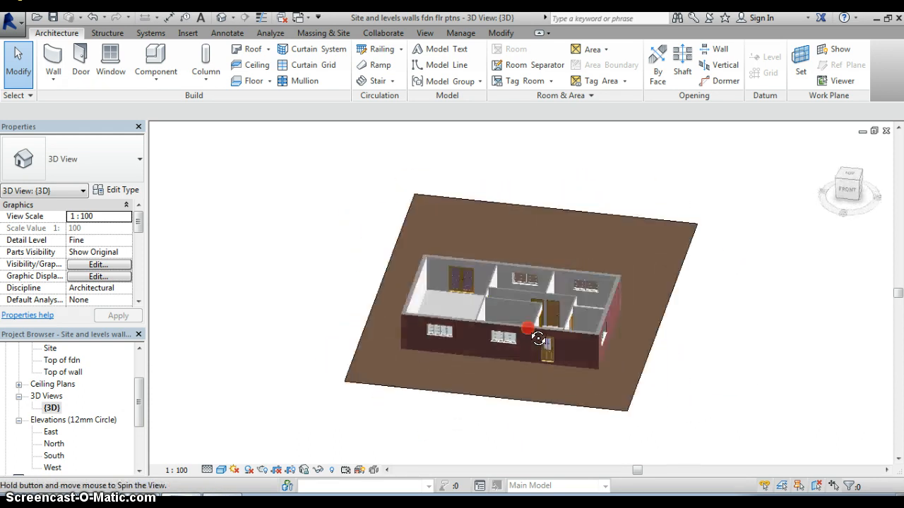
pyautogui.moveTo(537, 335); pyautogui.dragTo(505, 336)
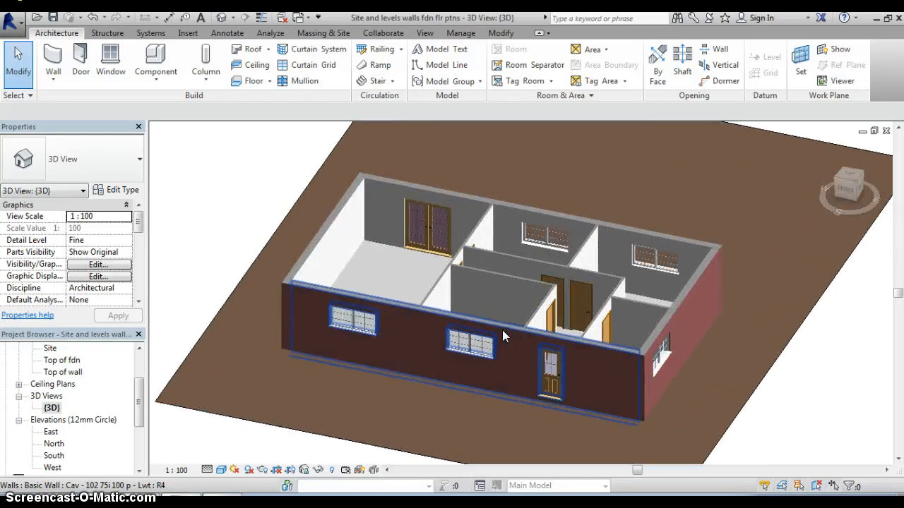
pyautogui.moveTo(505, 336); pyautogui.dragTo(544, 275)
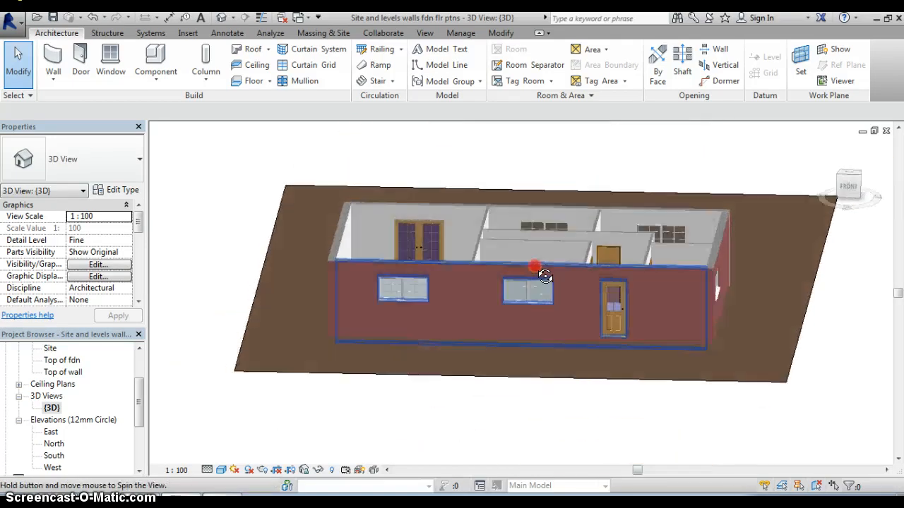
pyautogui.moveTo(543, 267); pyautogui.dragTo(515, 254)
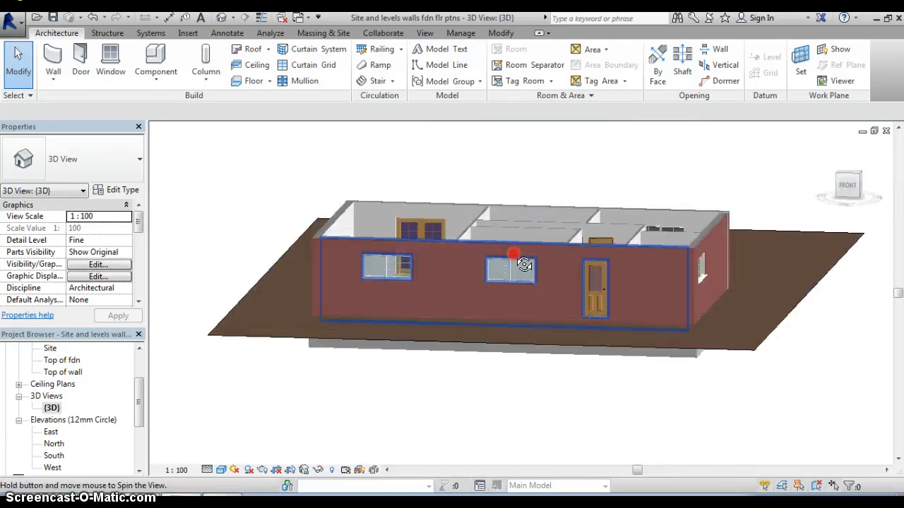
pyautogui.moveTo(514, 253); pyautogui.dragTo(286, 215)
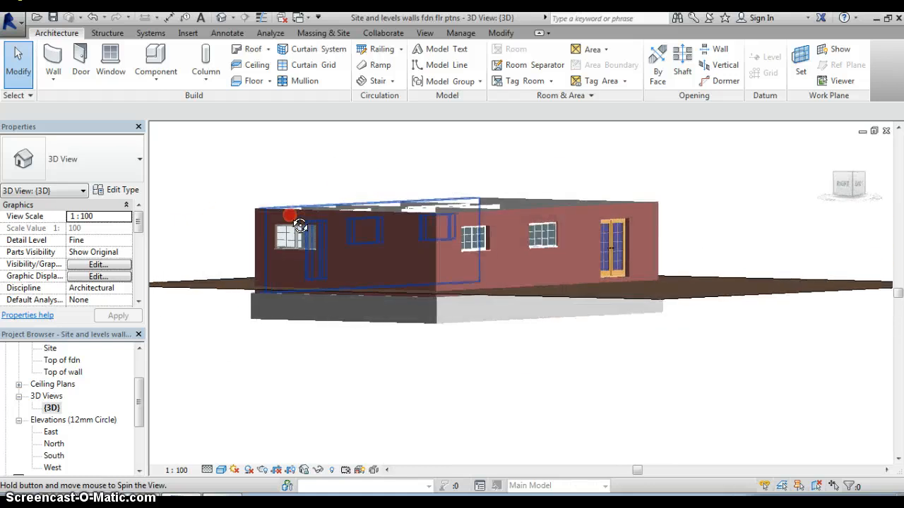
# Step: Orbit up to look down into the rooms, then settle on an angled overall view of the house
pyautogui.moveTo(301, 226); pyautogui.dragTo(519, 381)
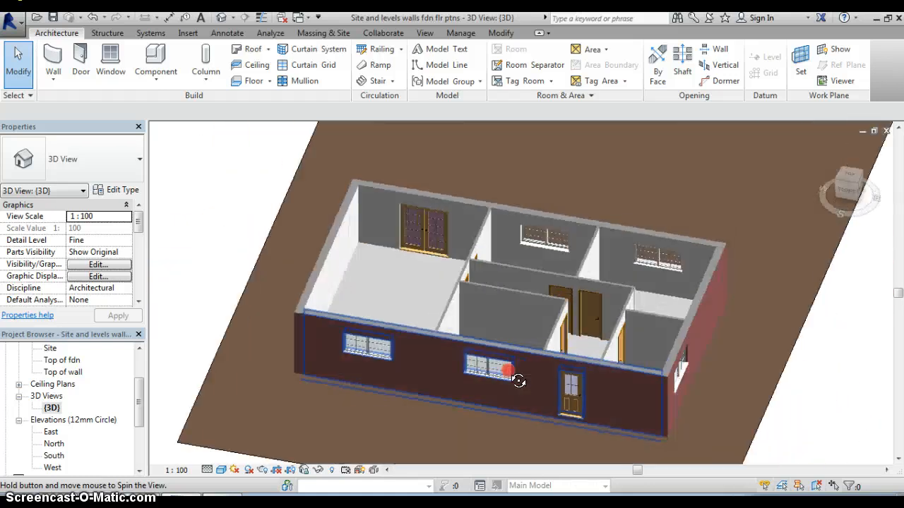
pyautogui.moveTo(519, 381); pyautogui.dragTo(529, 353)
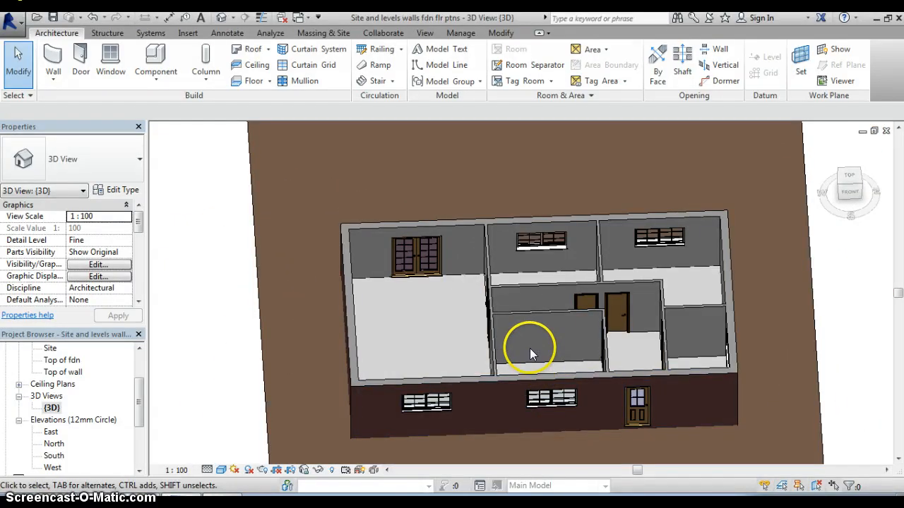
pyautogui.moveTo(530, 353); pyautogui.dragTo(528, 414)
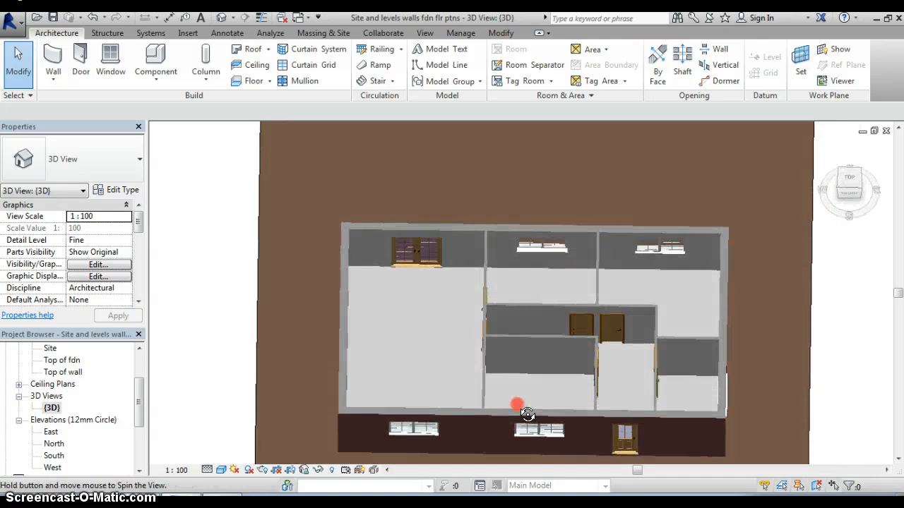
pyautogui.moveTo(528, 406); pyautogui.dragTo(550, 313)
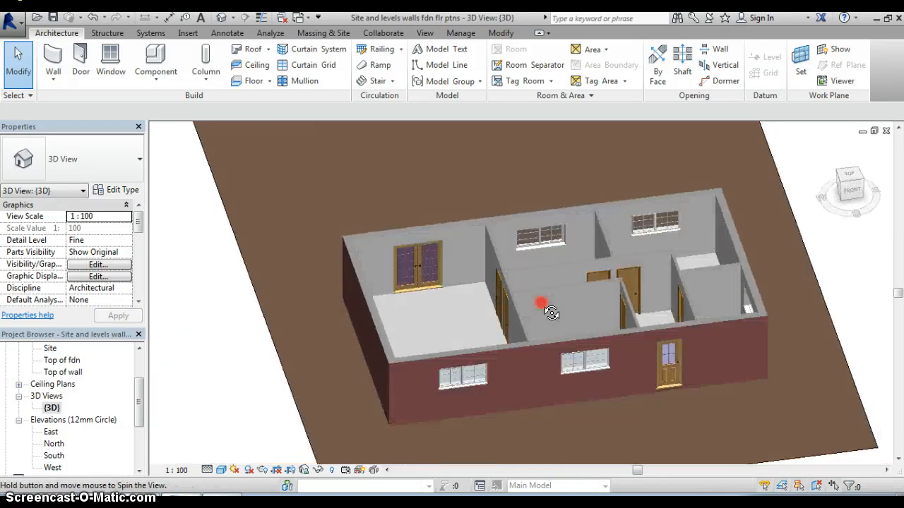
pyautogui.moveTo(551, 313); pyautogui.dragTo(555, 265)
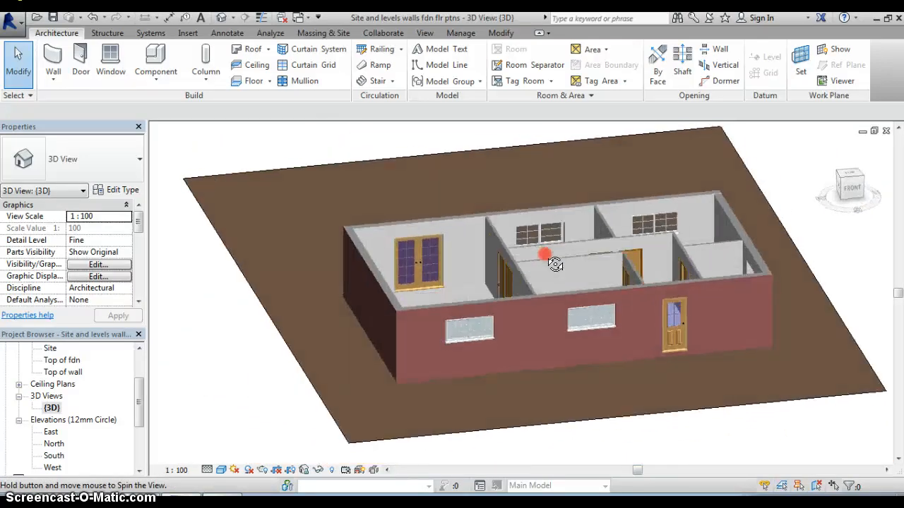
pyautogui.moveTo(555, 264); pyautogui.dragTo(525, 288)
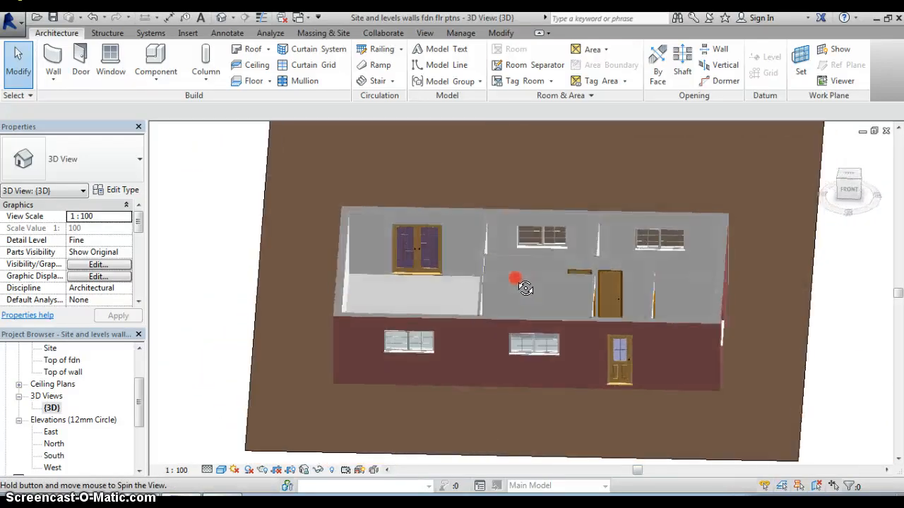
pyautogui.moveTo(516, 282); pyautogui.dragTo(583, 272)
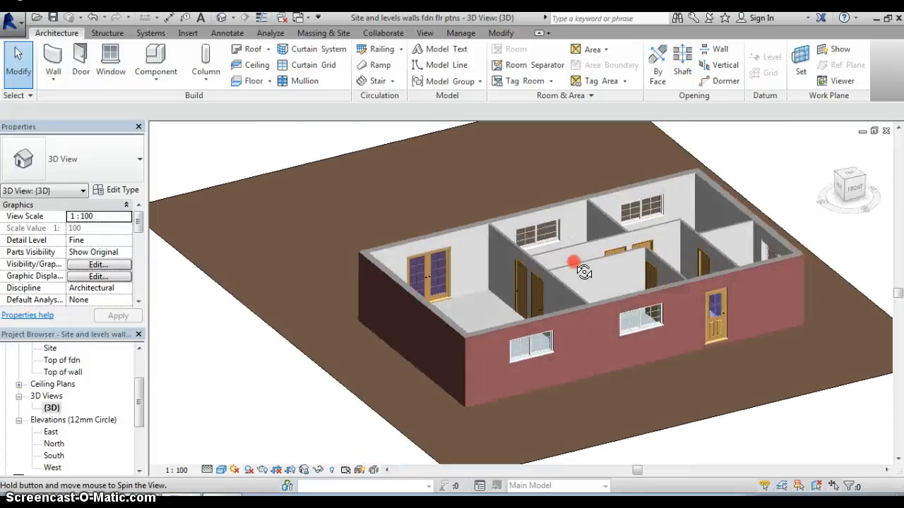
pyautogui.moveTo(575, 265); pyautogui.dragTo(498, 289)
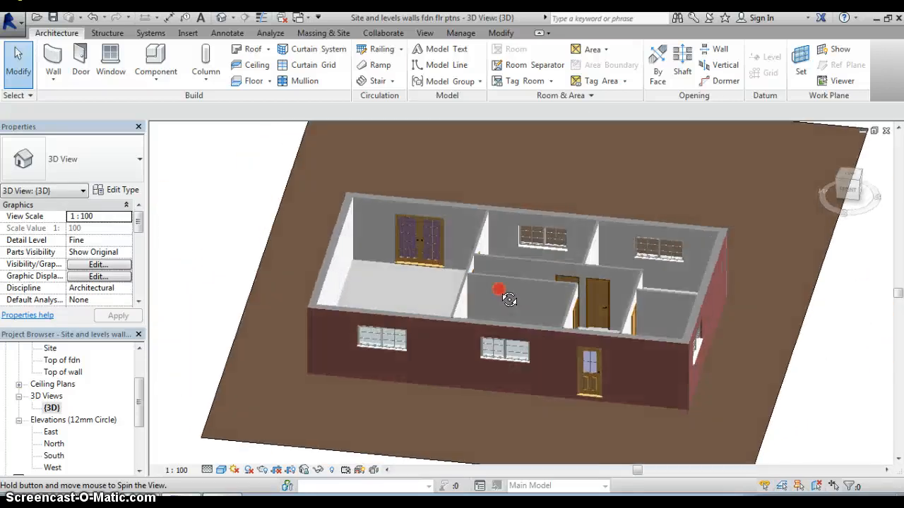
pyautogui.moveTo(508, 300); pyautogui.dragTo(491, 286)
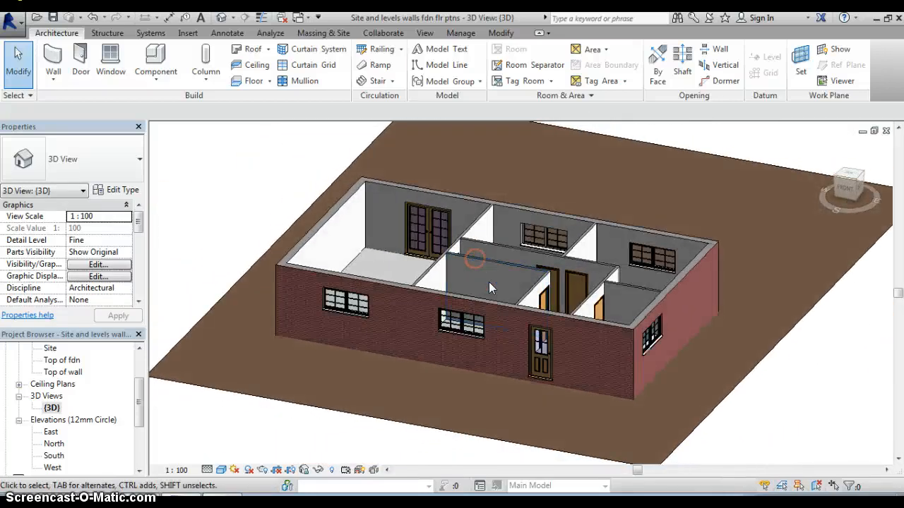